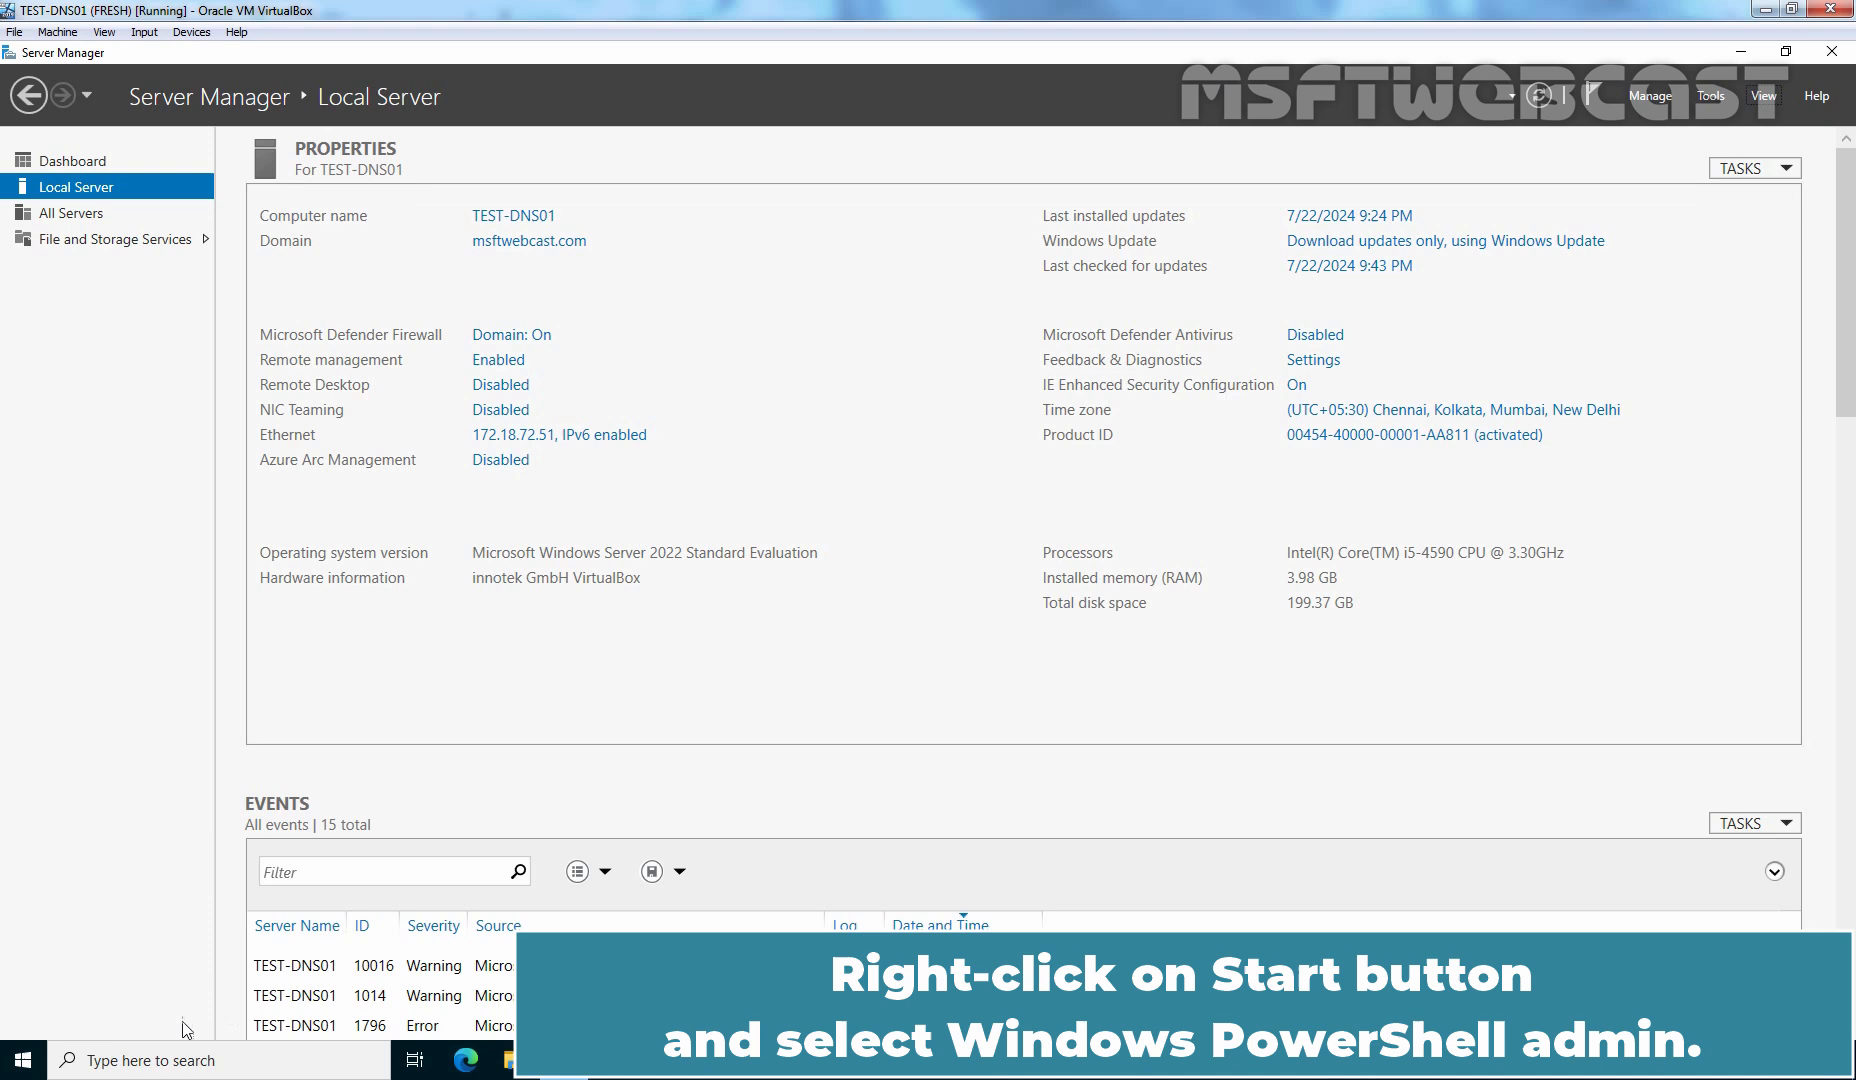
- Run Install-WindowsFeature -Name DNS -IncludeManagementTools in an elevated PowerShell
right_click(18, 1062)
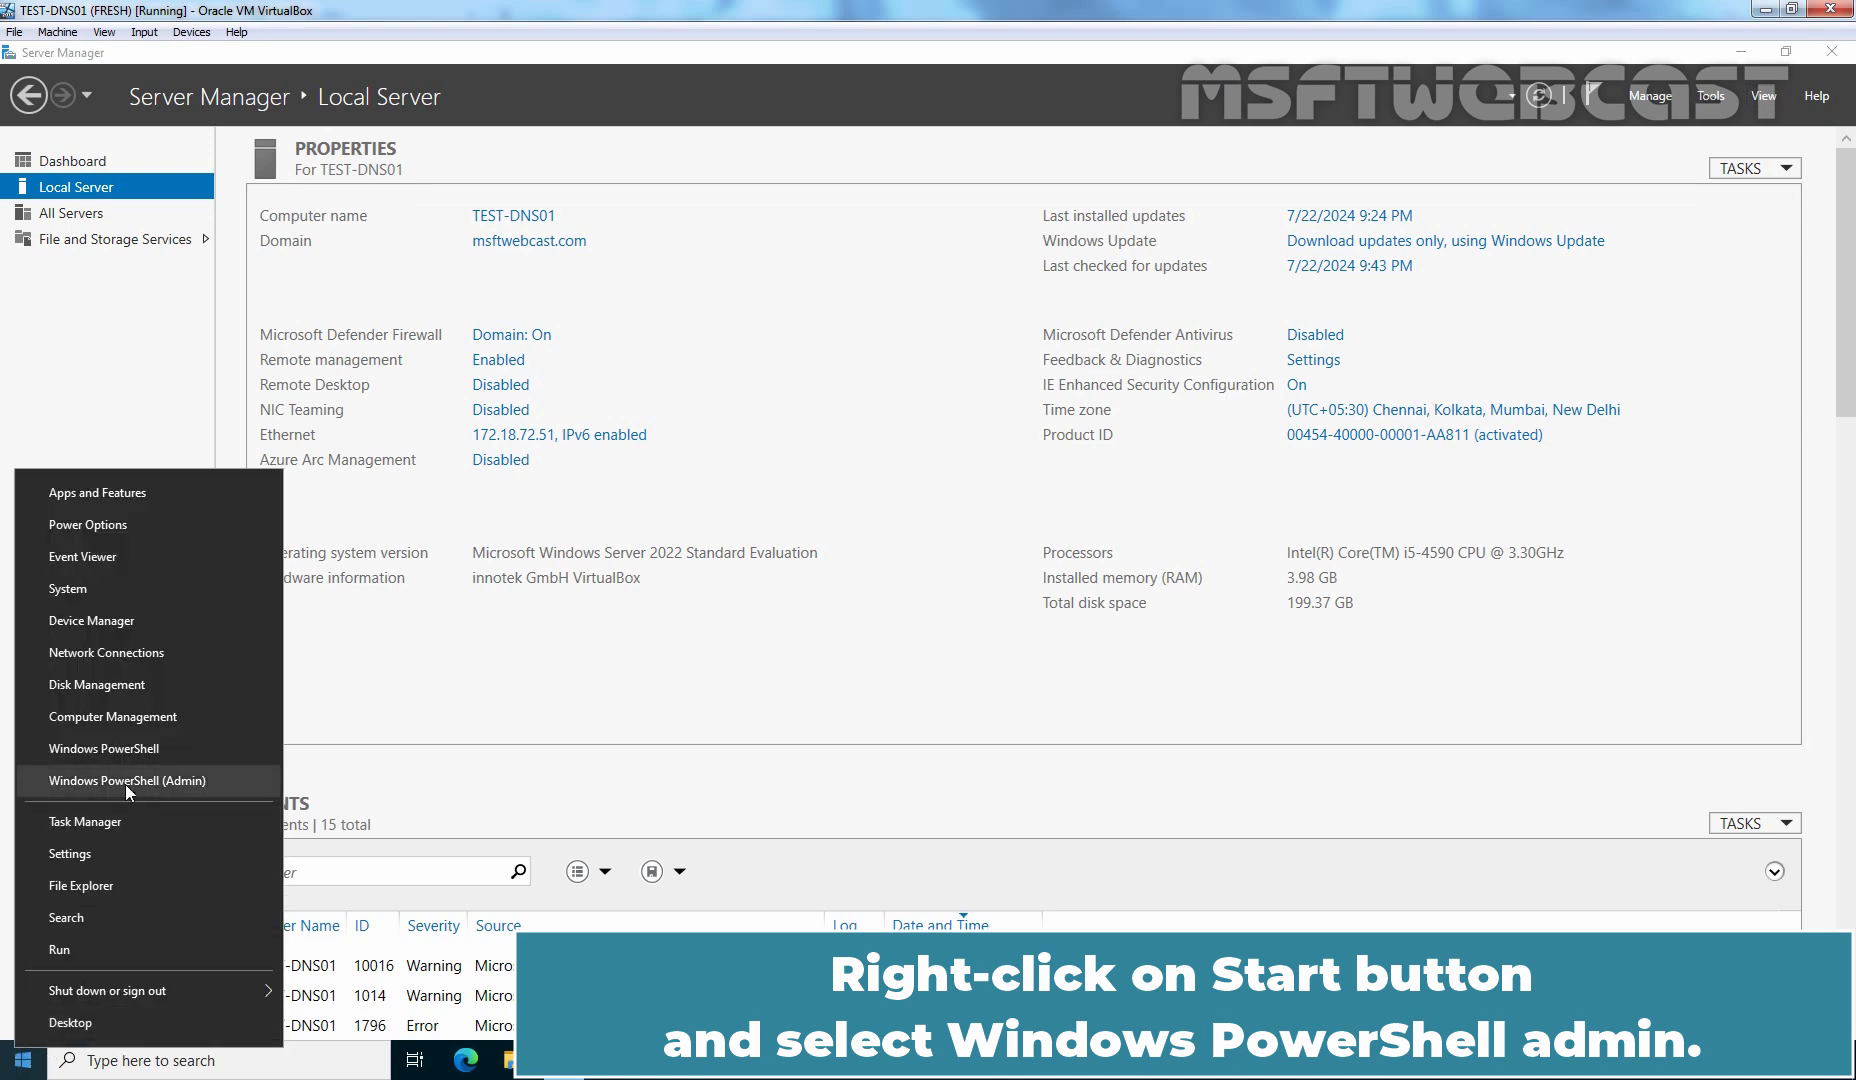
click(128, 782)
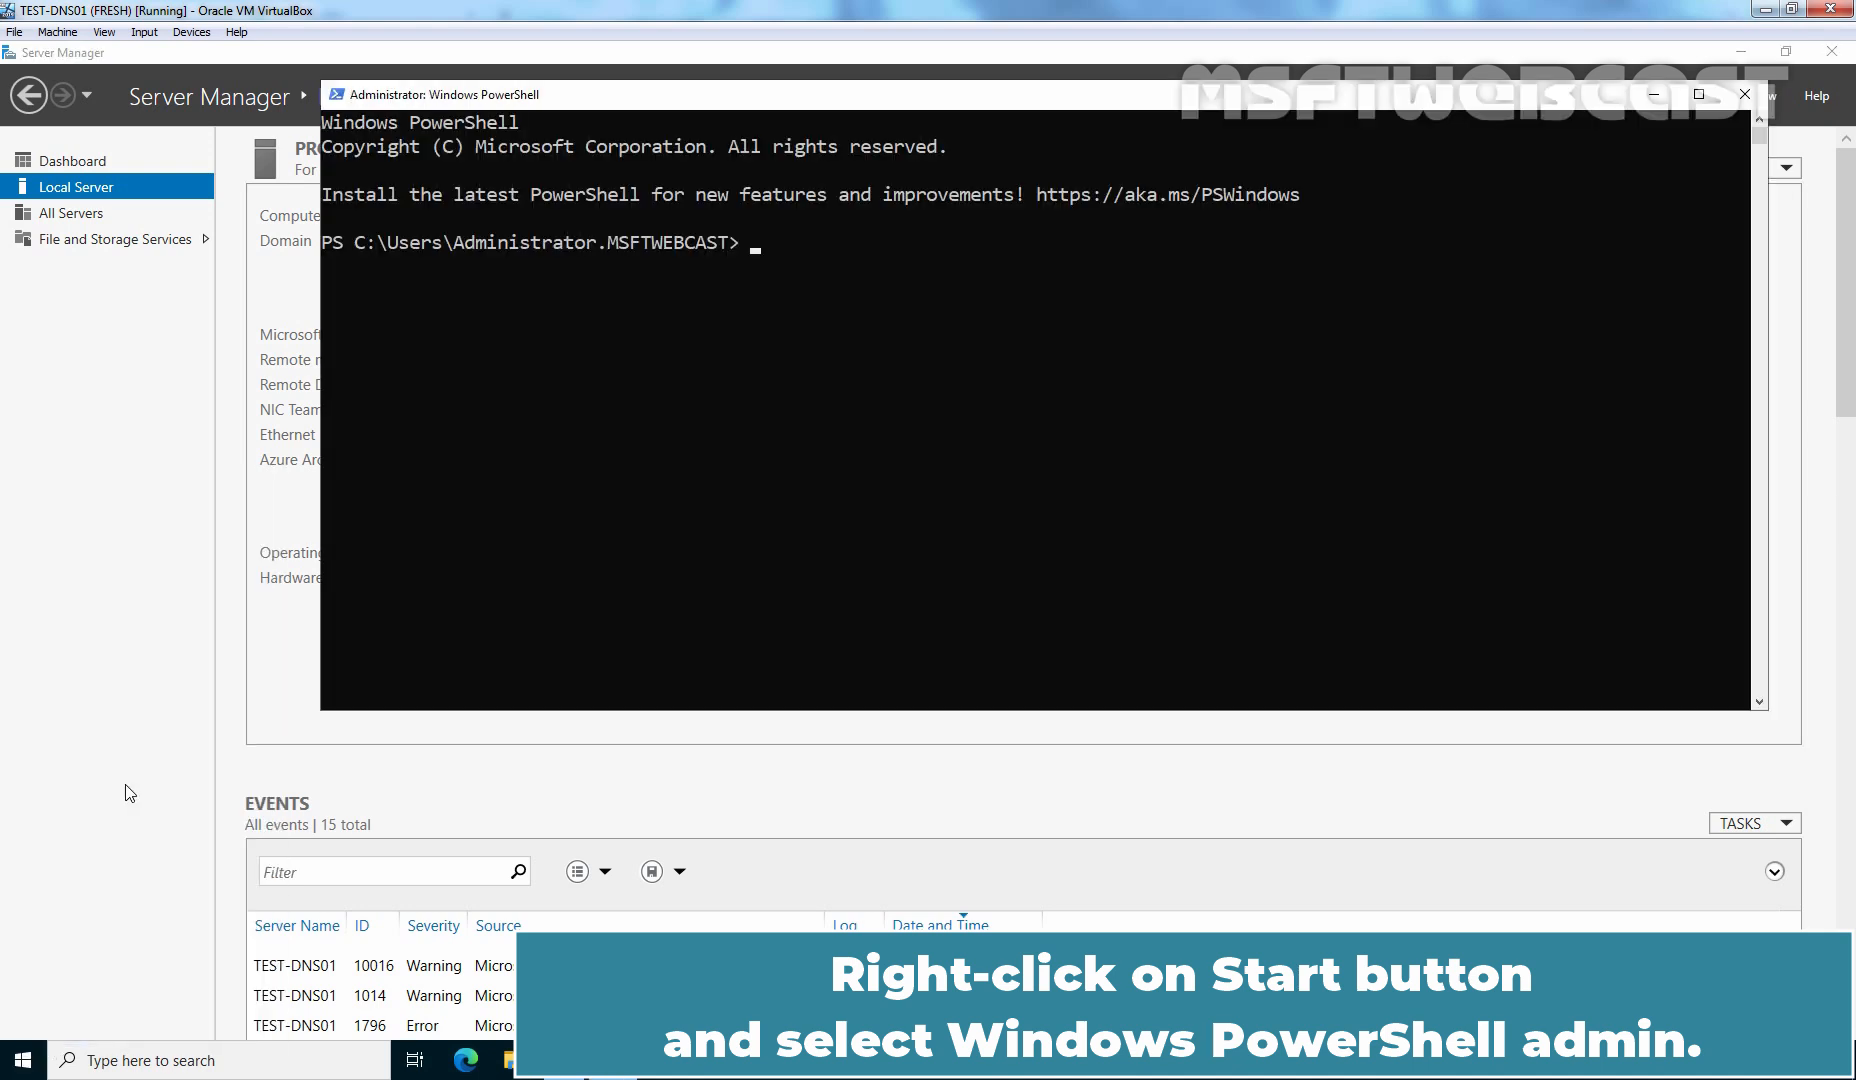
text(indowsFeature -Name DNS)
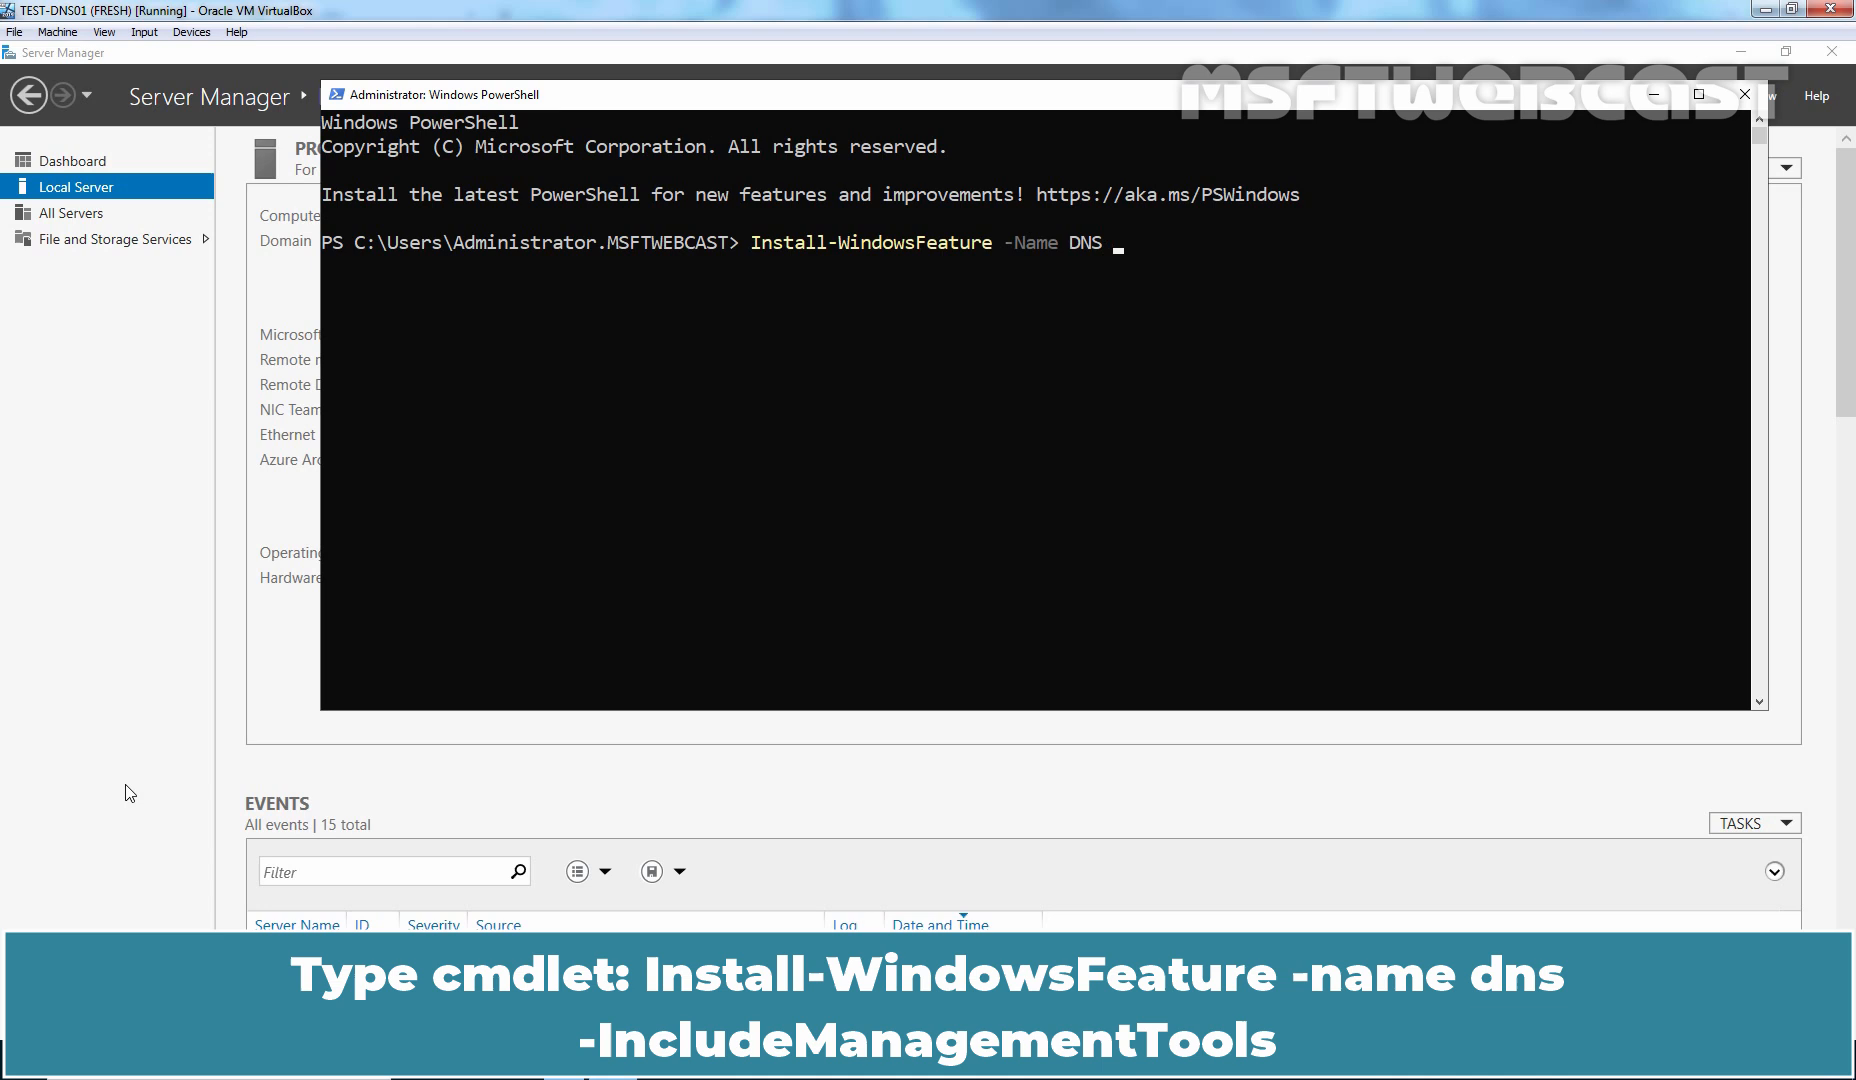
text(-IncludeManagementTools)
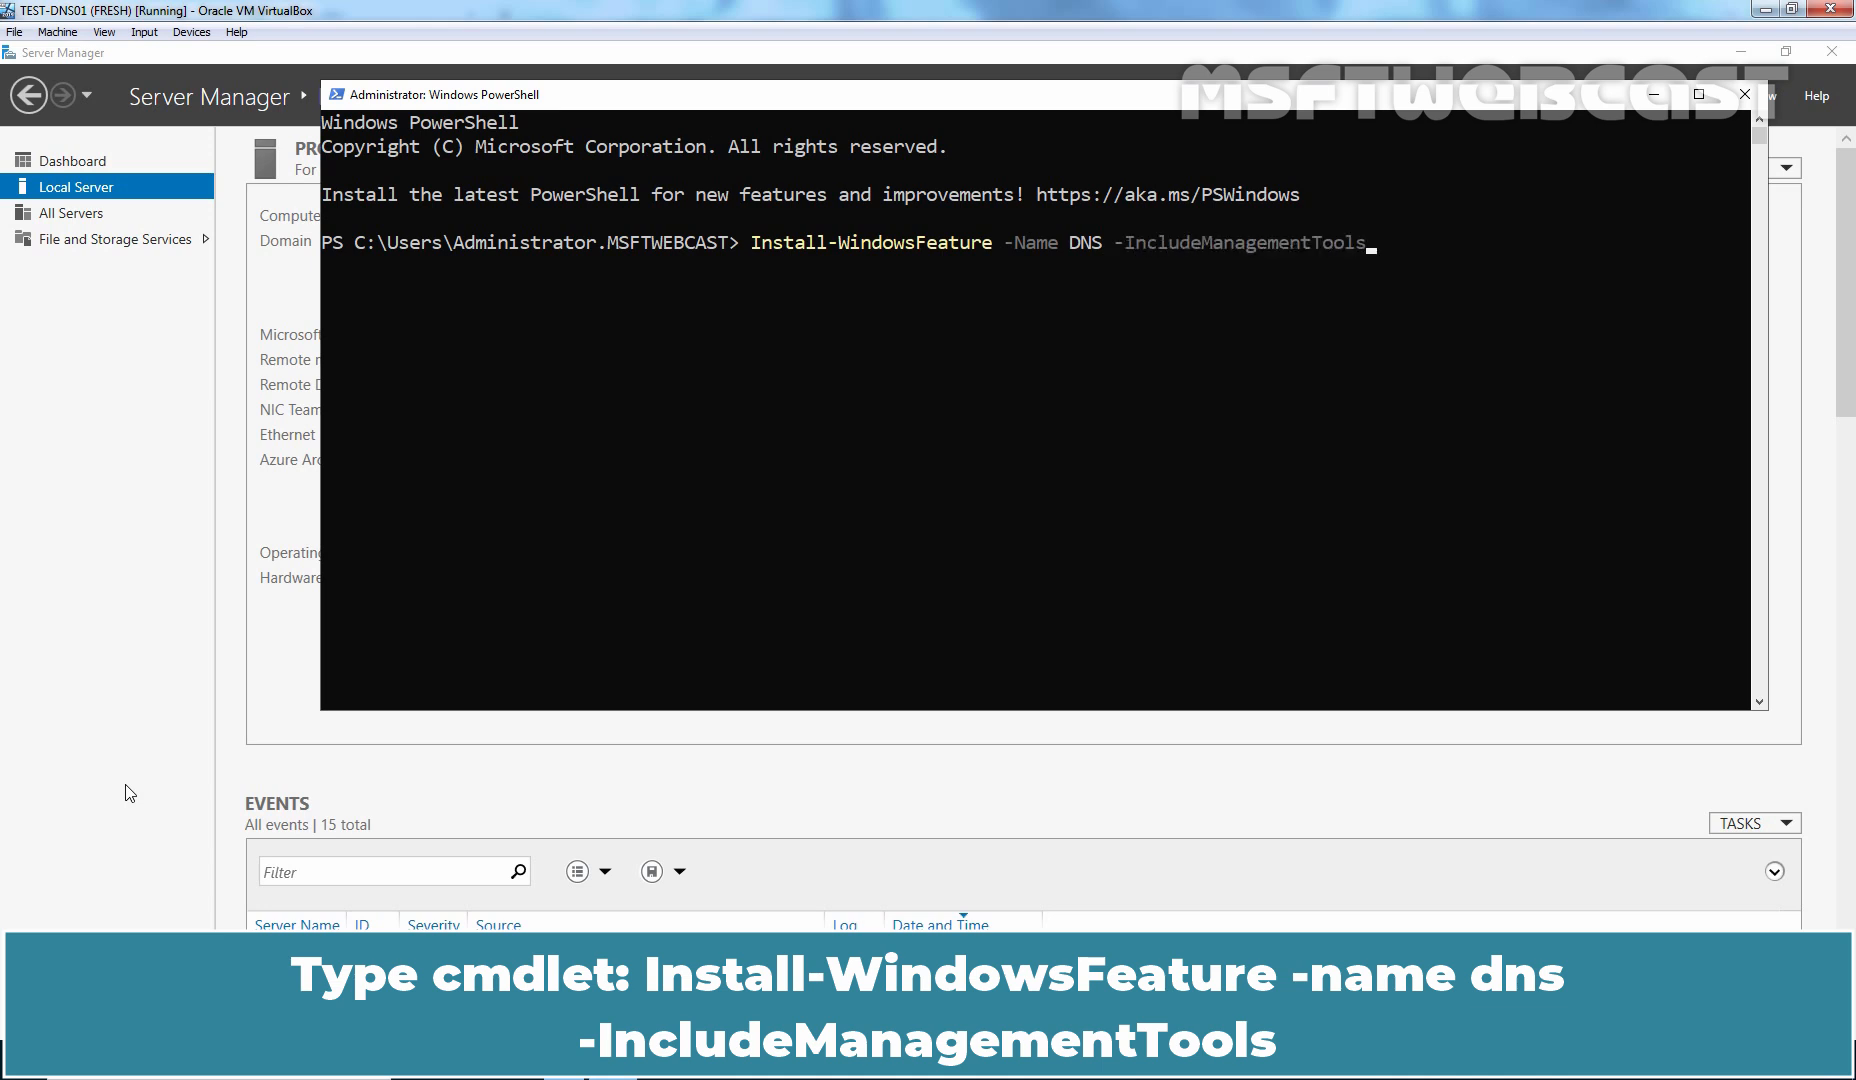
key(Enter)
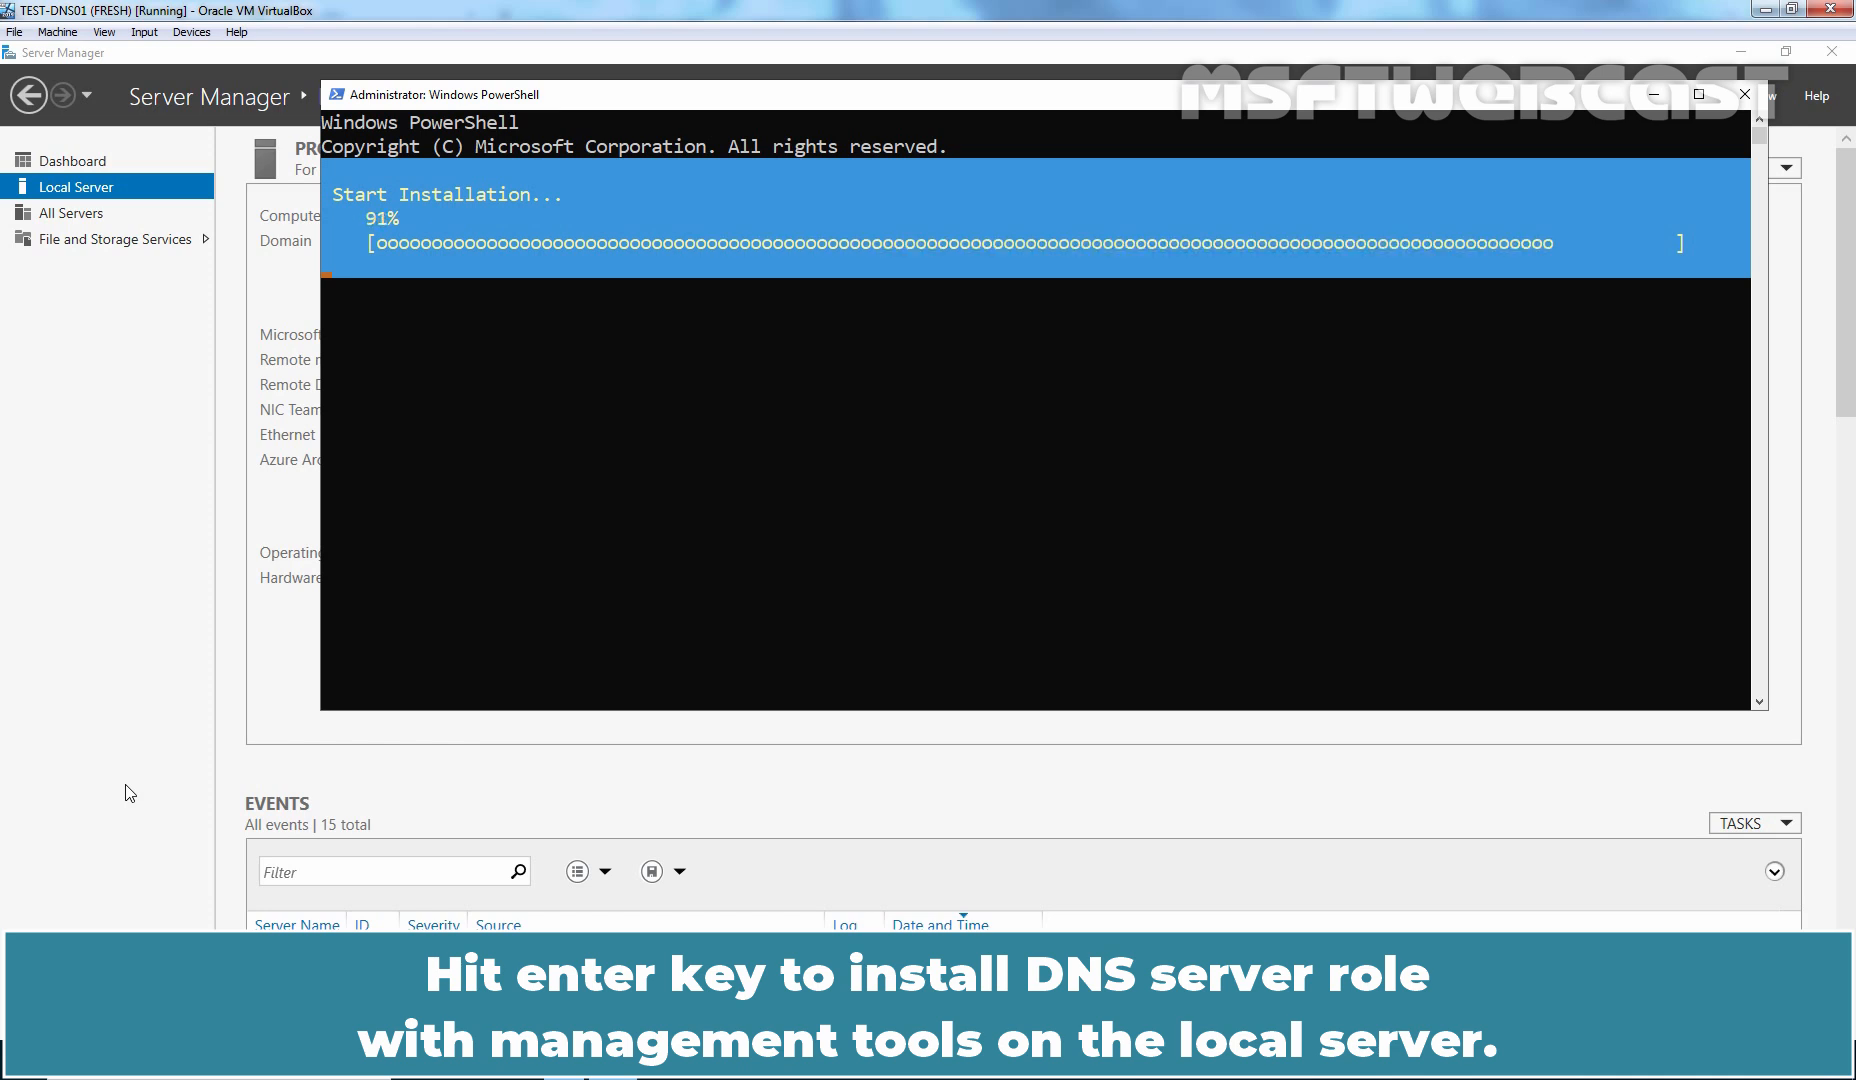
key(enter)
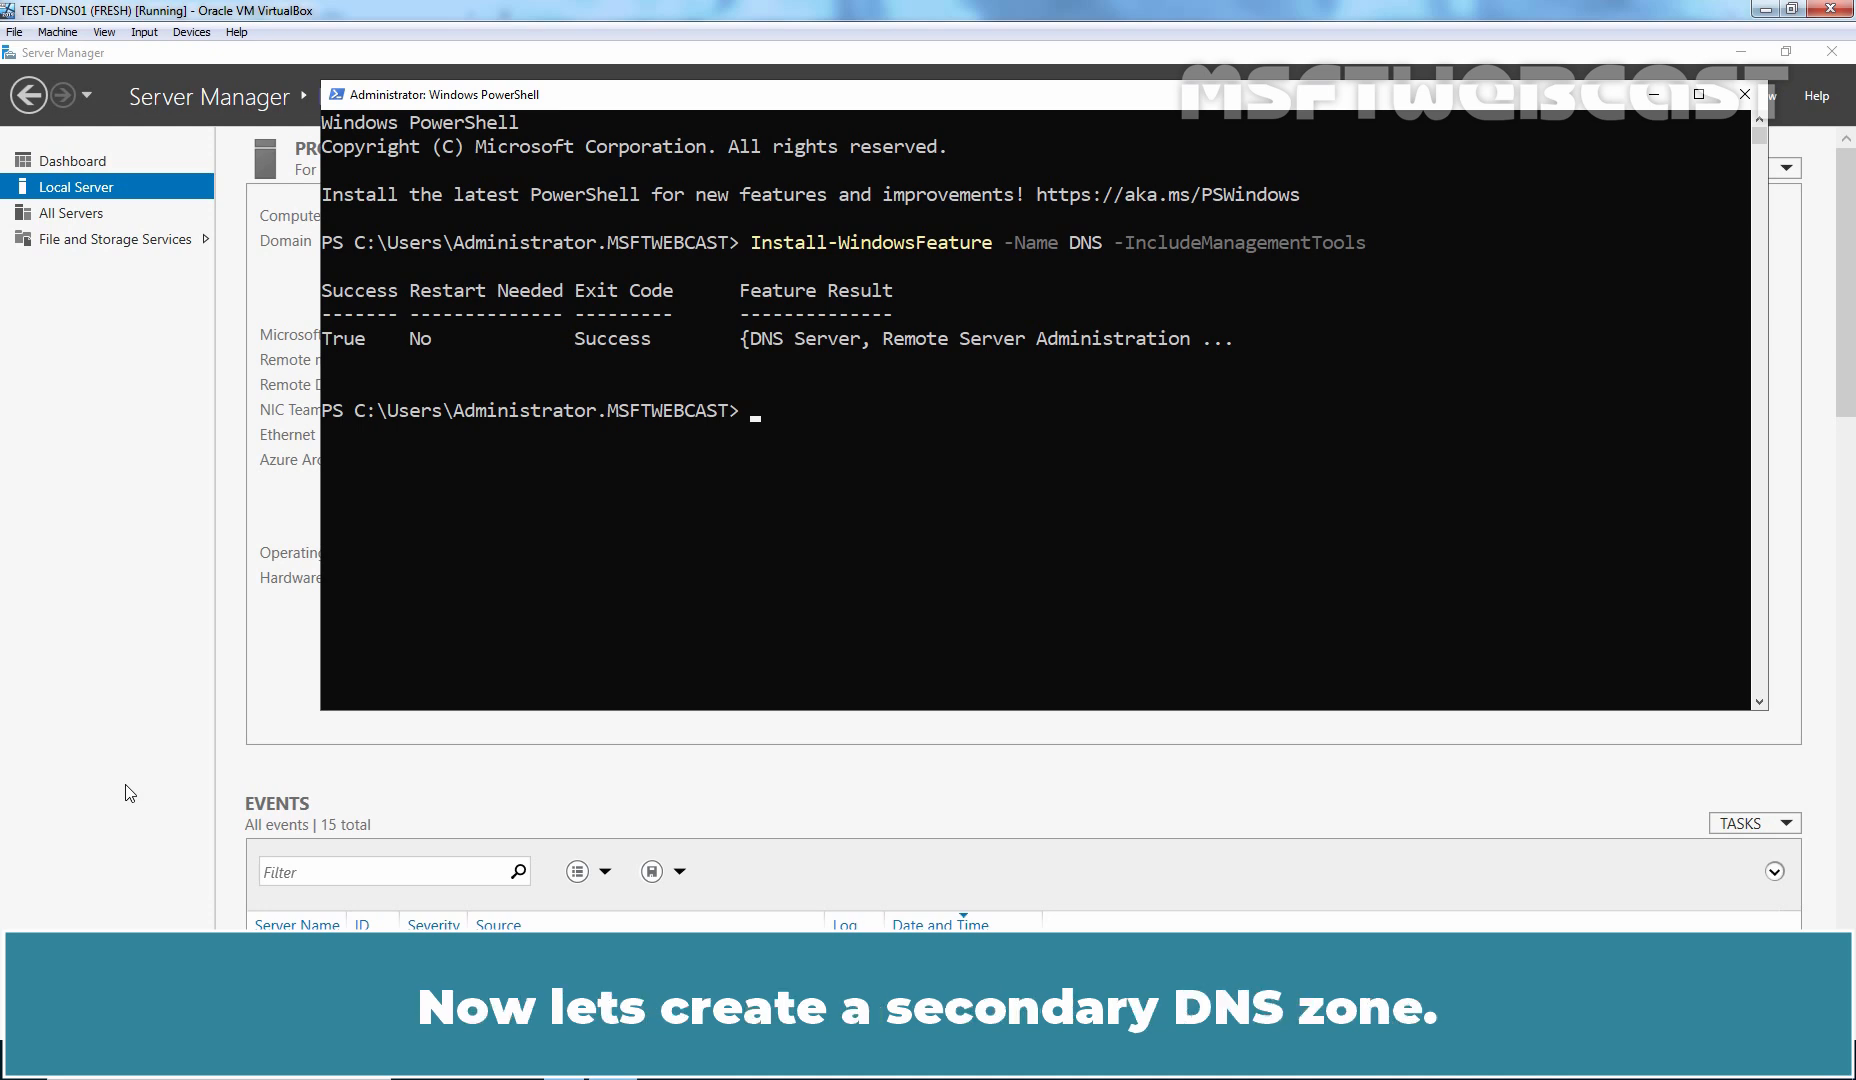
- Launch dnsmgmt.msc, expand TEST-DNS01 and begin a New Zone under Forward Lookup Zones
text(d)
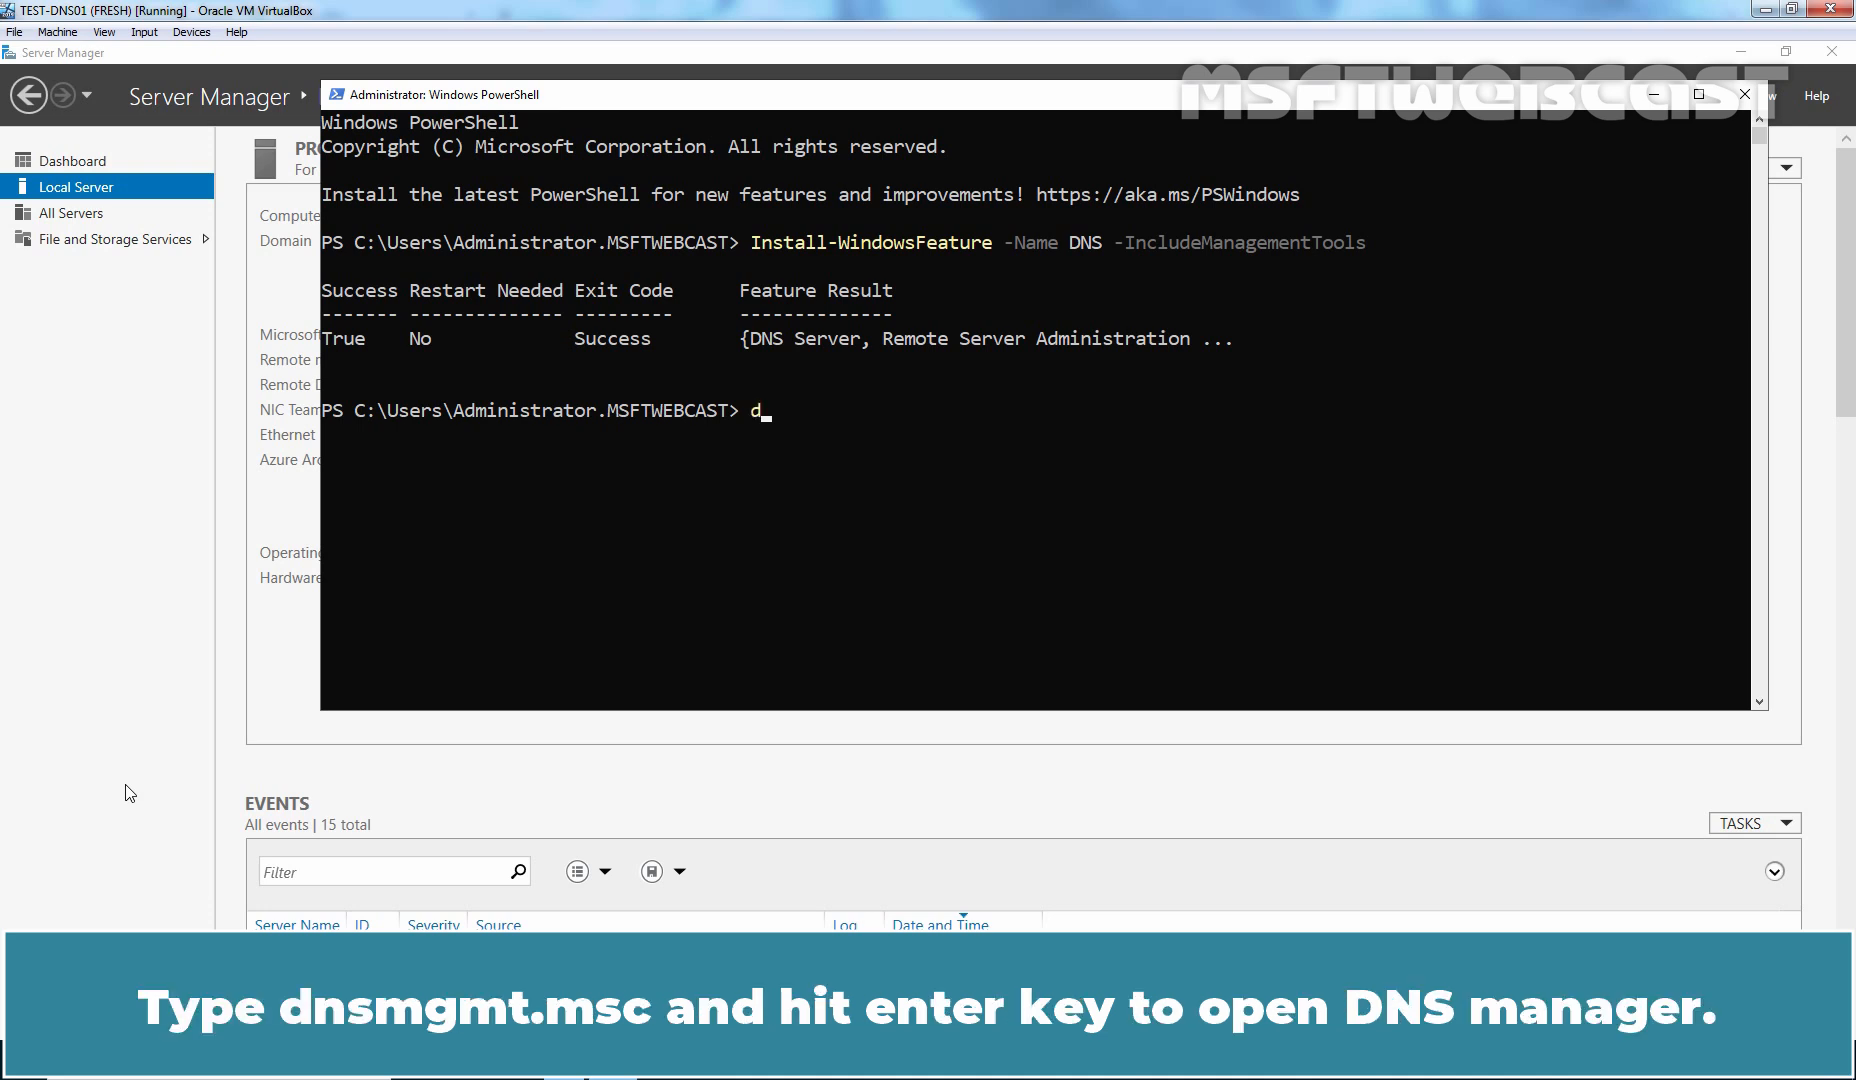
text(nsmgmt.msc)
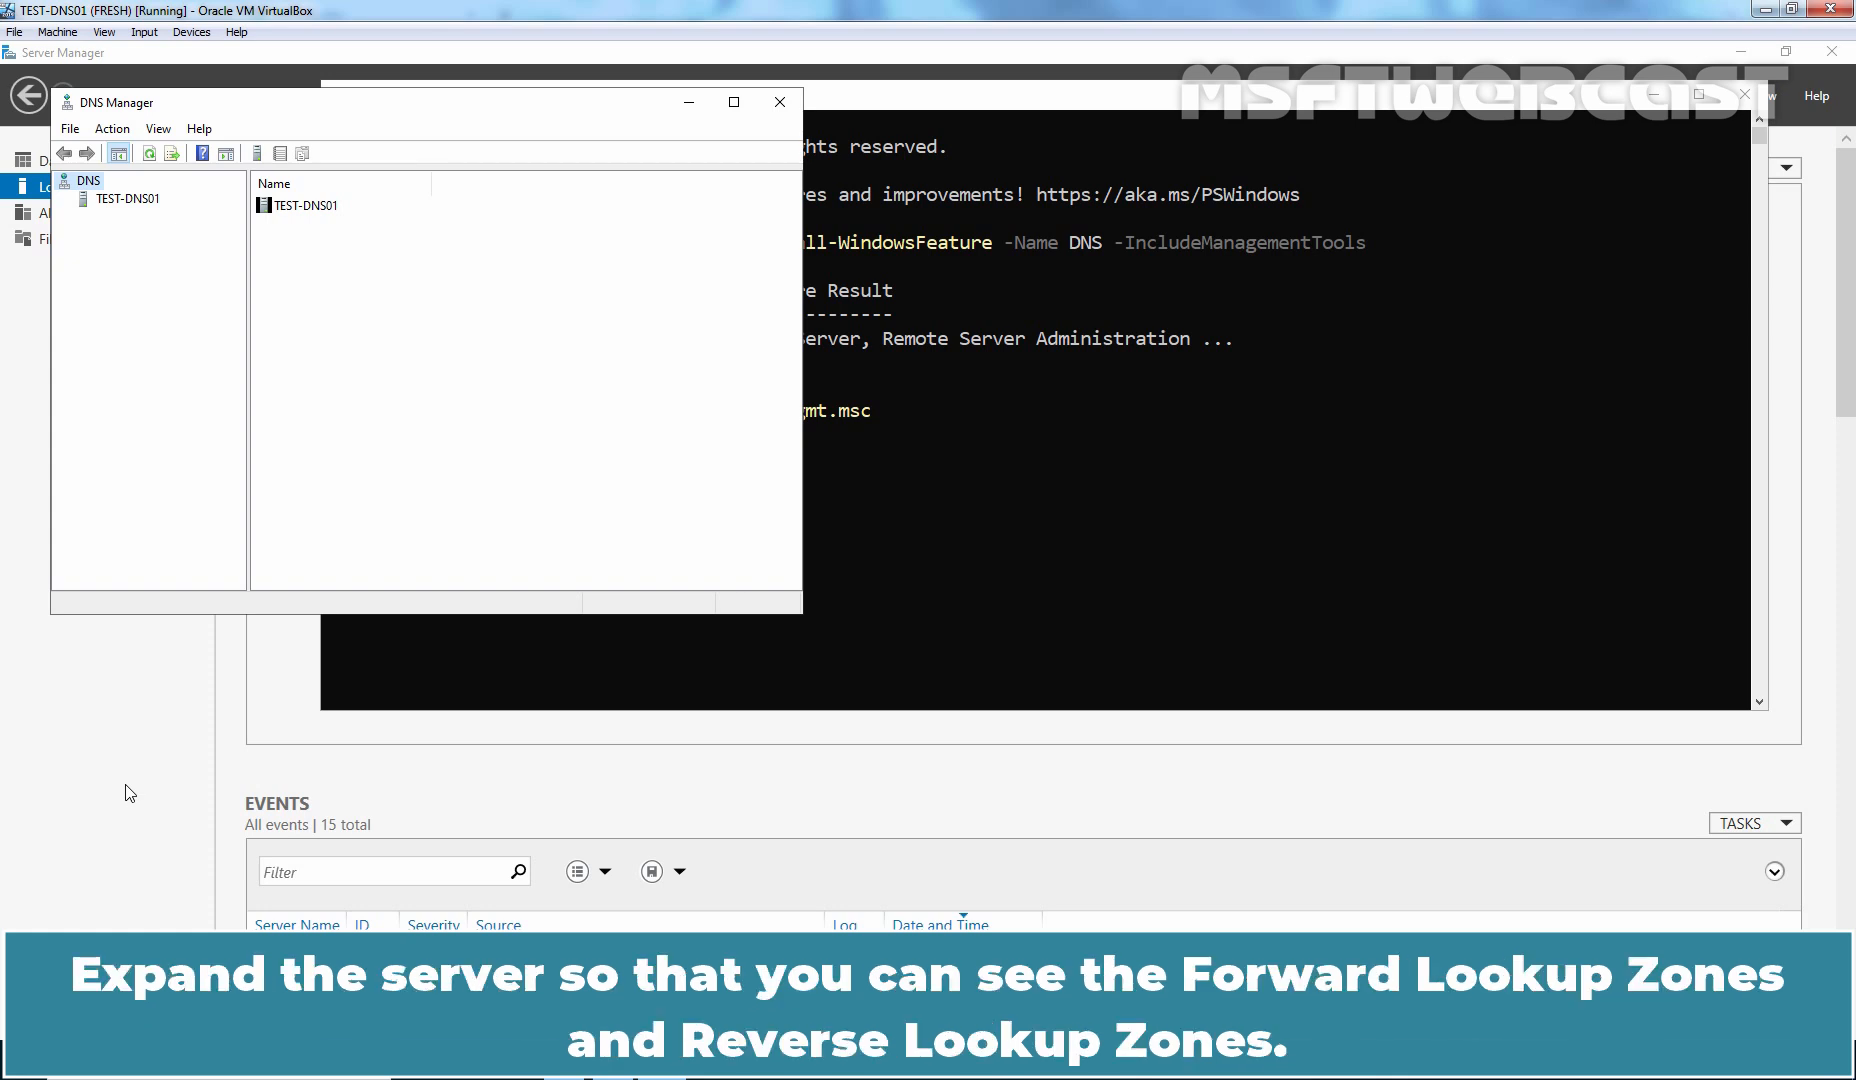
mouse_move(184, 796)
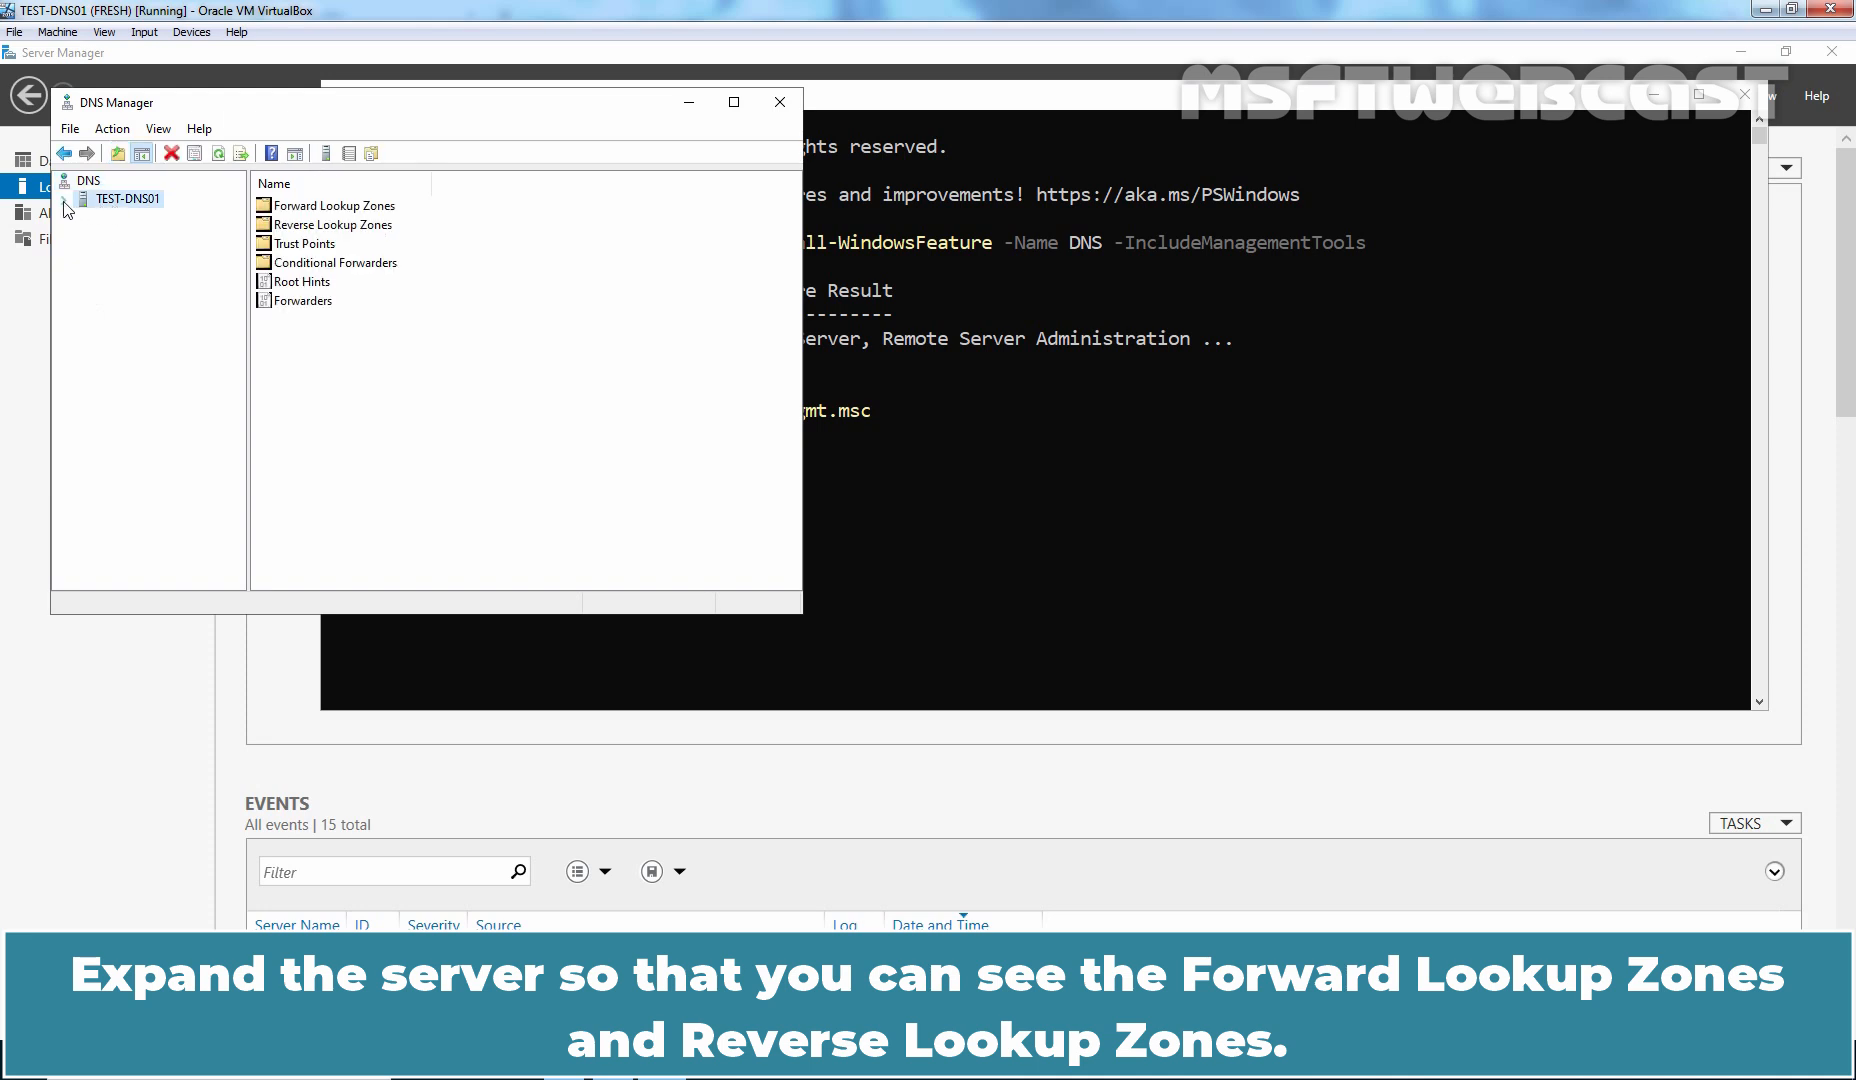
click(76, 198)
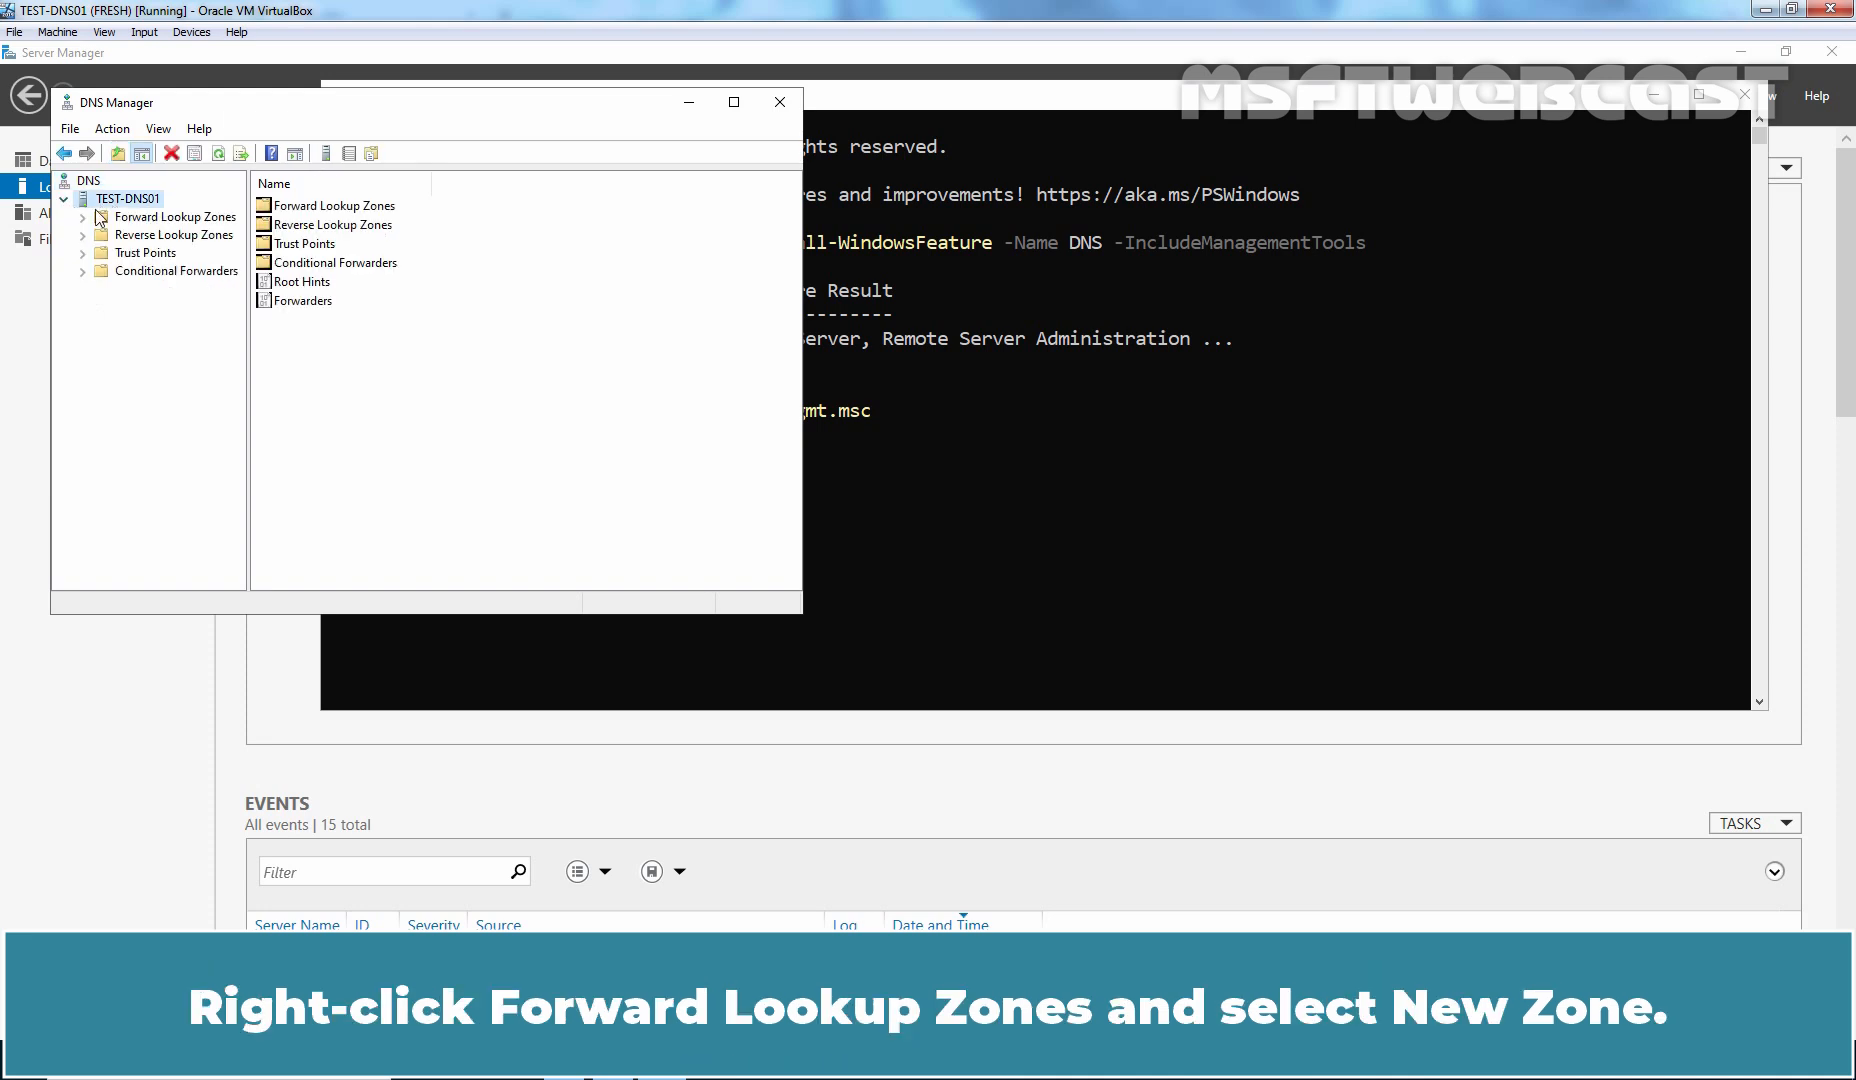
right_click(164, 218)
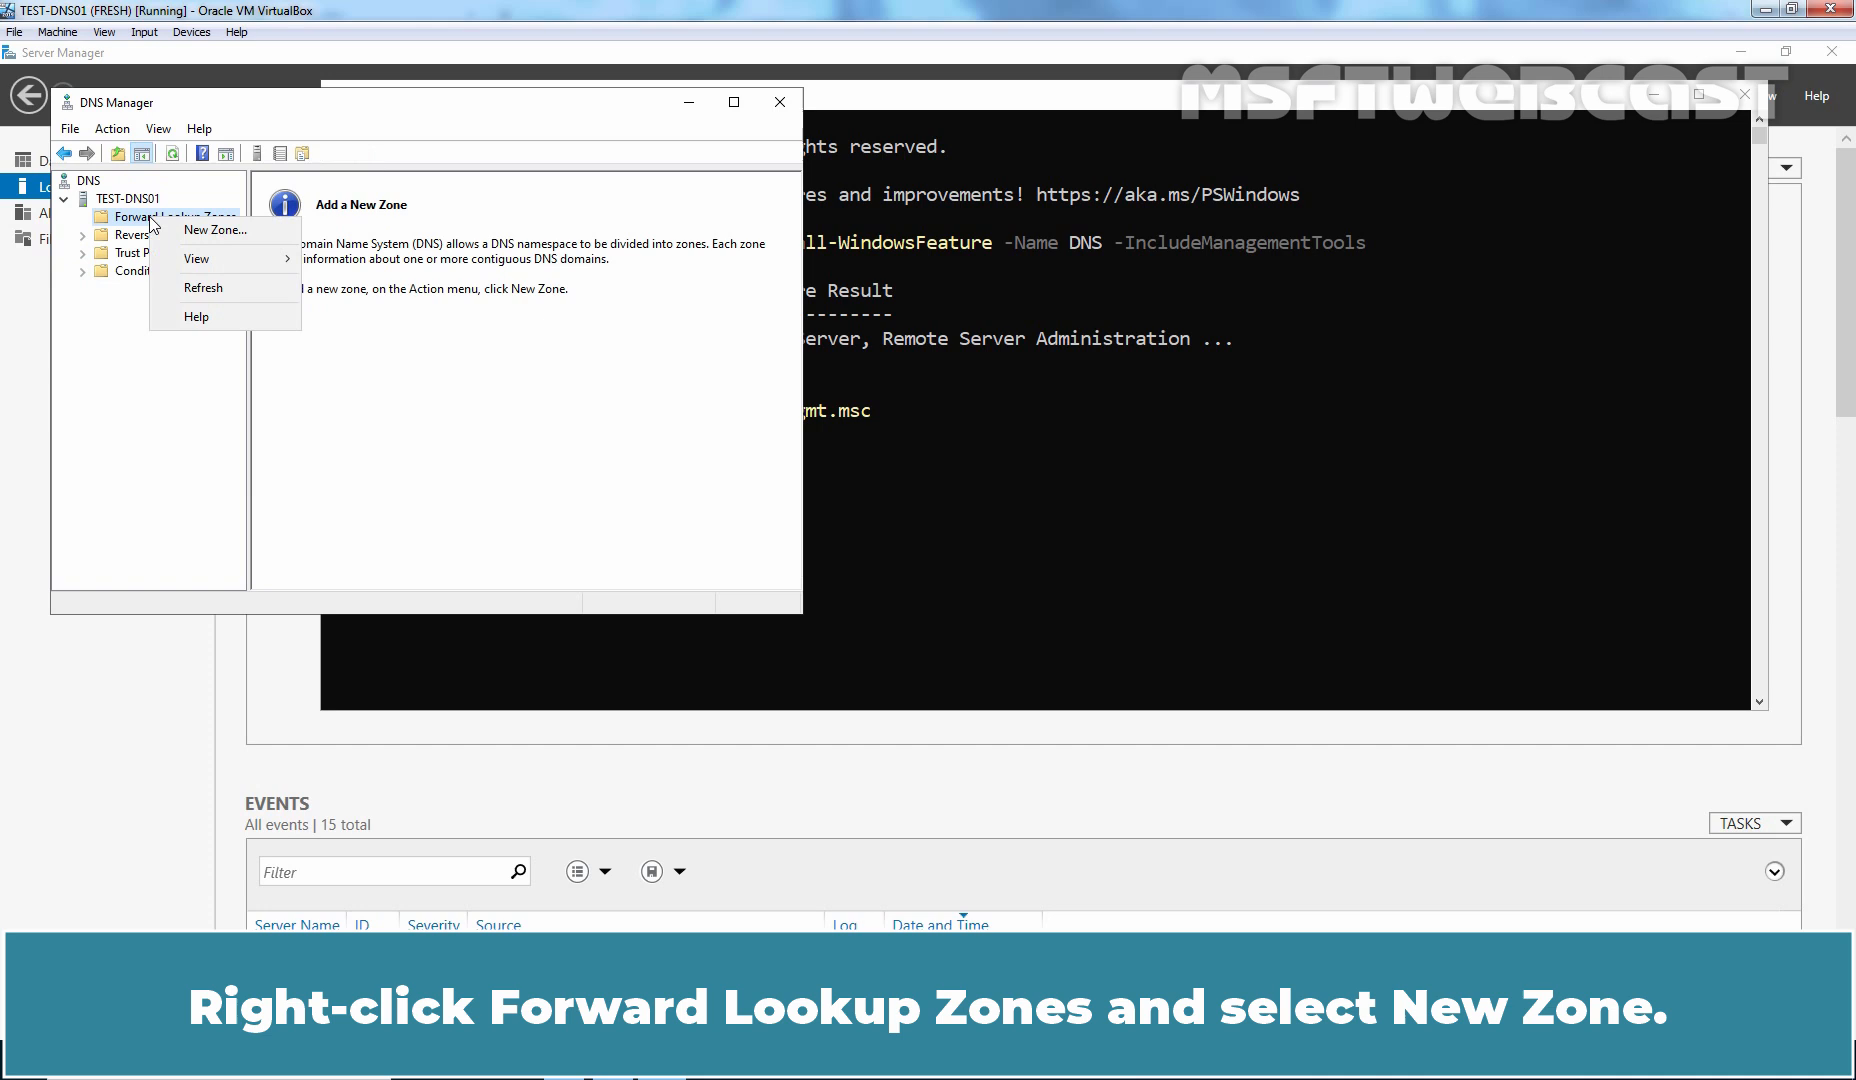
click(214, 230)
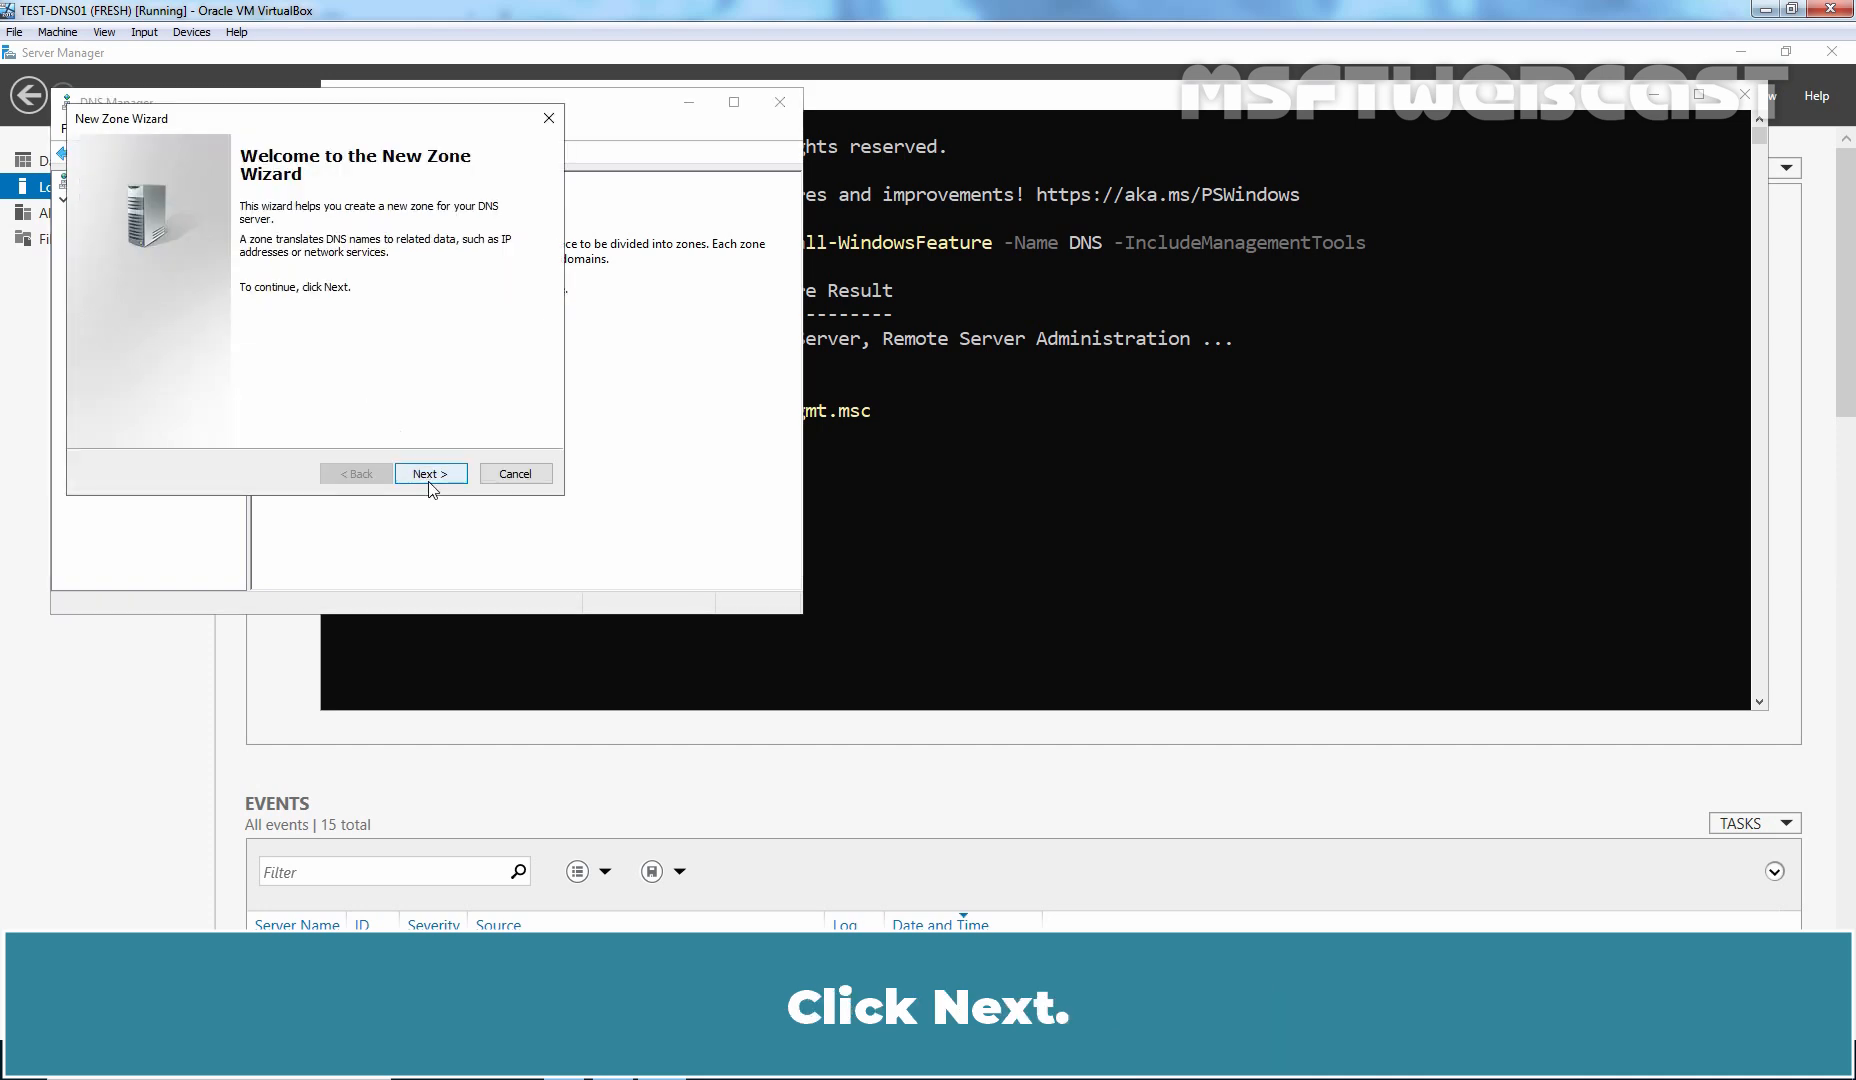
- Choose a Secondary zone type named msftwebcast.com in the New Zone Wizard
click(430, 474)
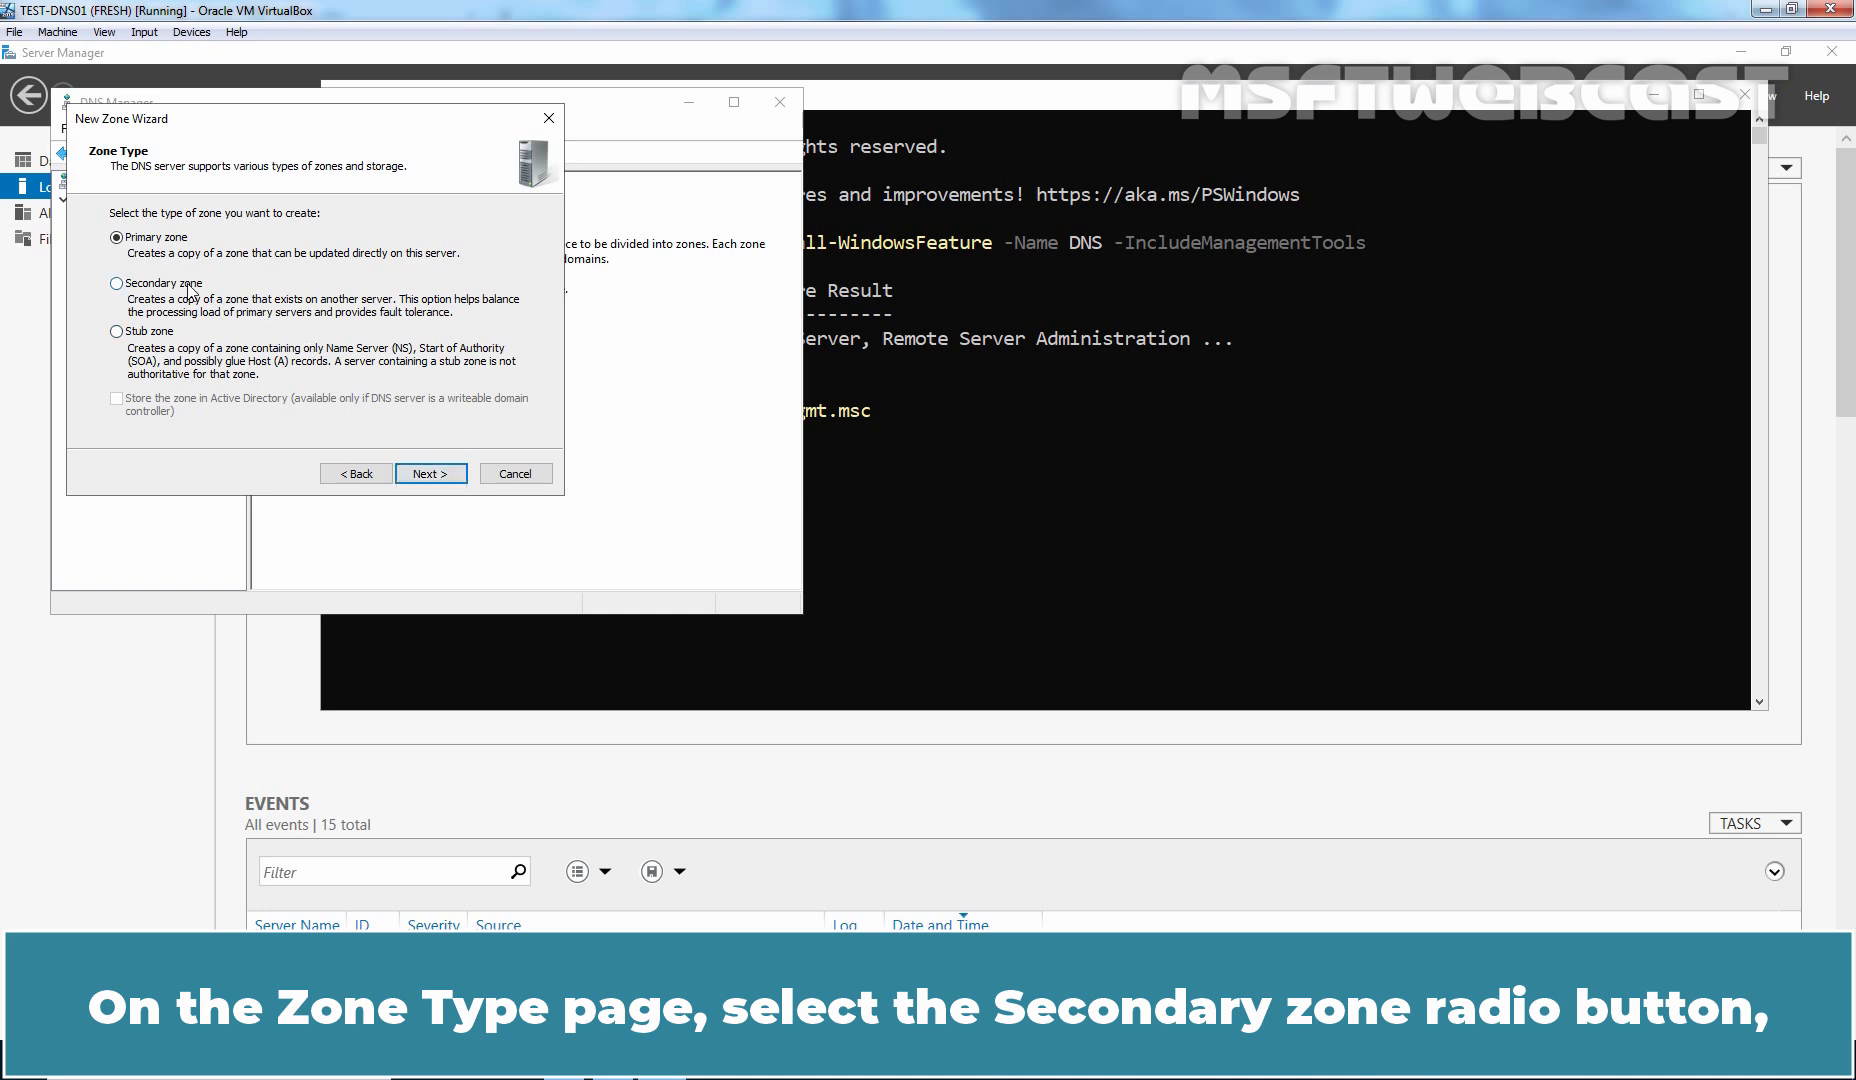
click(430, 474)
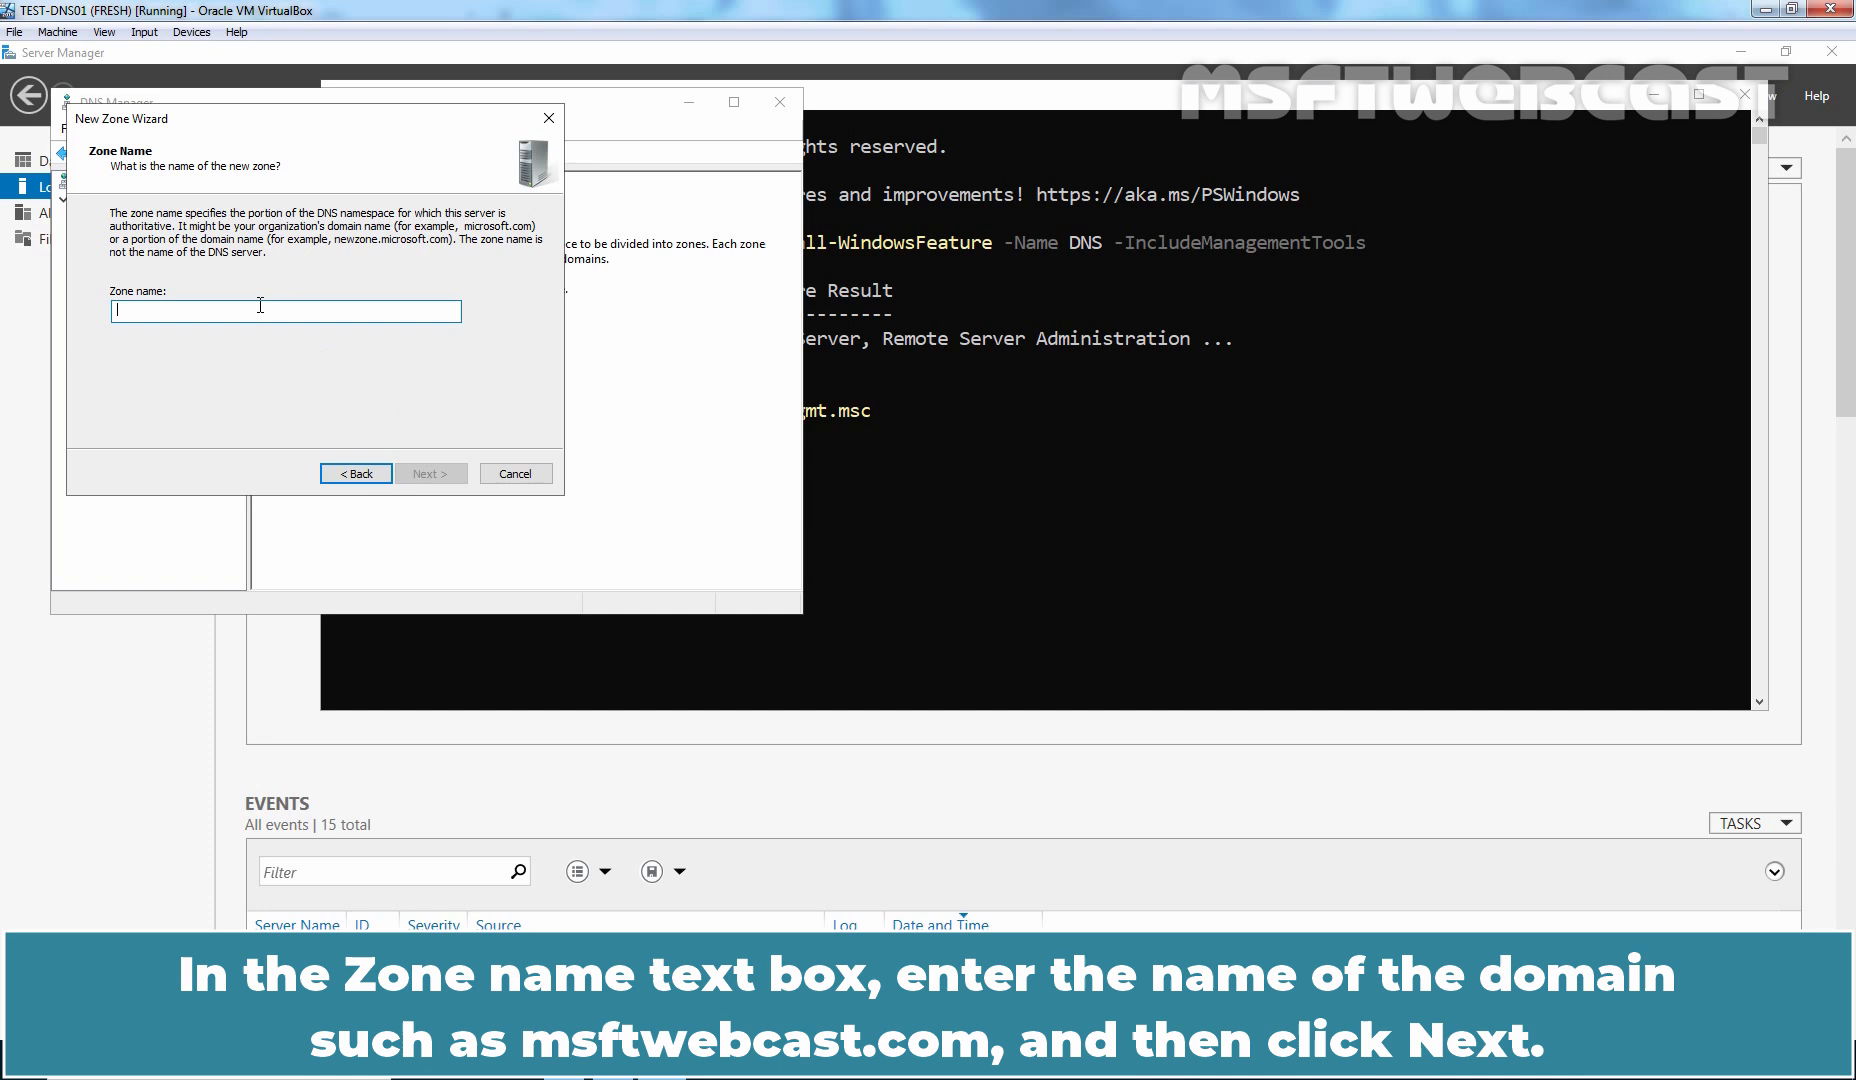
text(msftwebcast.com)
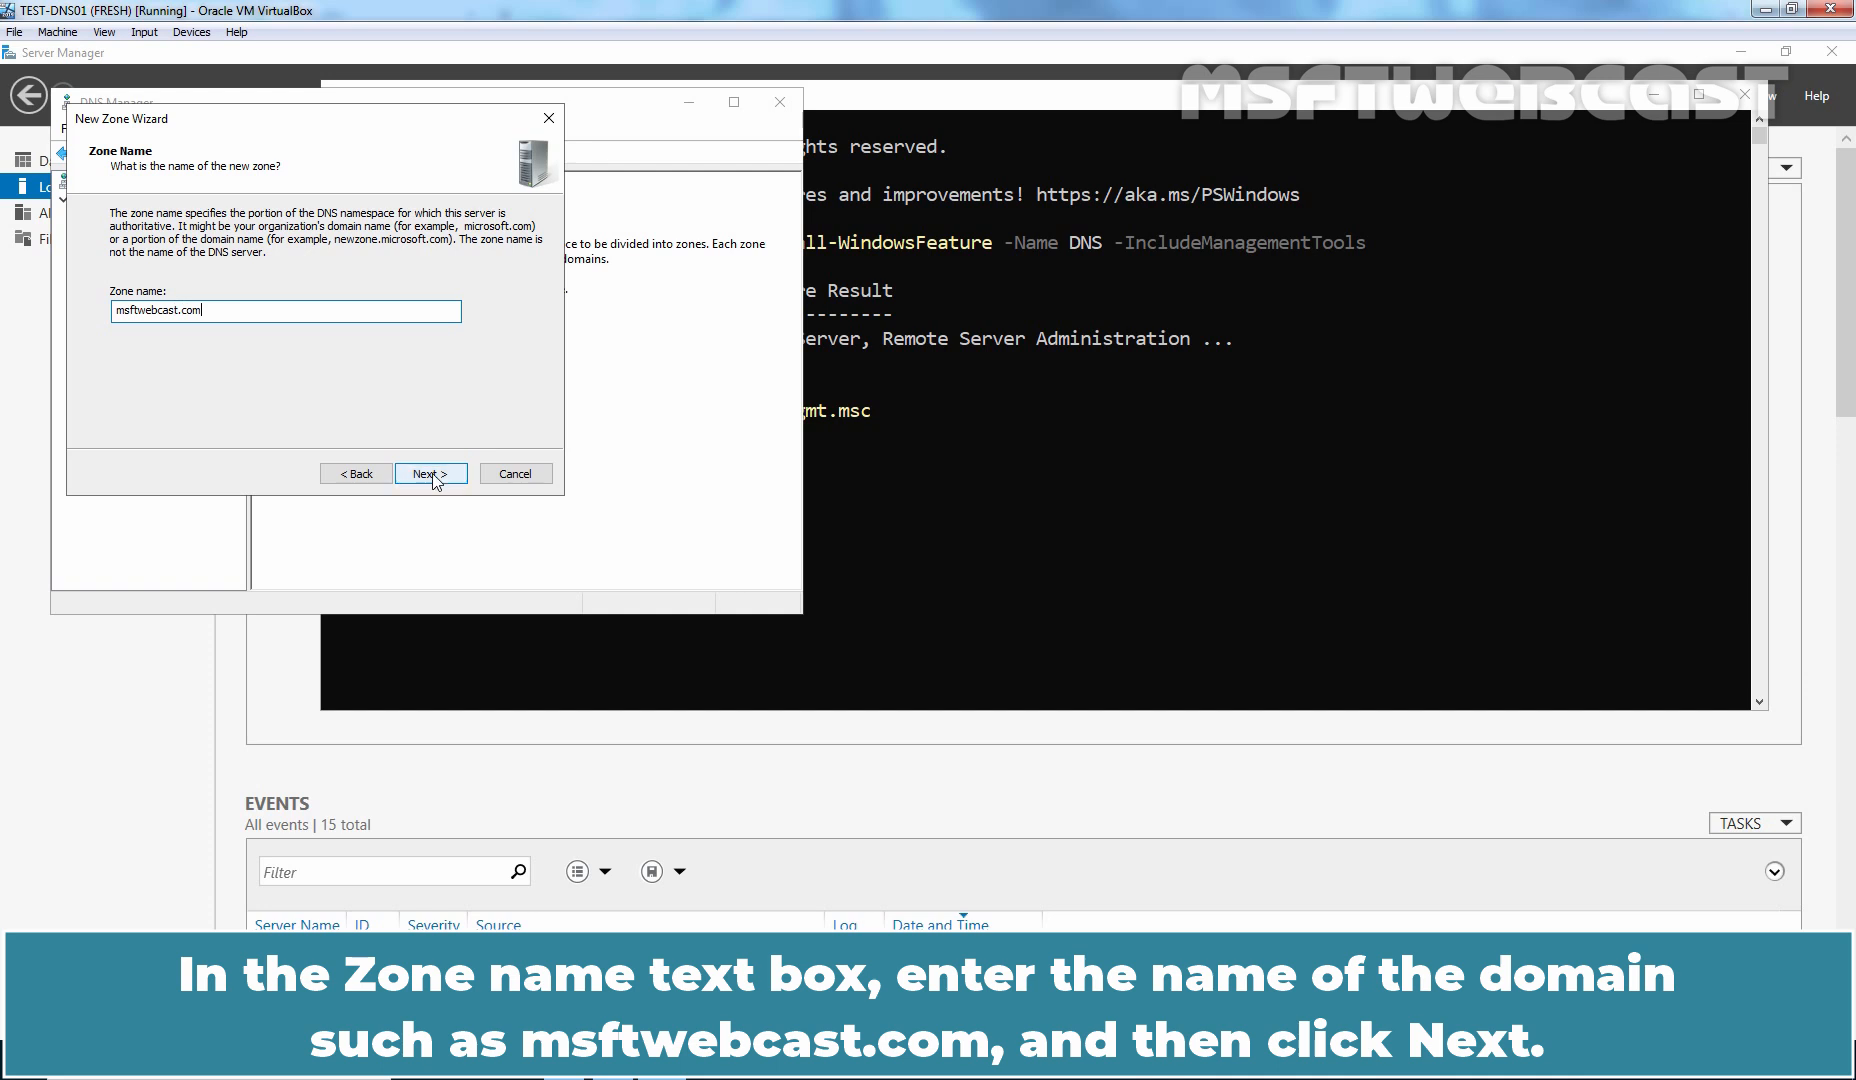
click(432, 474)
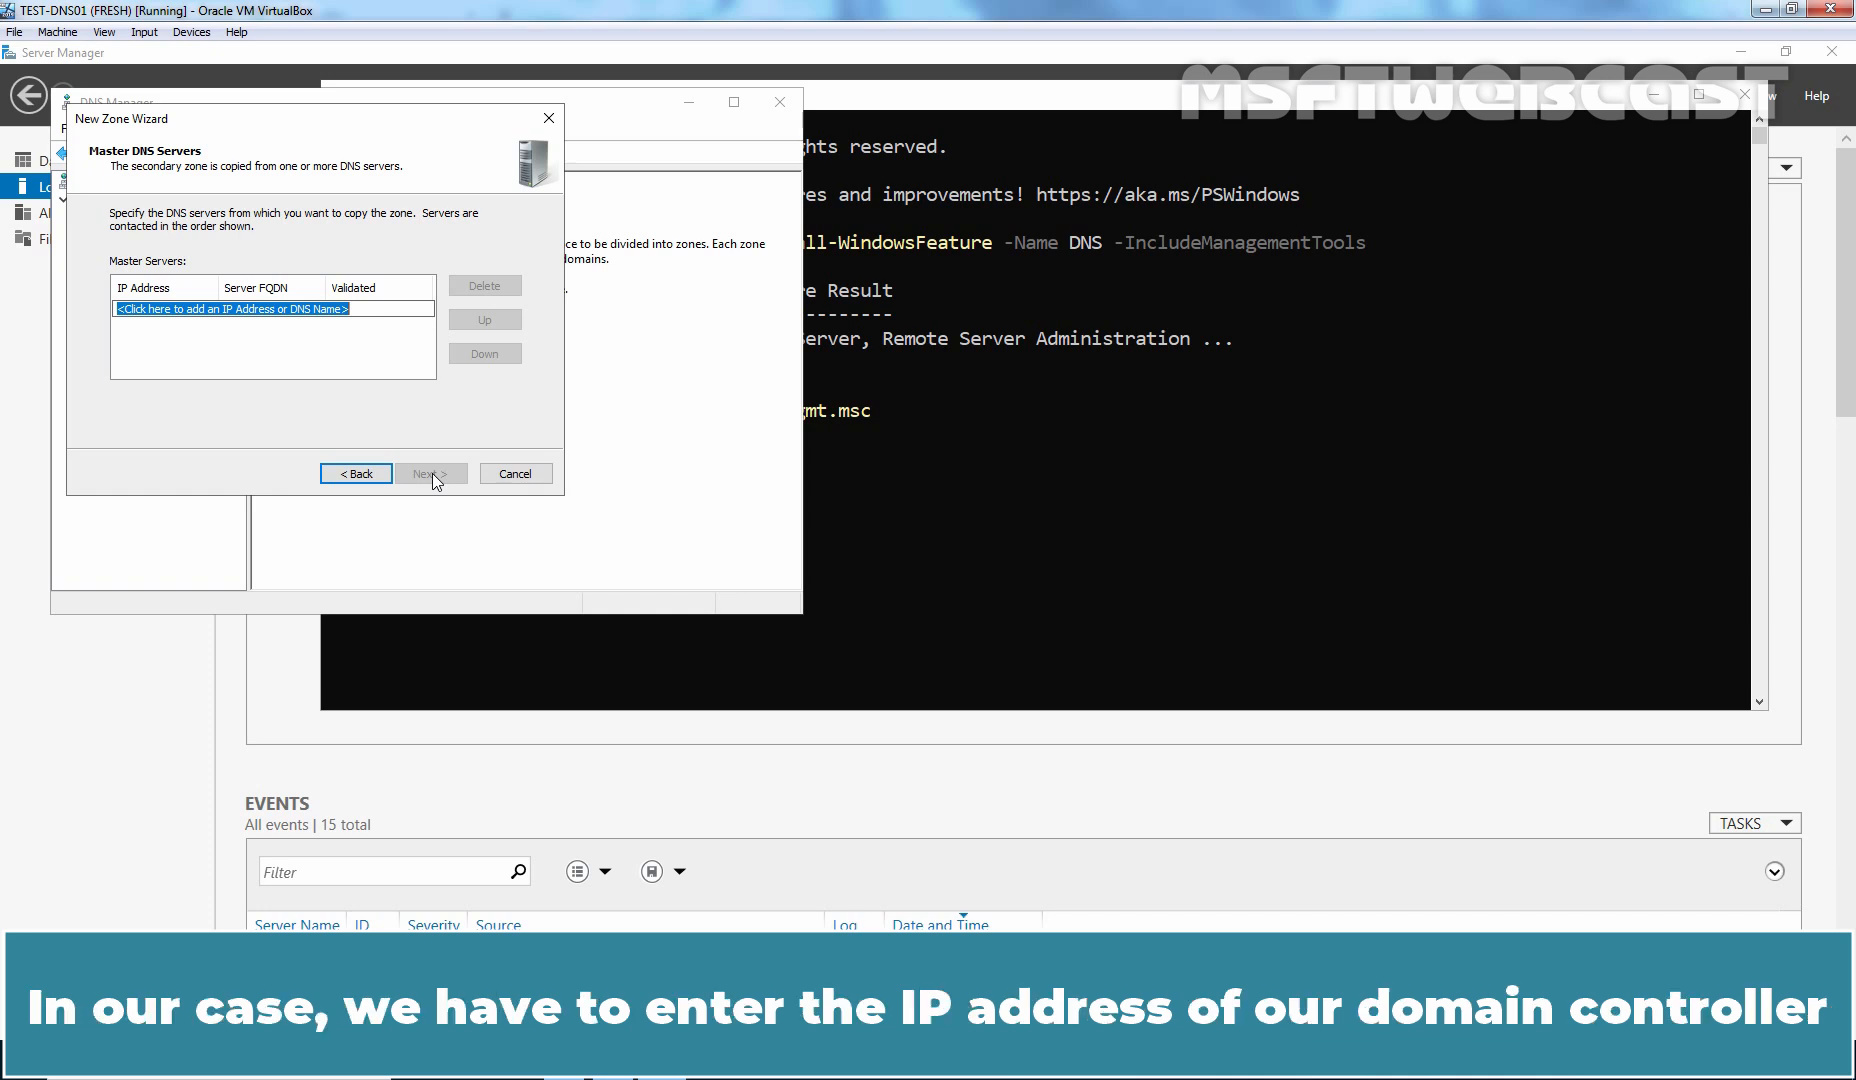
- Set 172.18.72.50 as the master server and finish creating the zone
text(172.18.72.50)
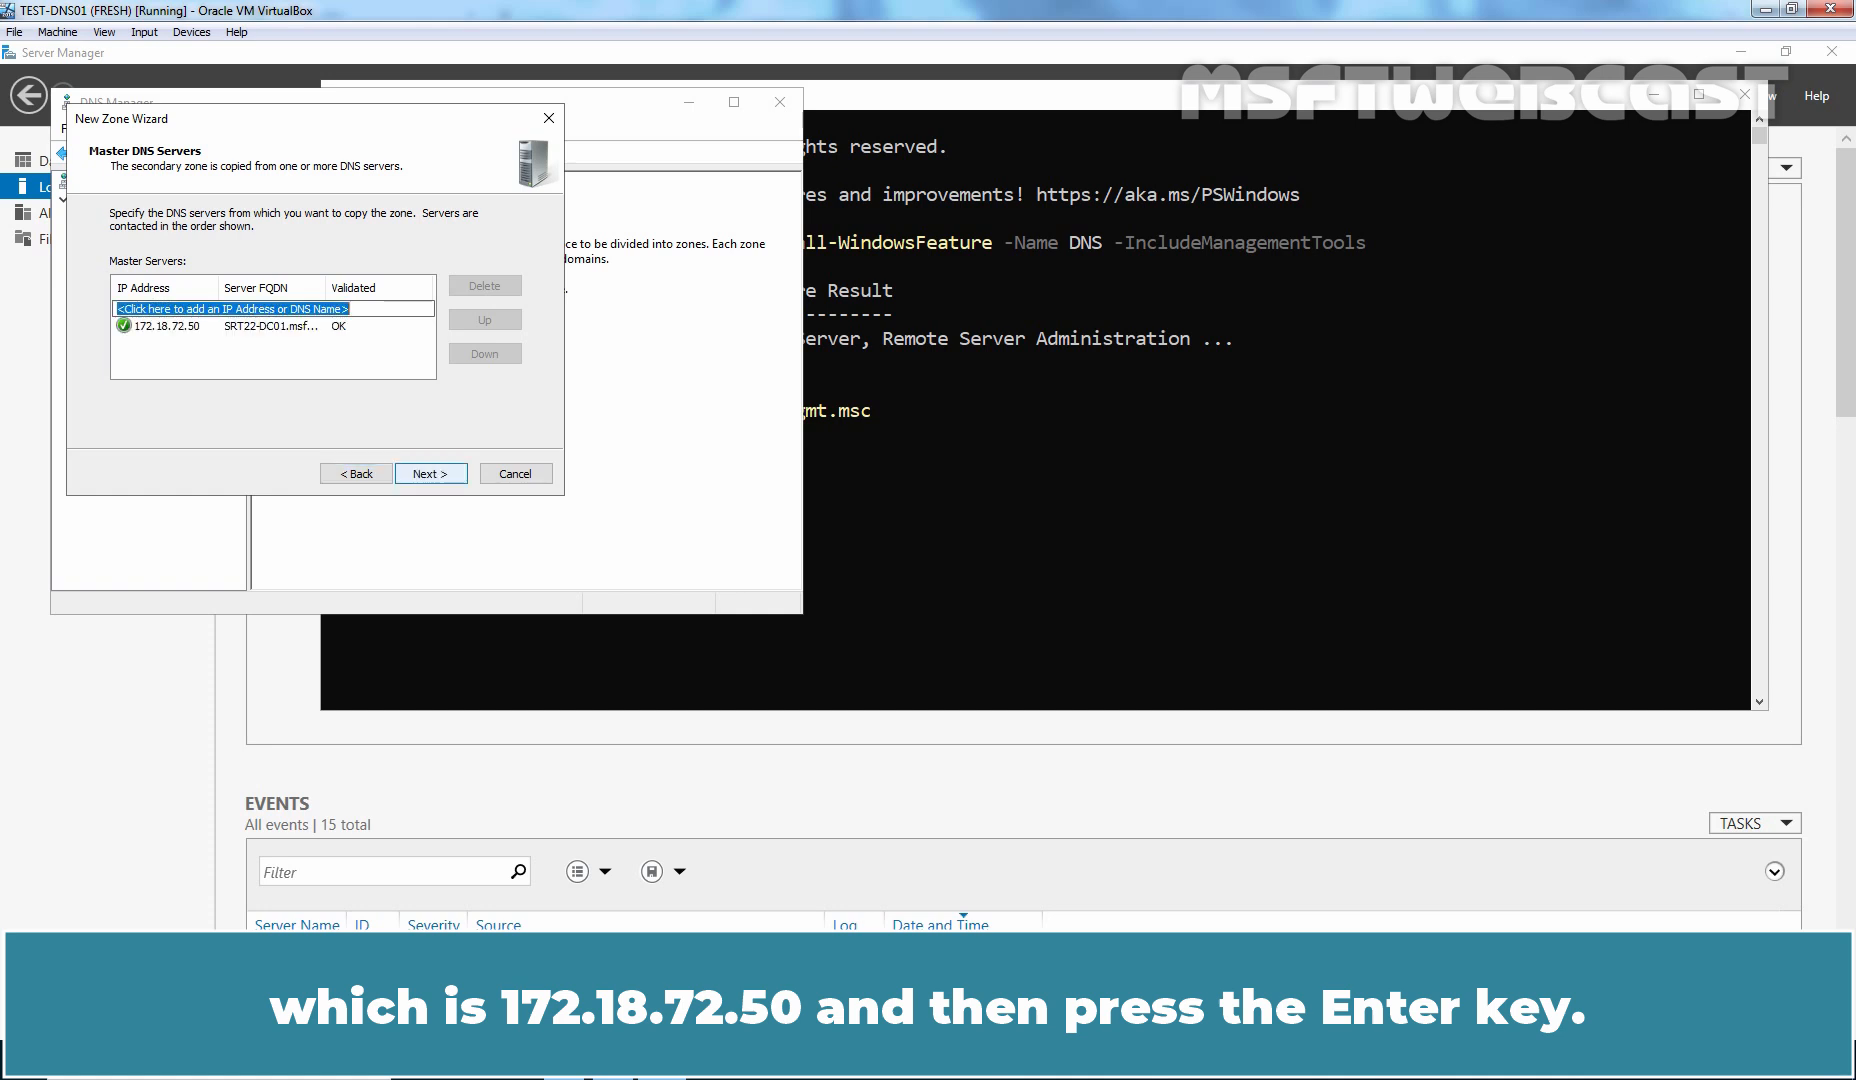
click(432, 474)
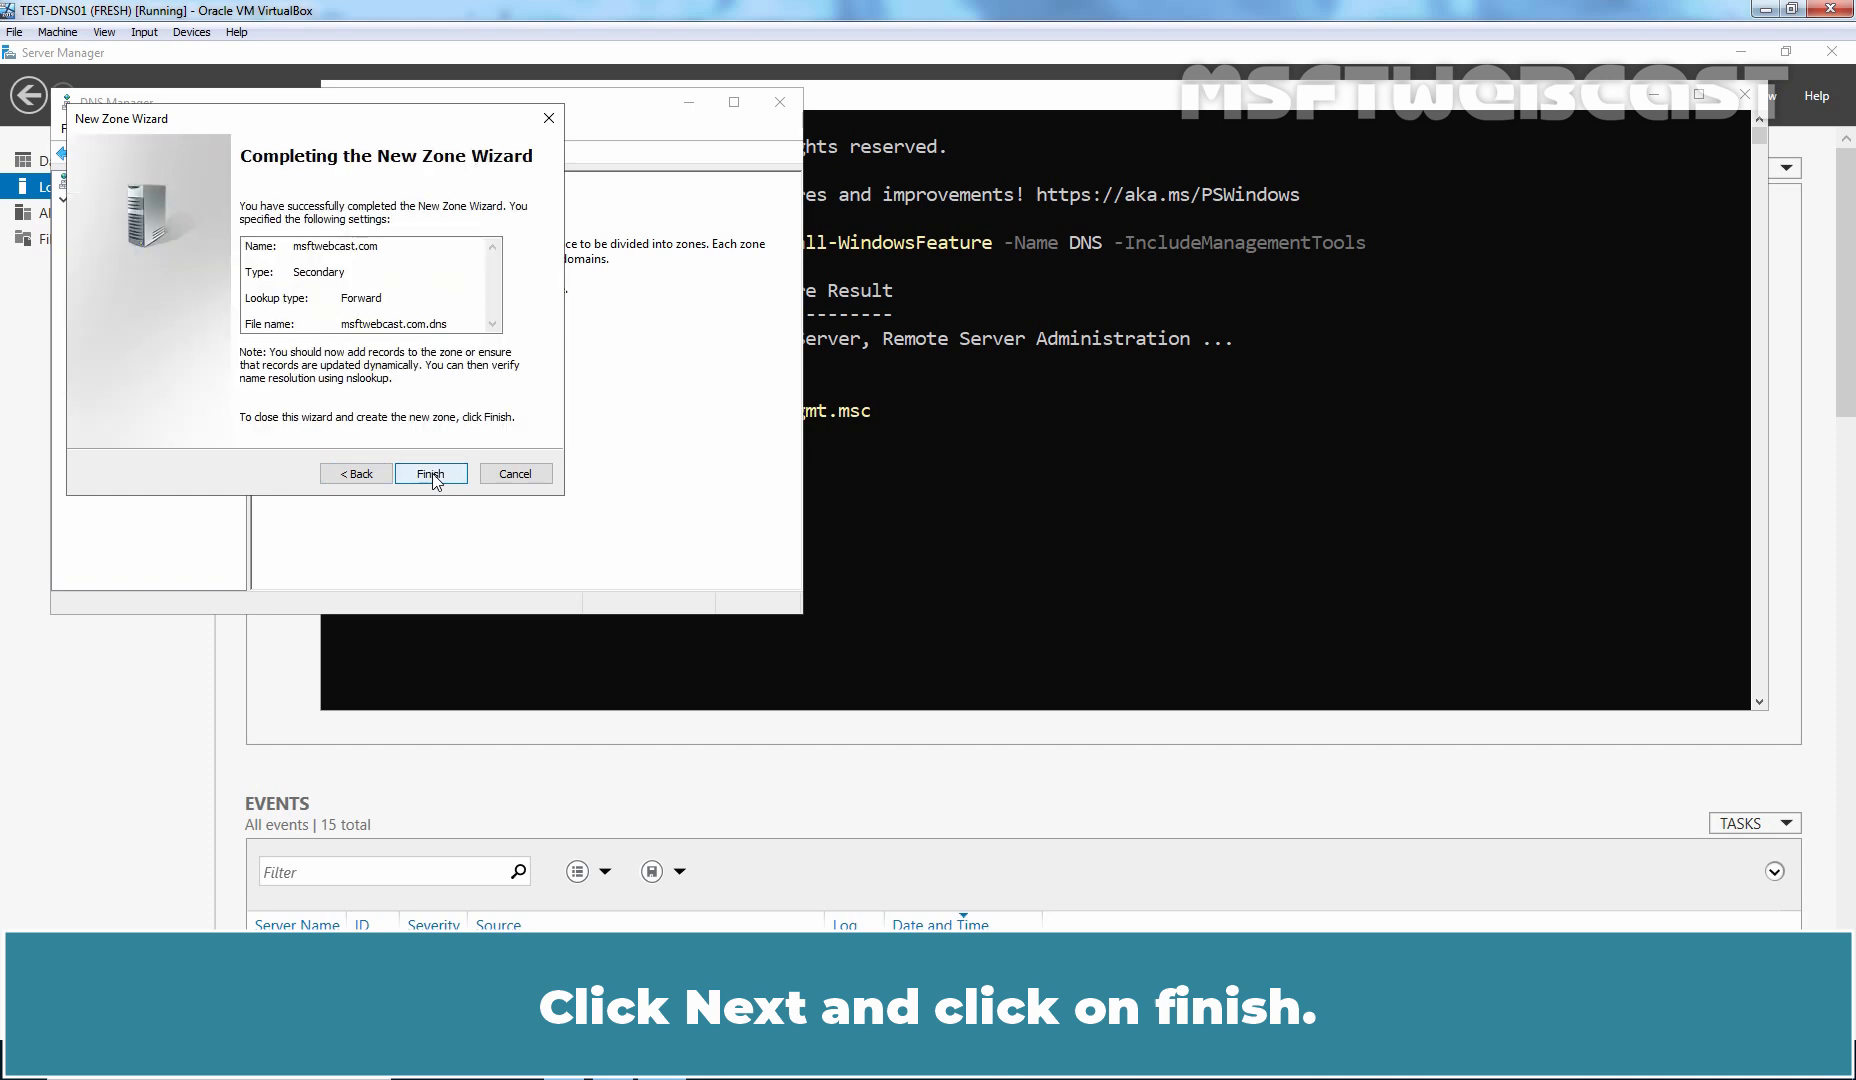
click(430, 474)
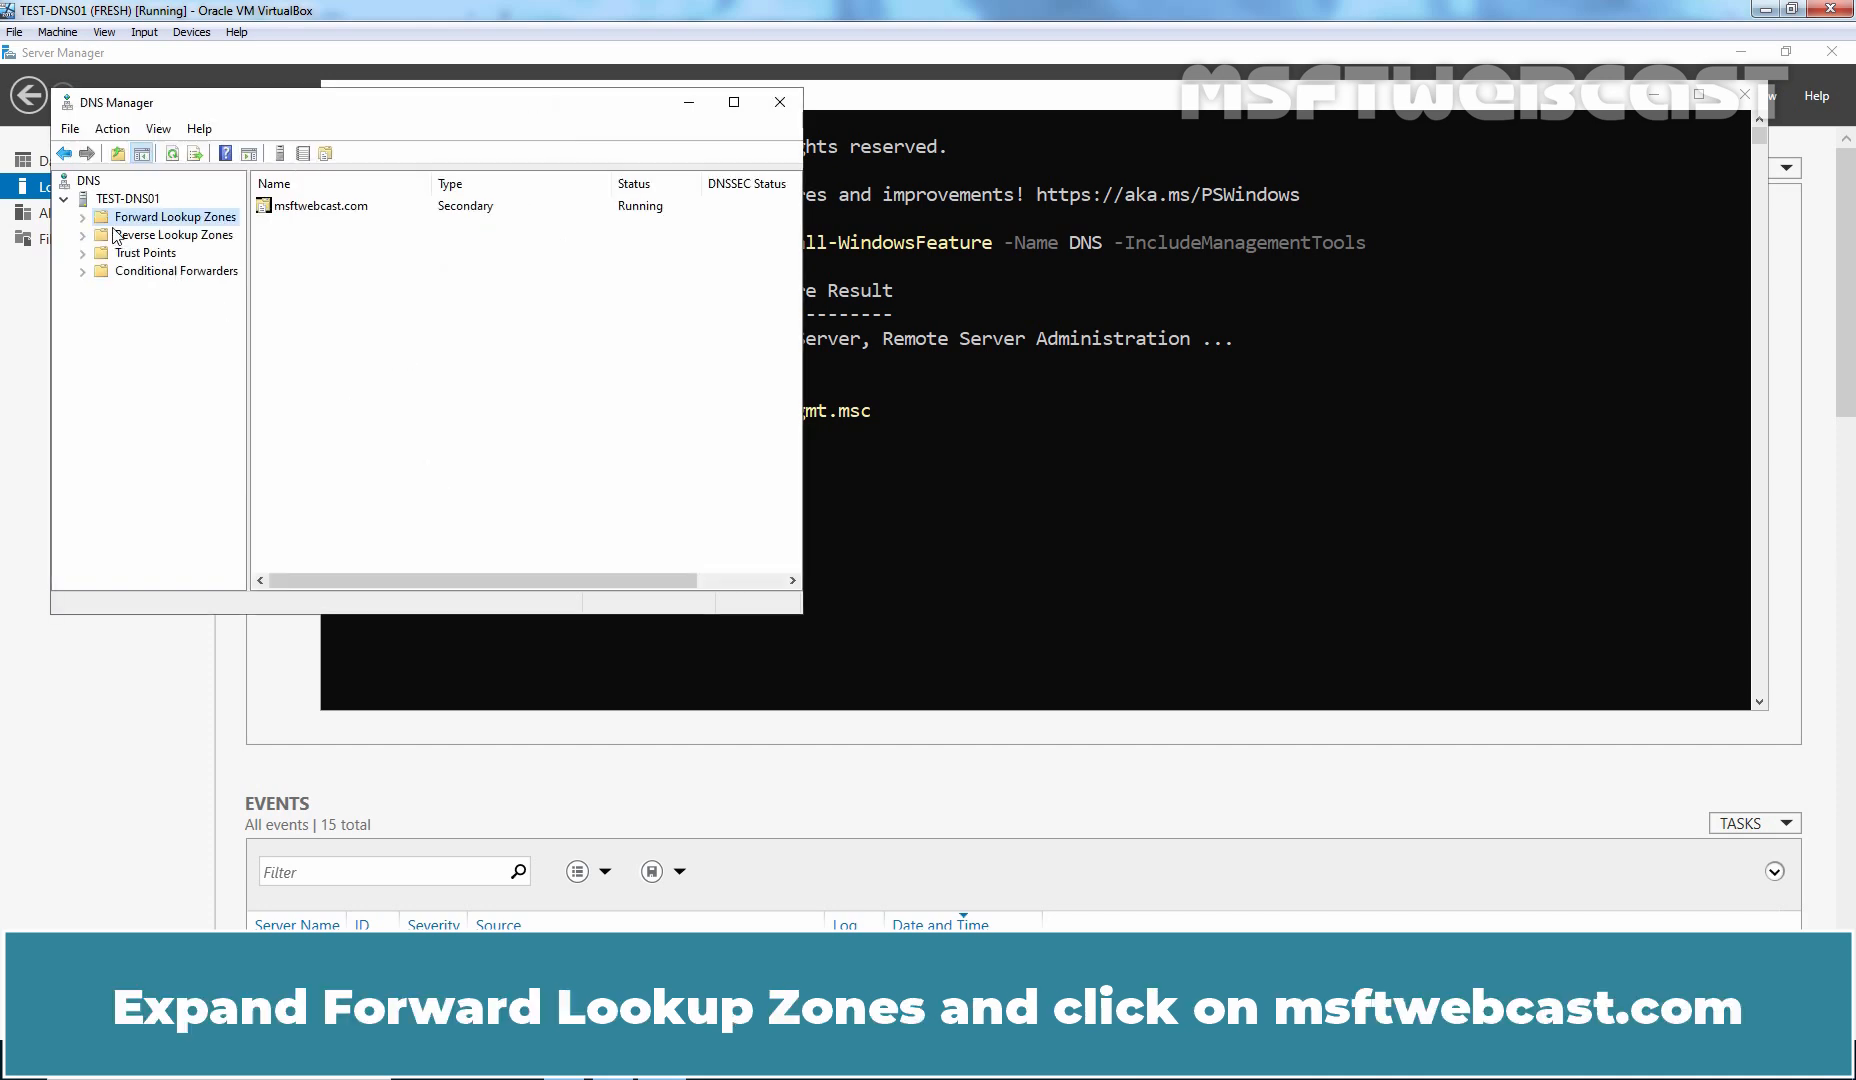
- Expand Forward Lookup Zones and select the new msftwebcast.com zone
click(84, 216)
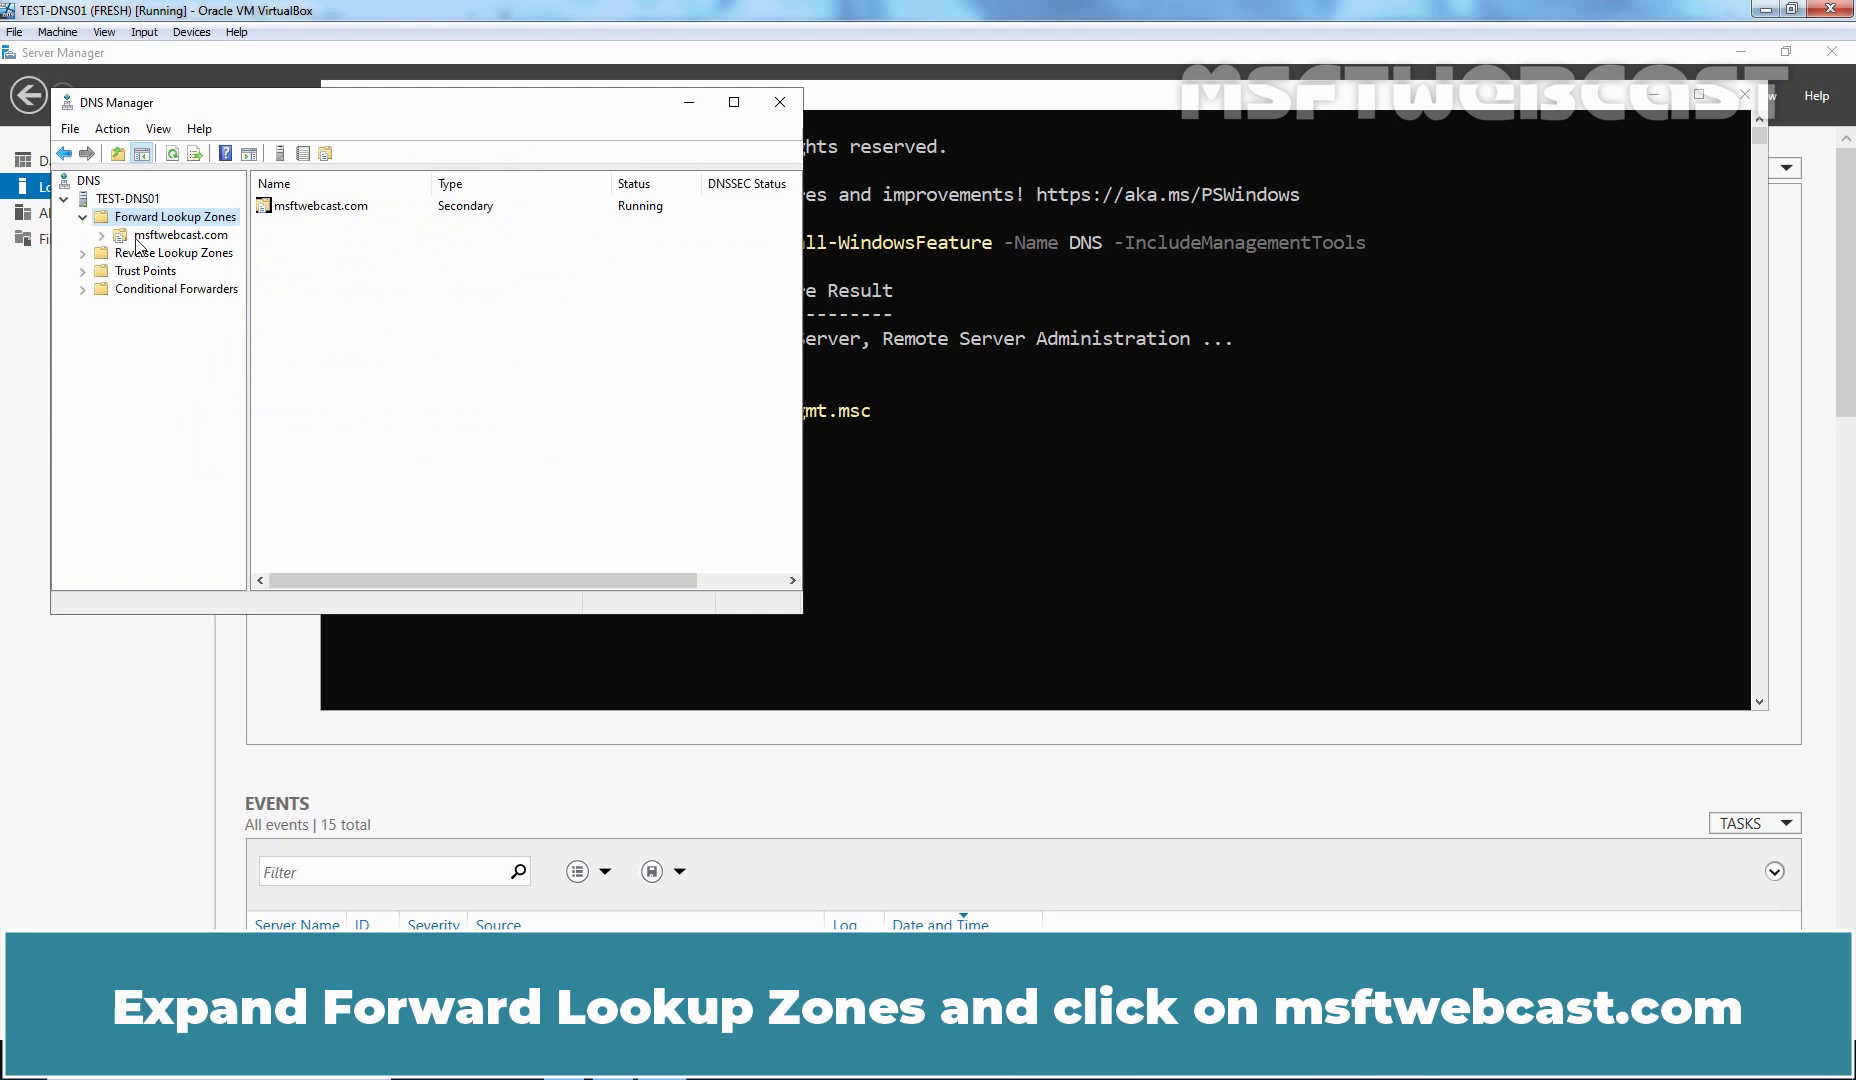
click(180, 234)
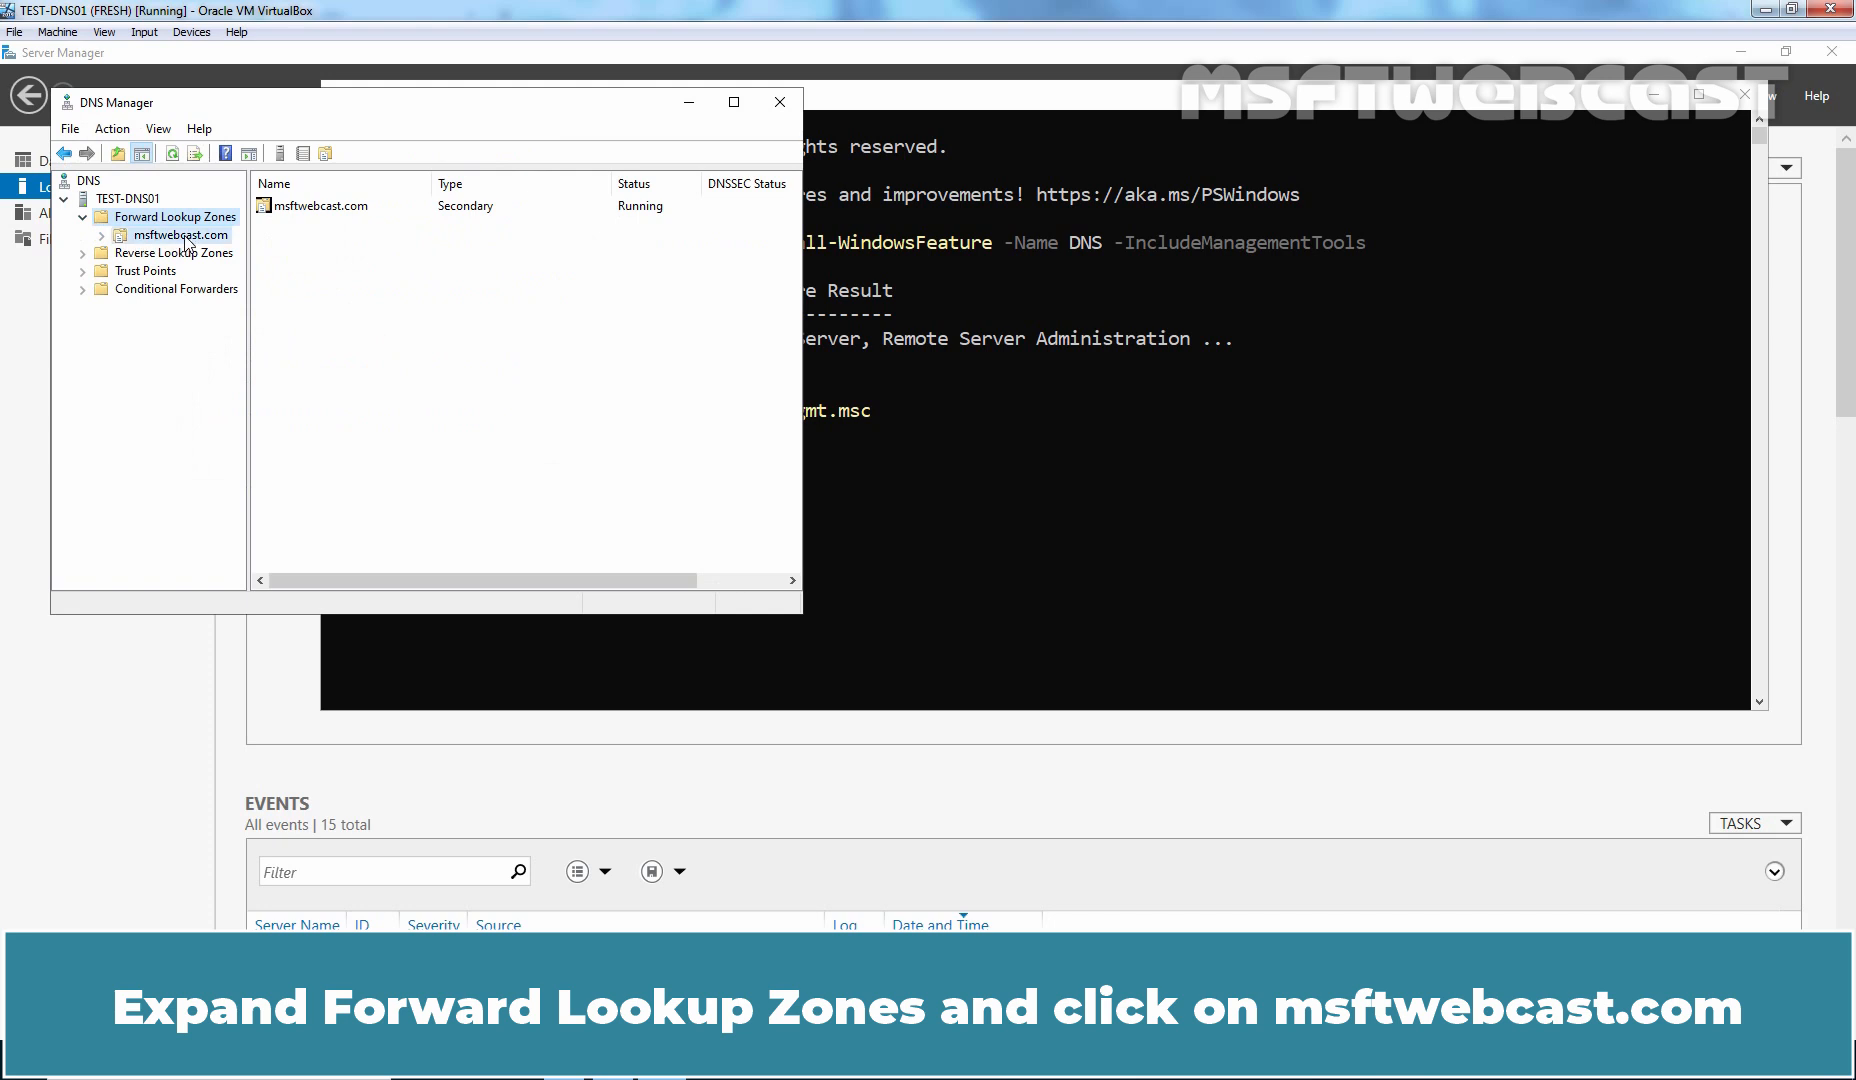
click(176, 234)
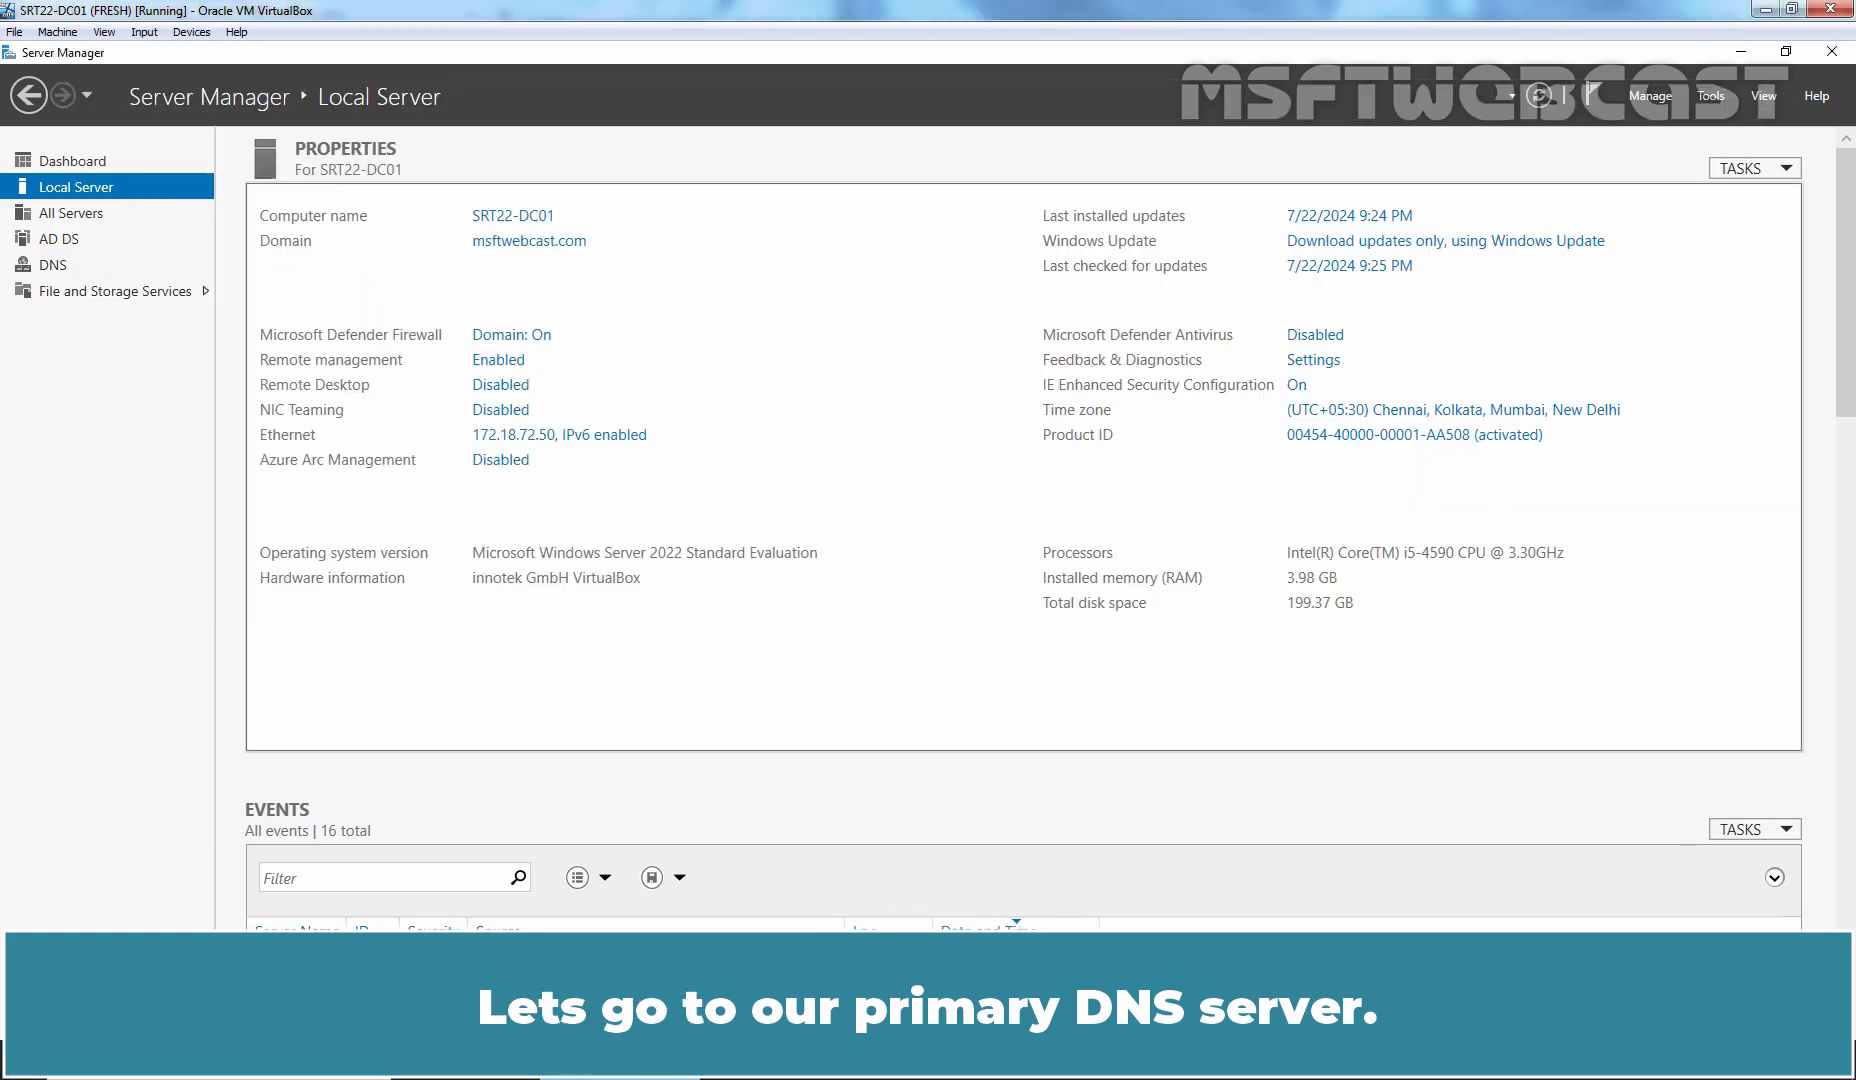
- From Server Manager Tools, launch DNS and open the msftwebcast.com zone Properties
click(1712, 96)
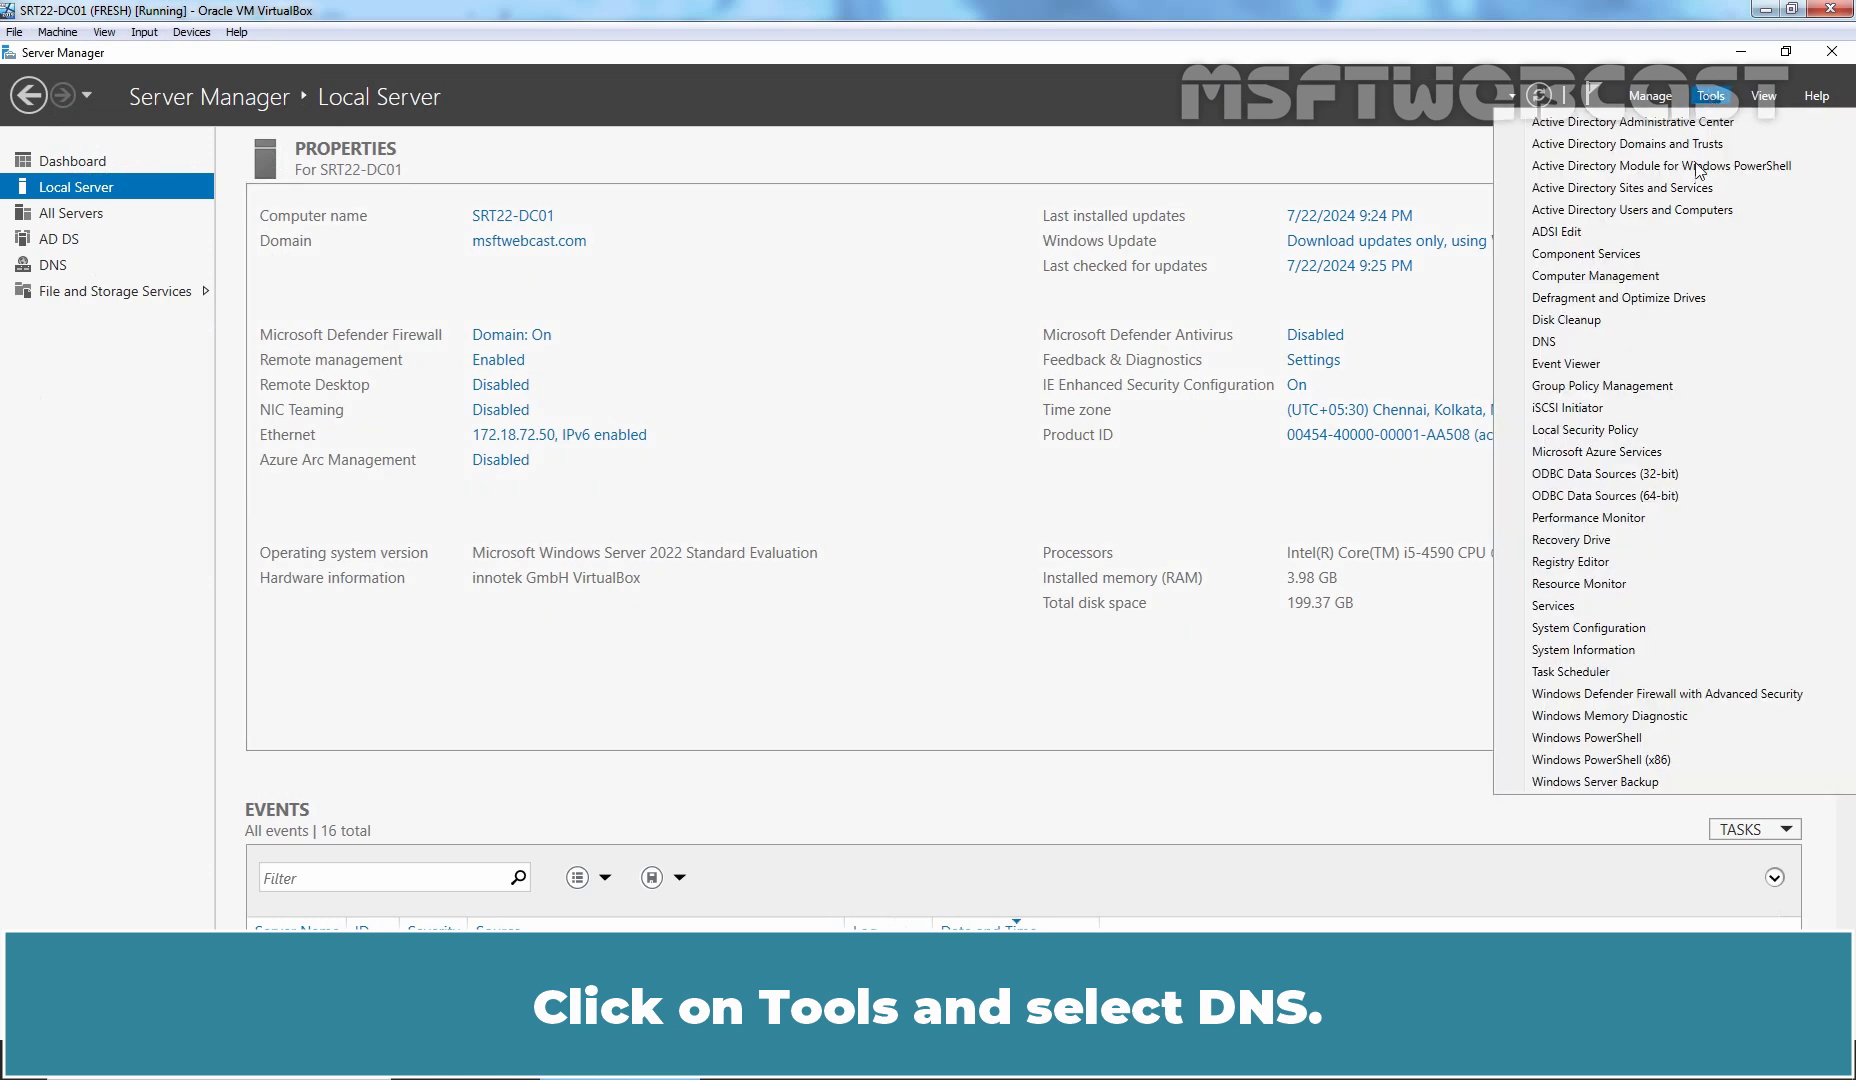
click(1556, 342)
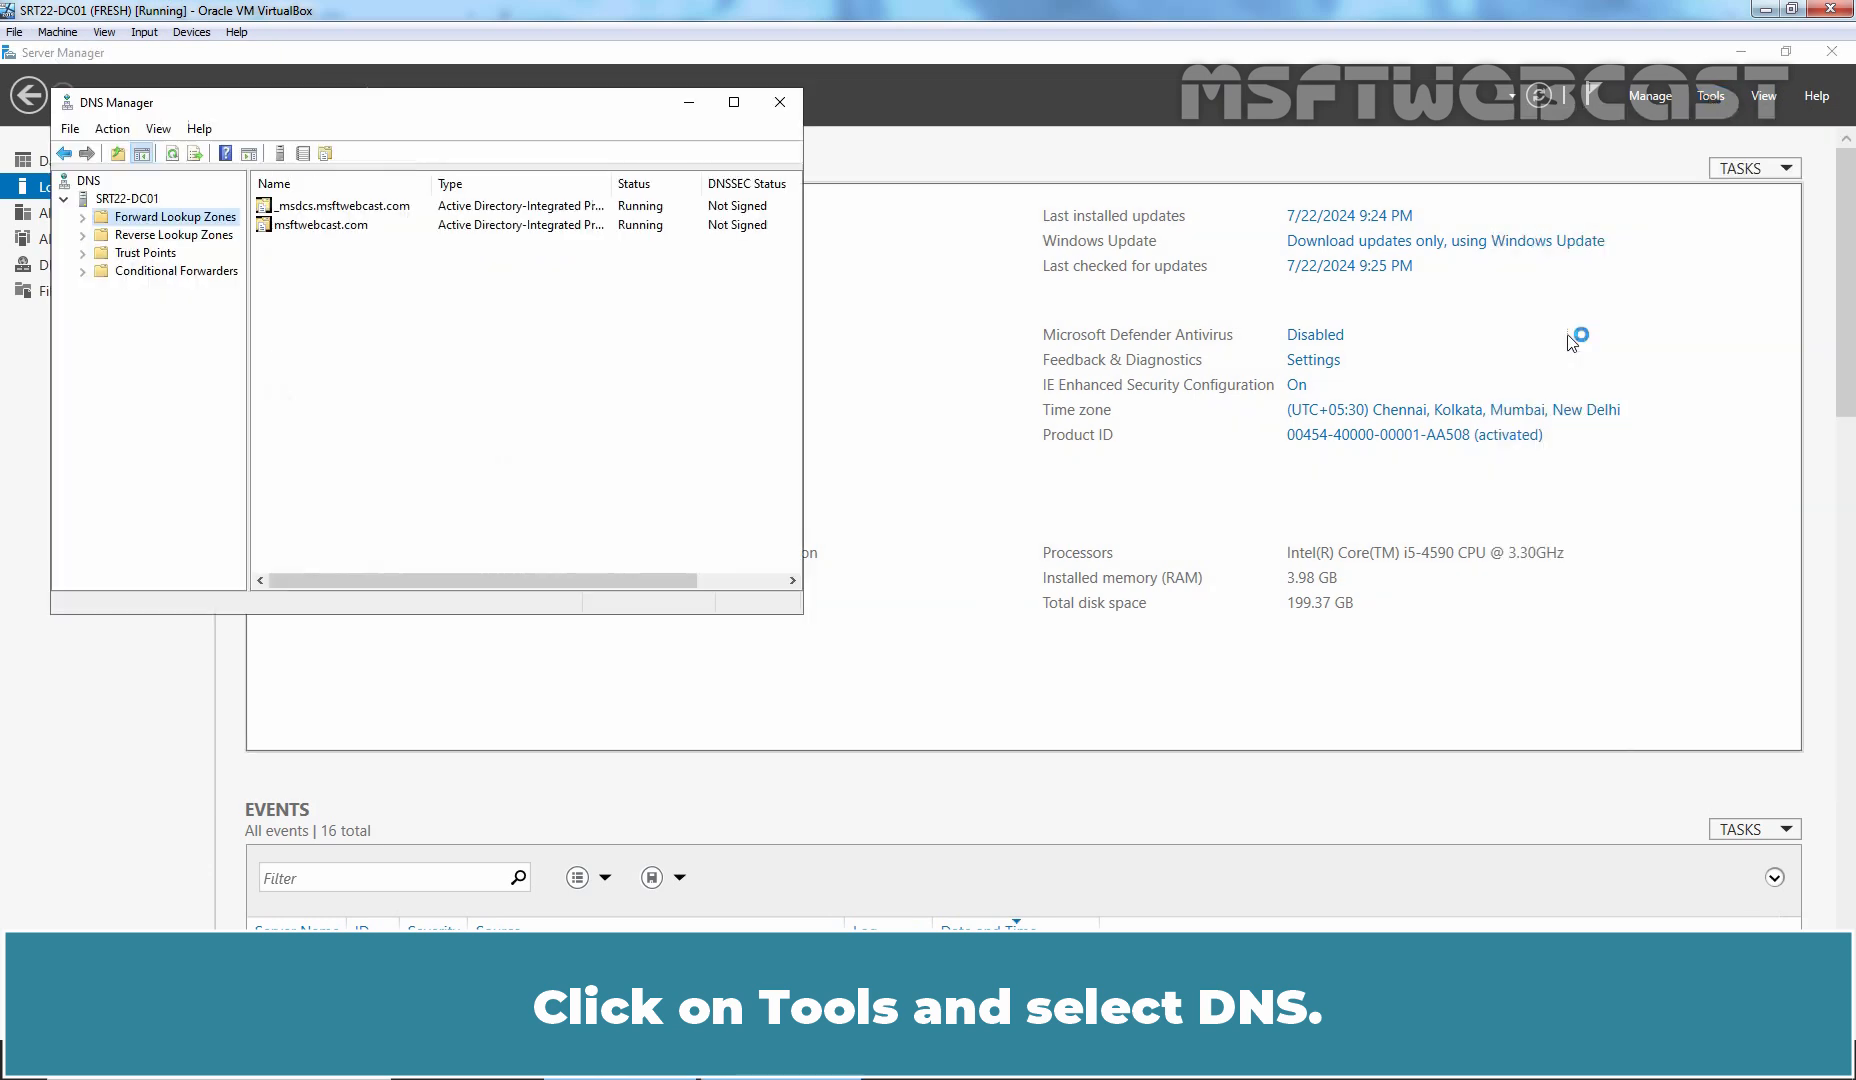
click(84, 218)
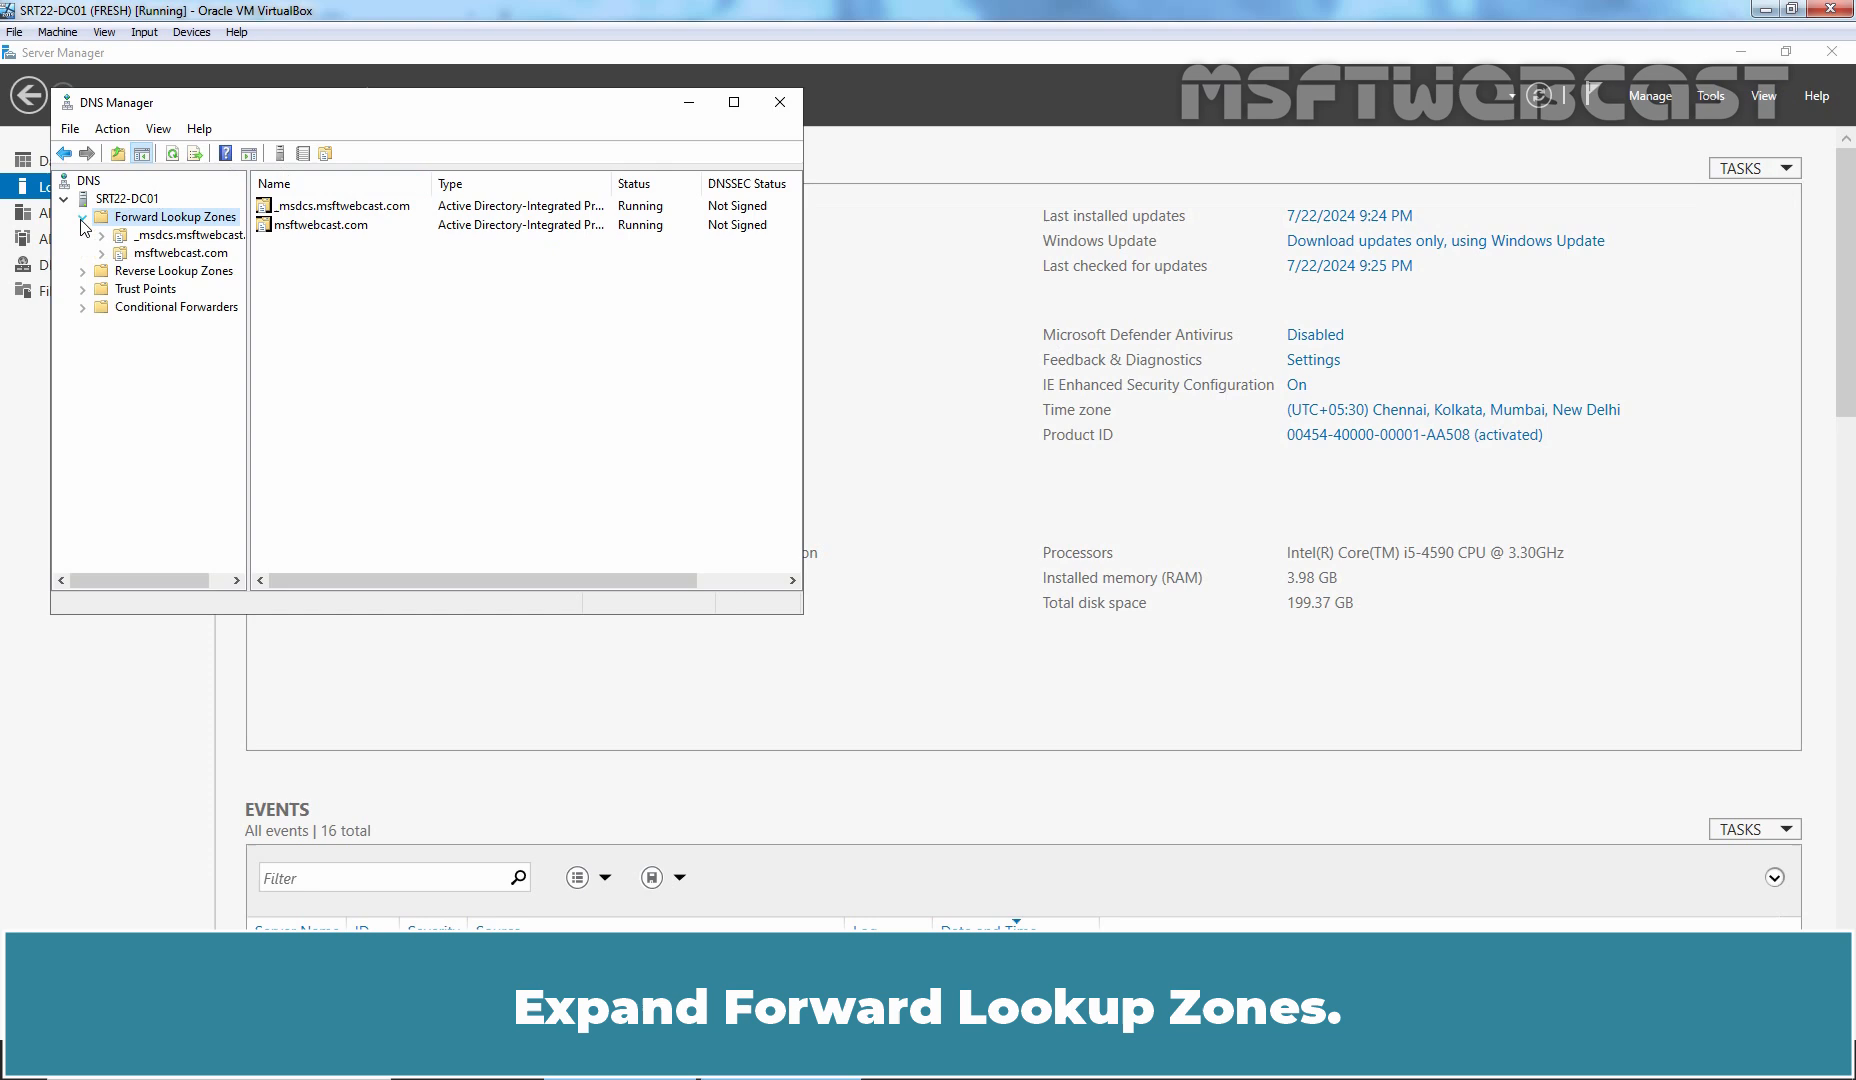
click(184, 254)
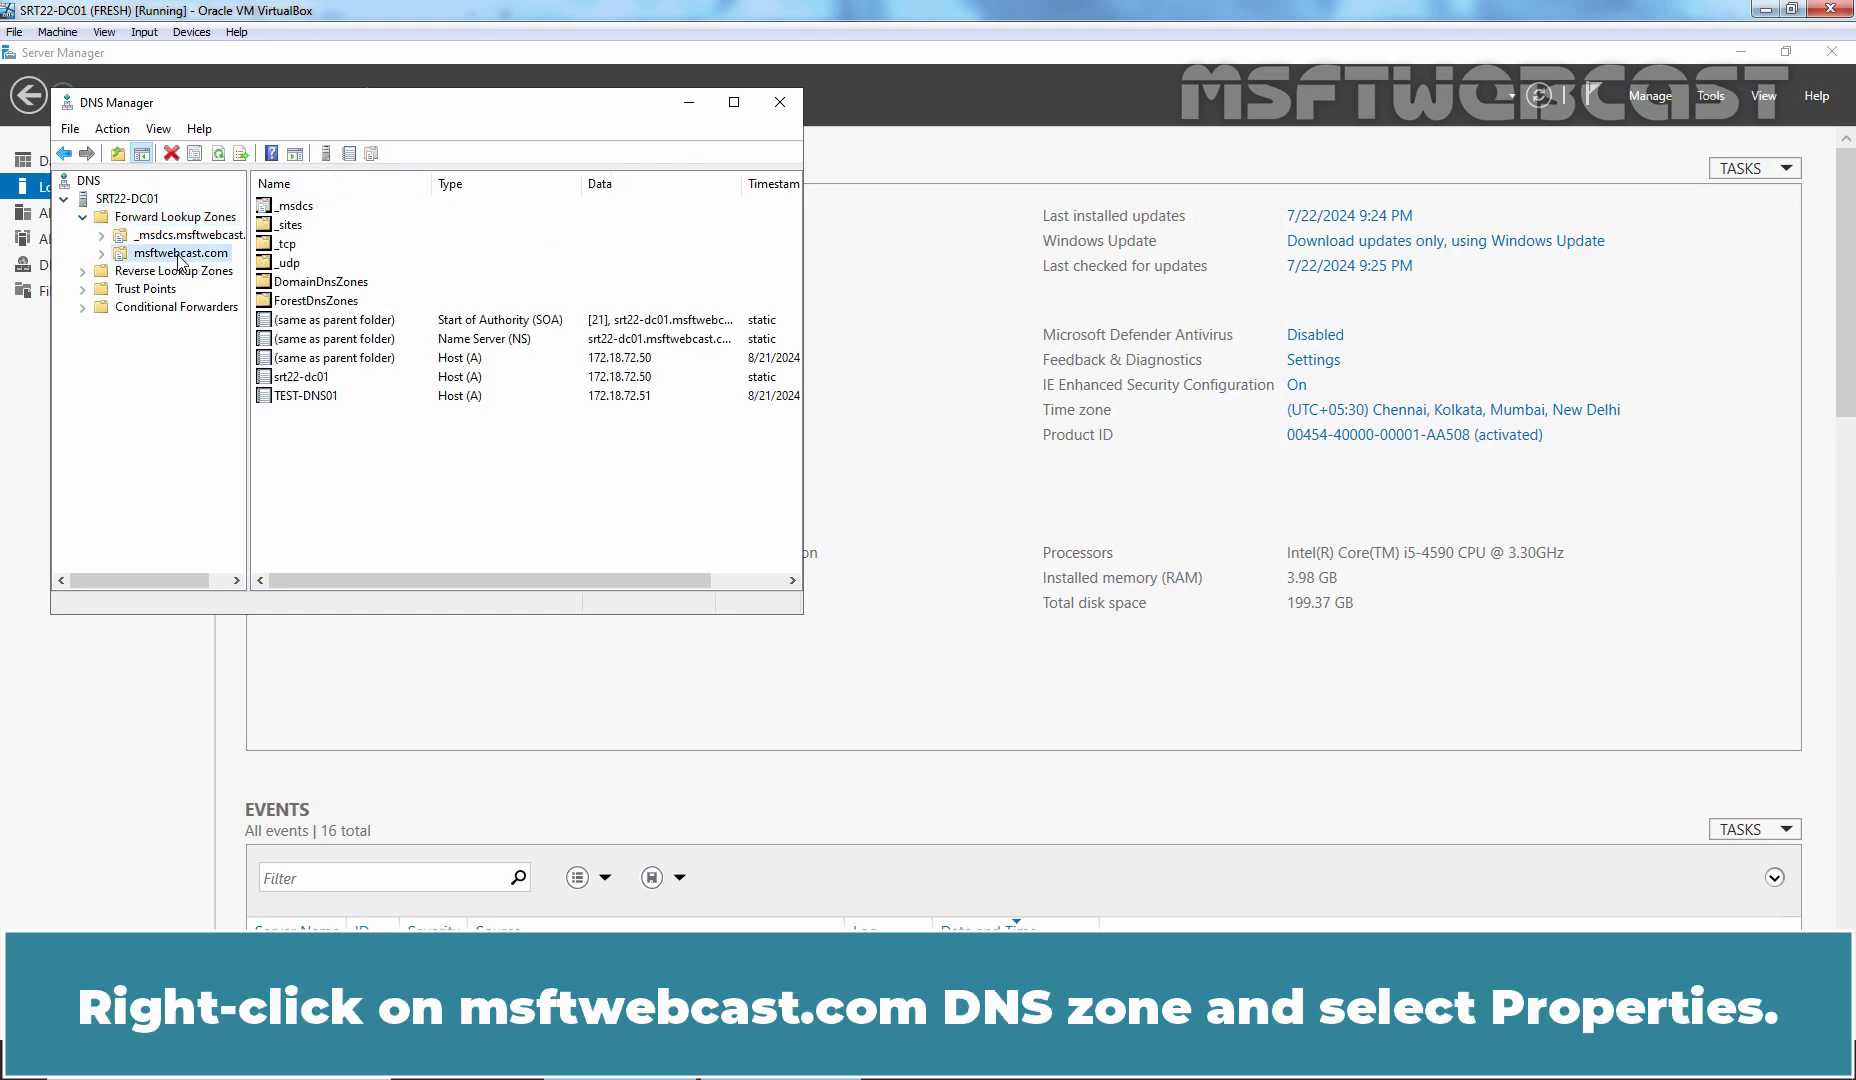
right_click(180, 254)
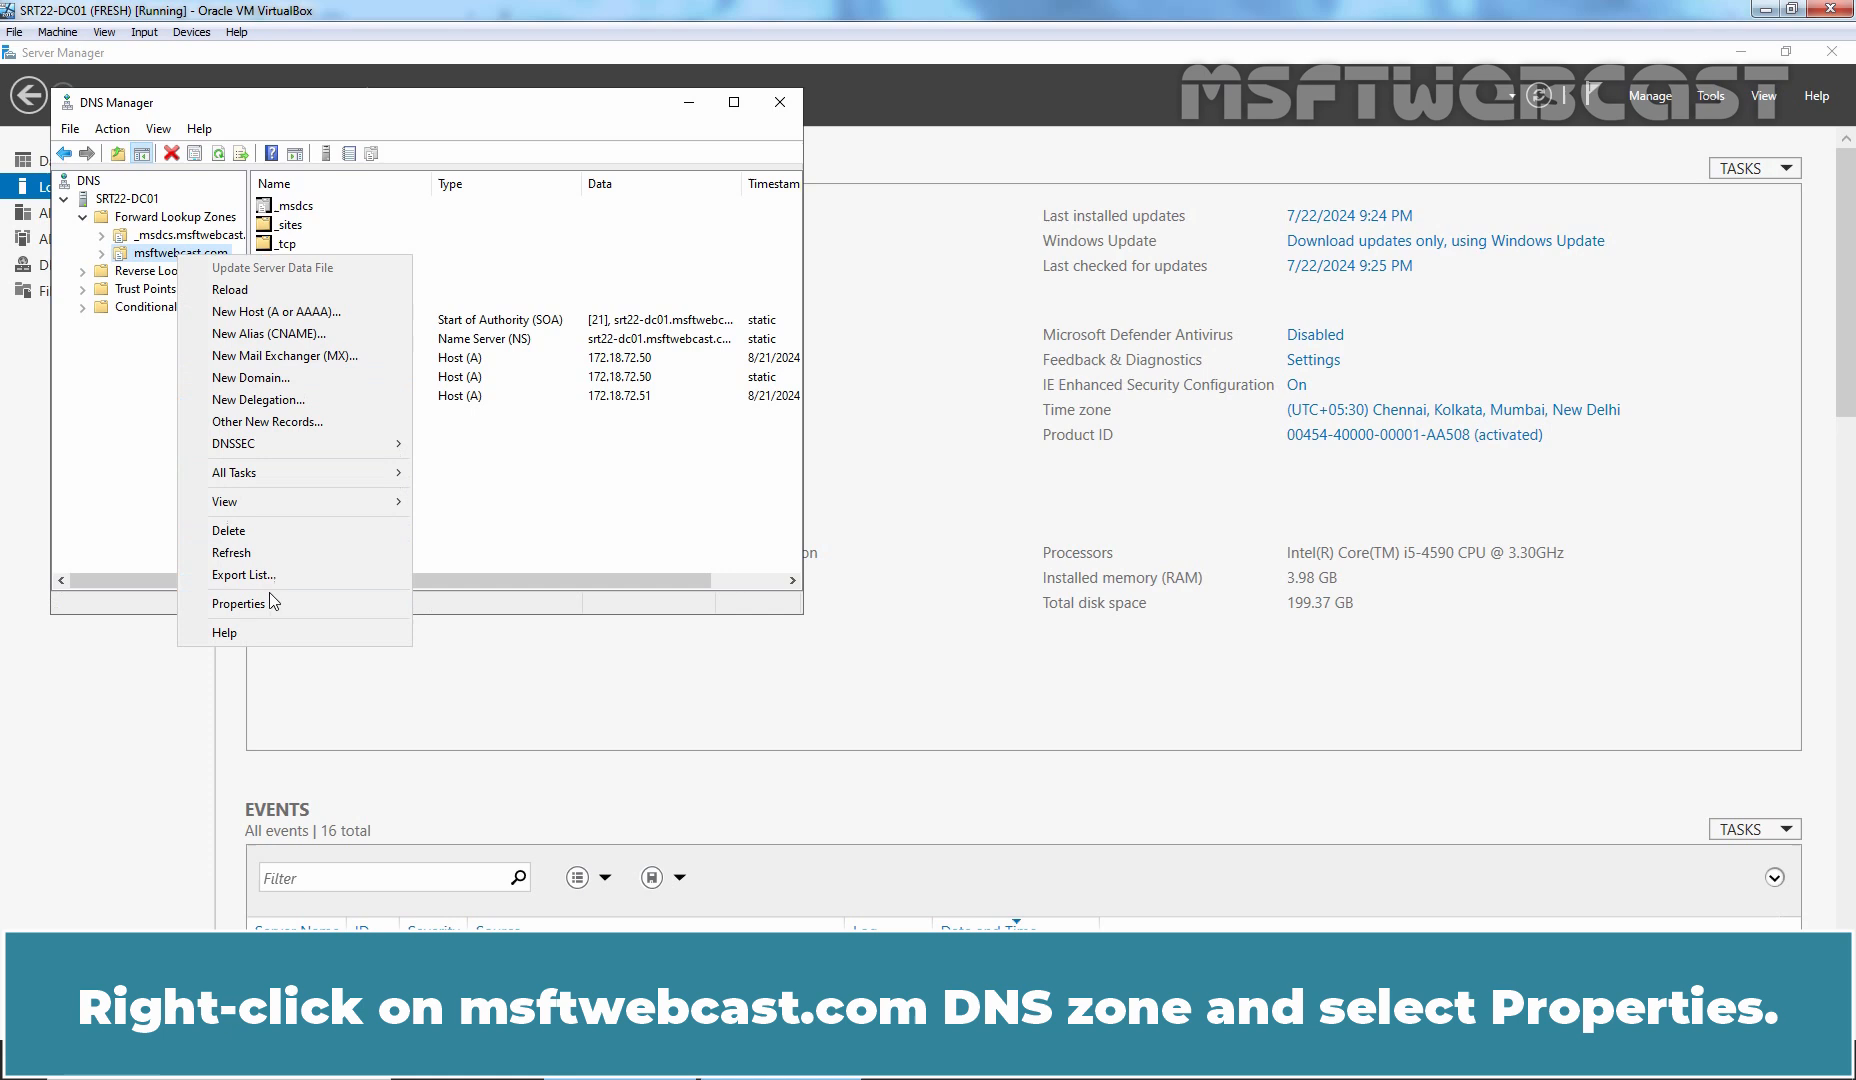
click(240, 604)
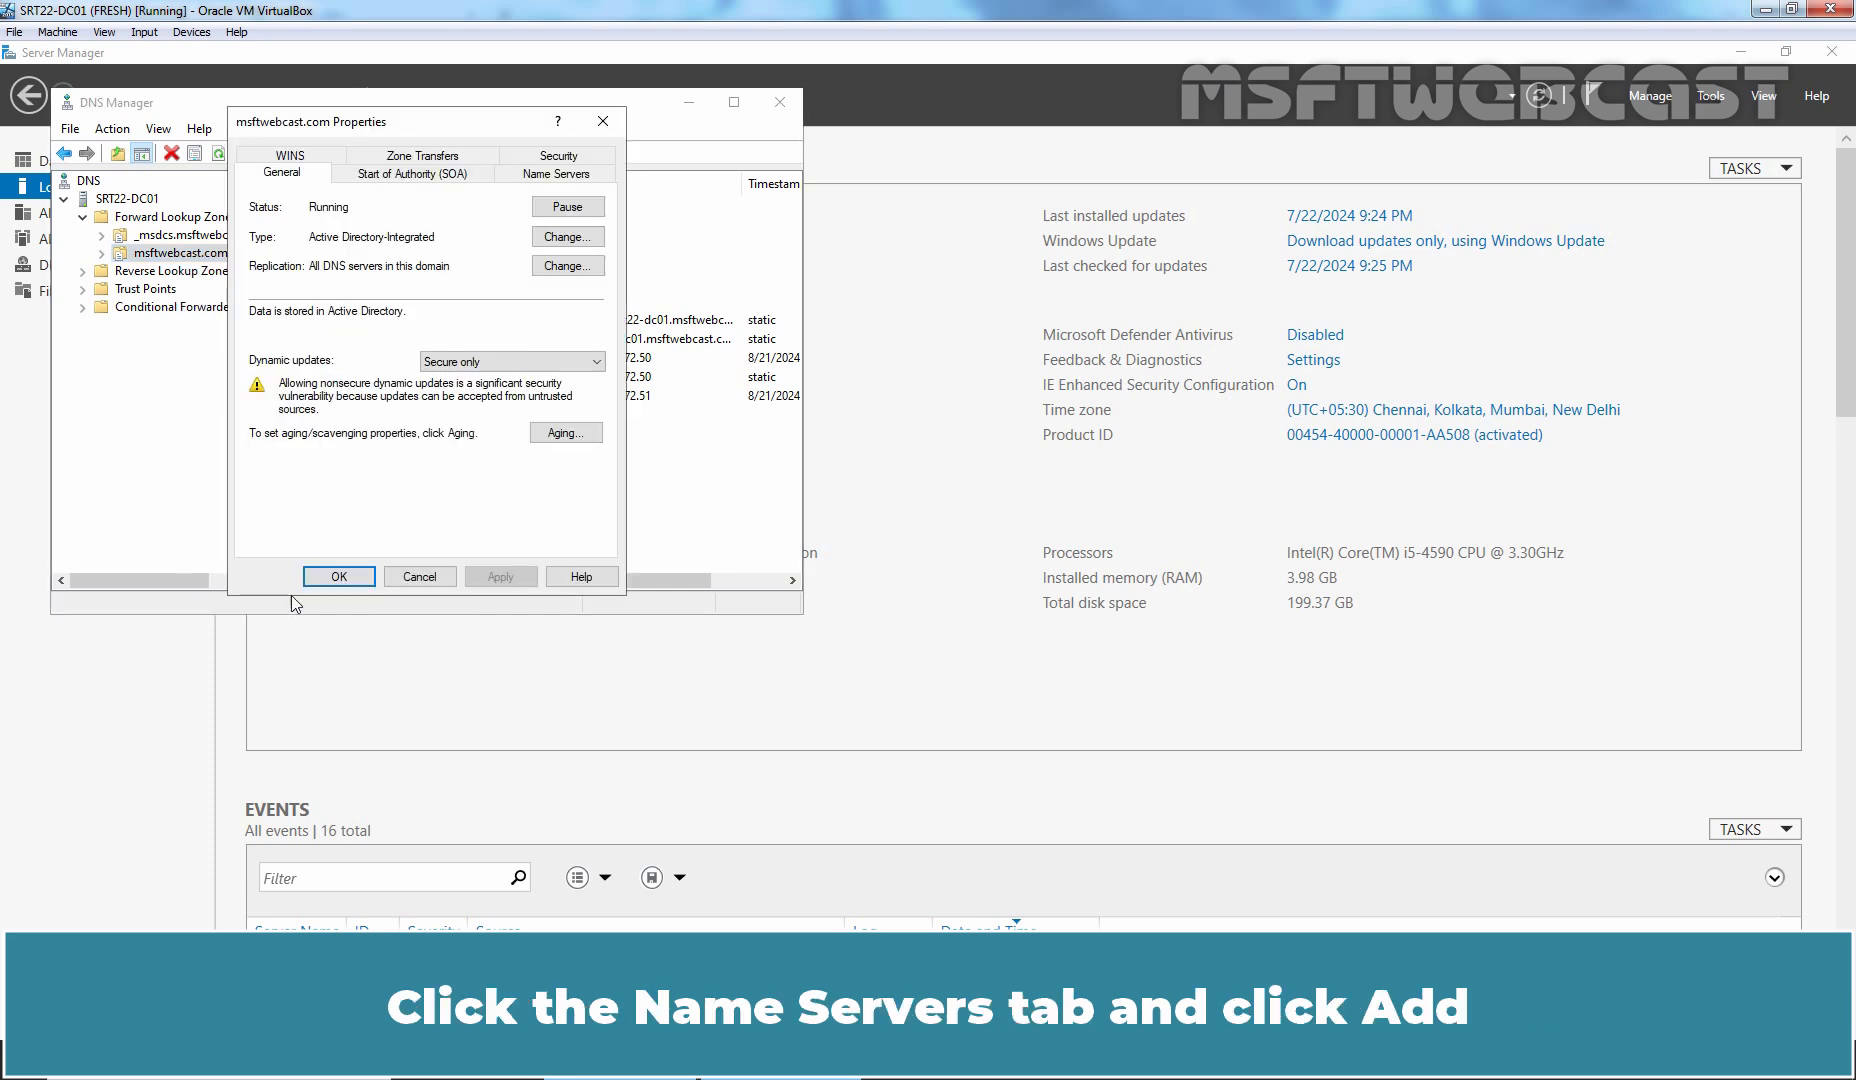
- Add test-dns01.msftwebcast.com, resolved to 172.18.72.51, to the Name Servers list
click(556, 172)
text(test-dns01.msftwebcast.com)
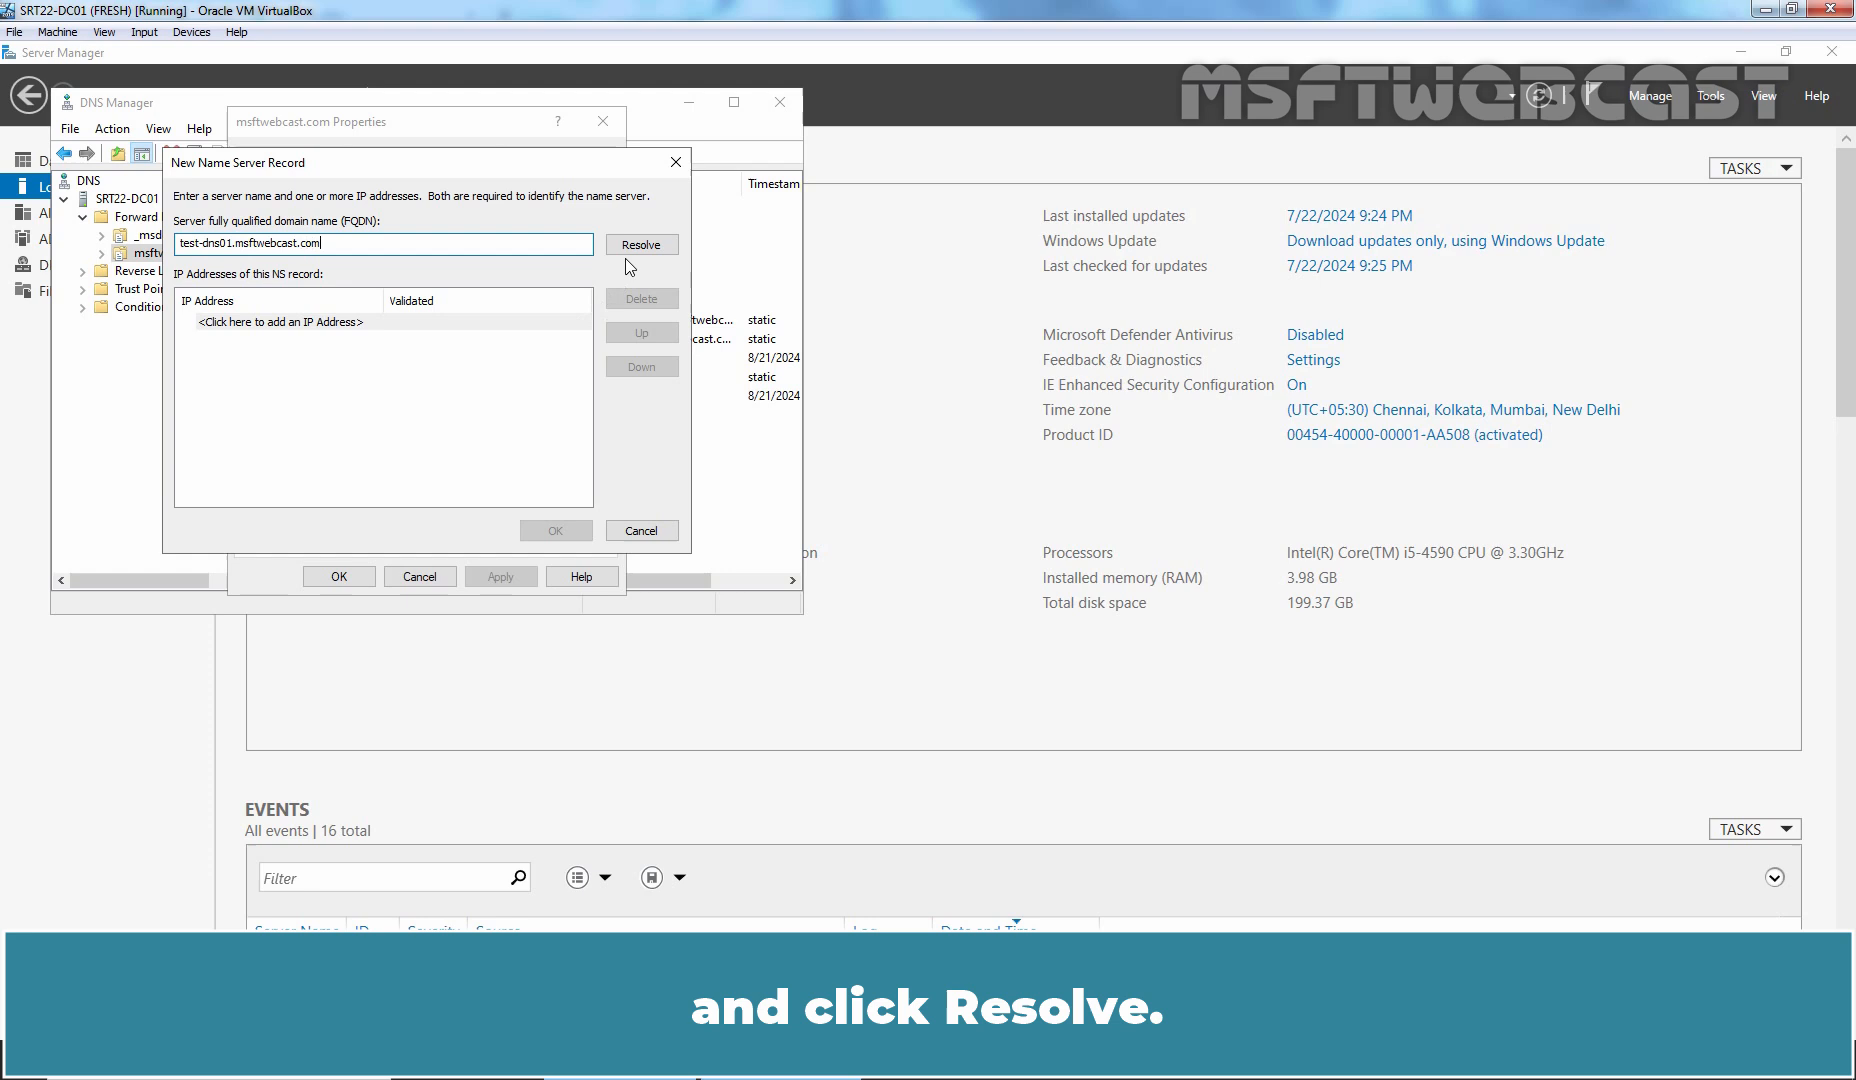
click(642, 244)
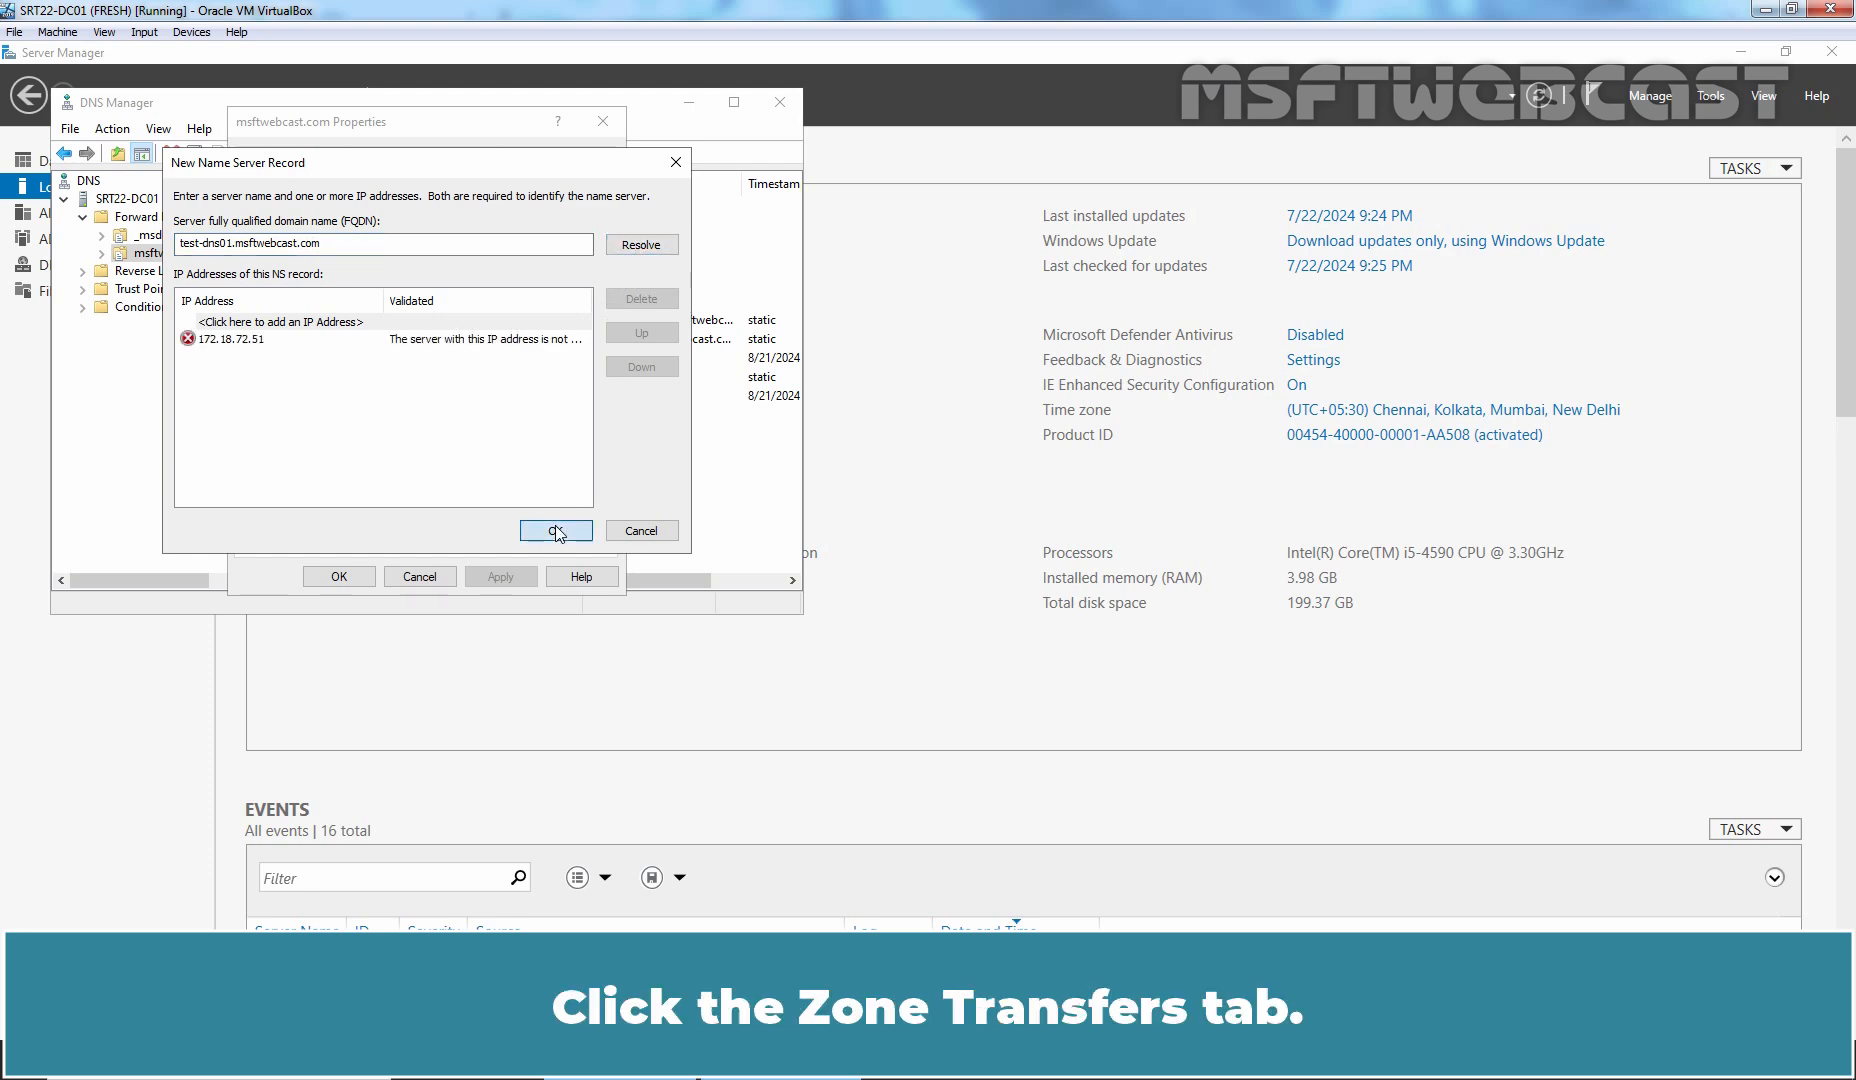
click(556, 532)
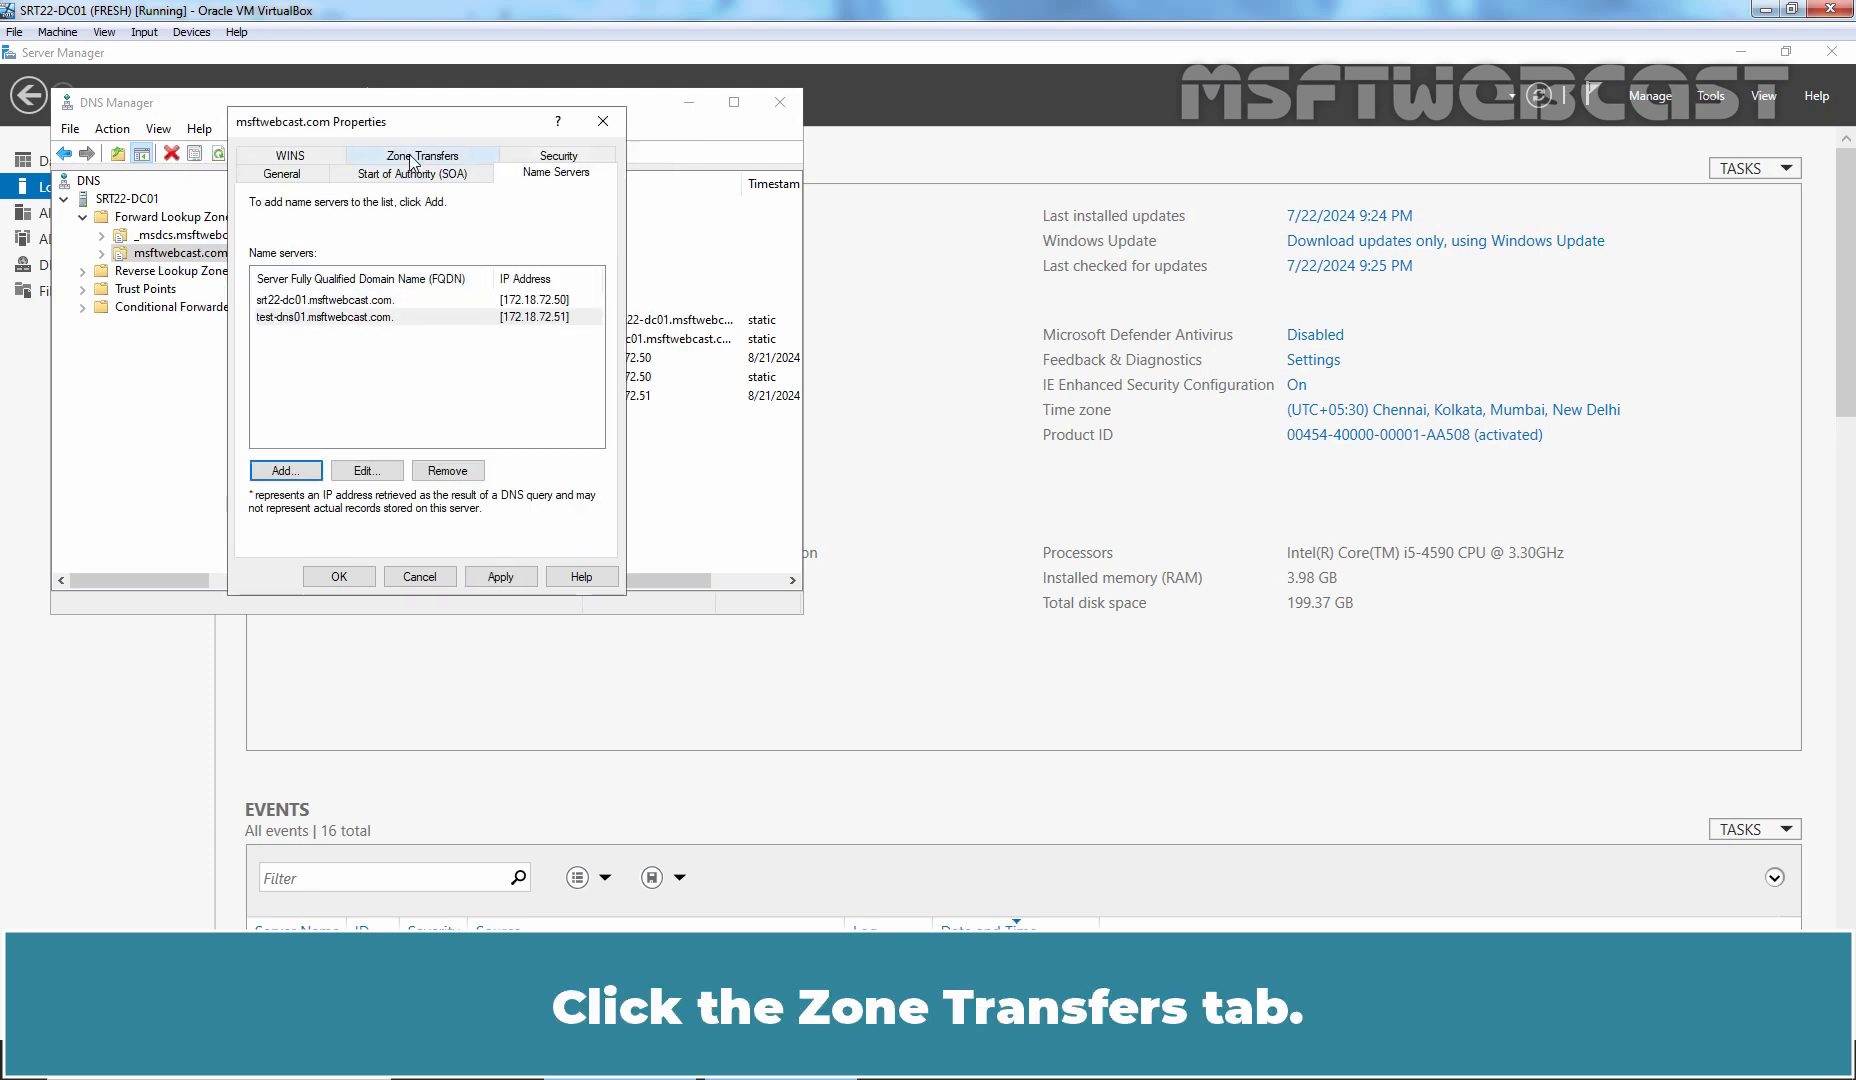
- Allow zone transfers and notifications only to servers on the Name Servers tab, then save
click(420, 156)
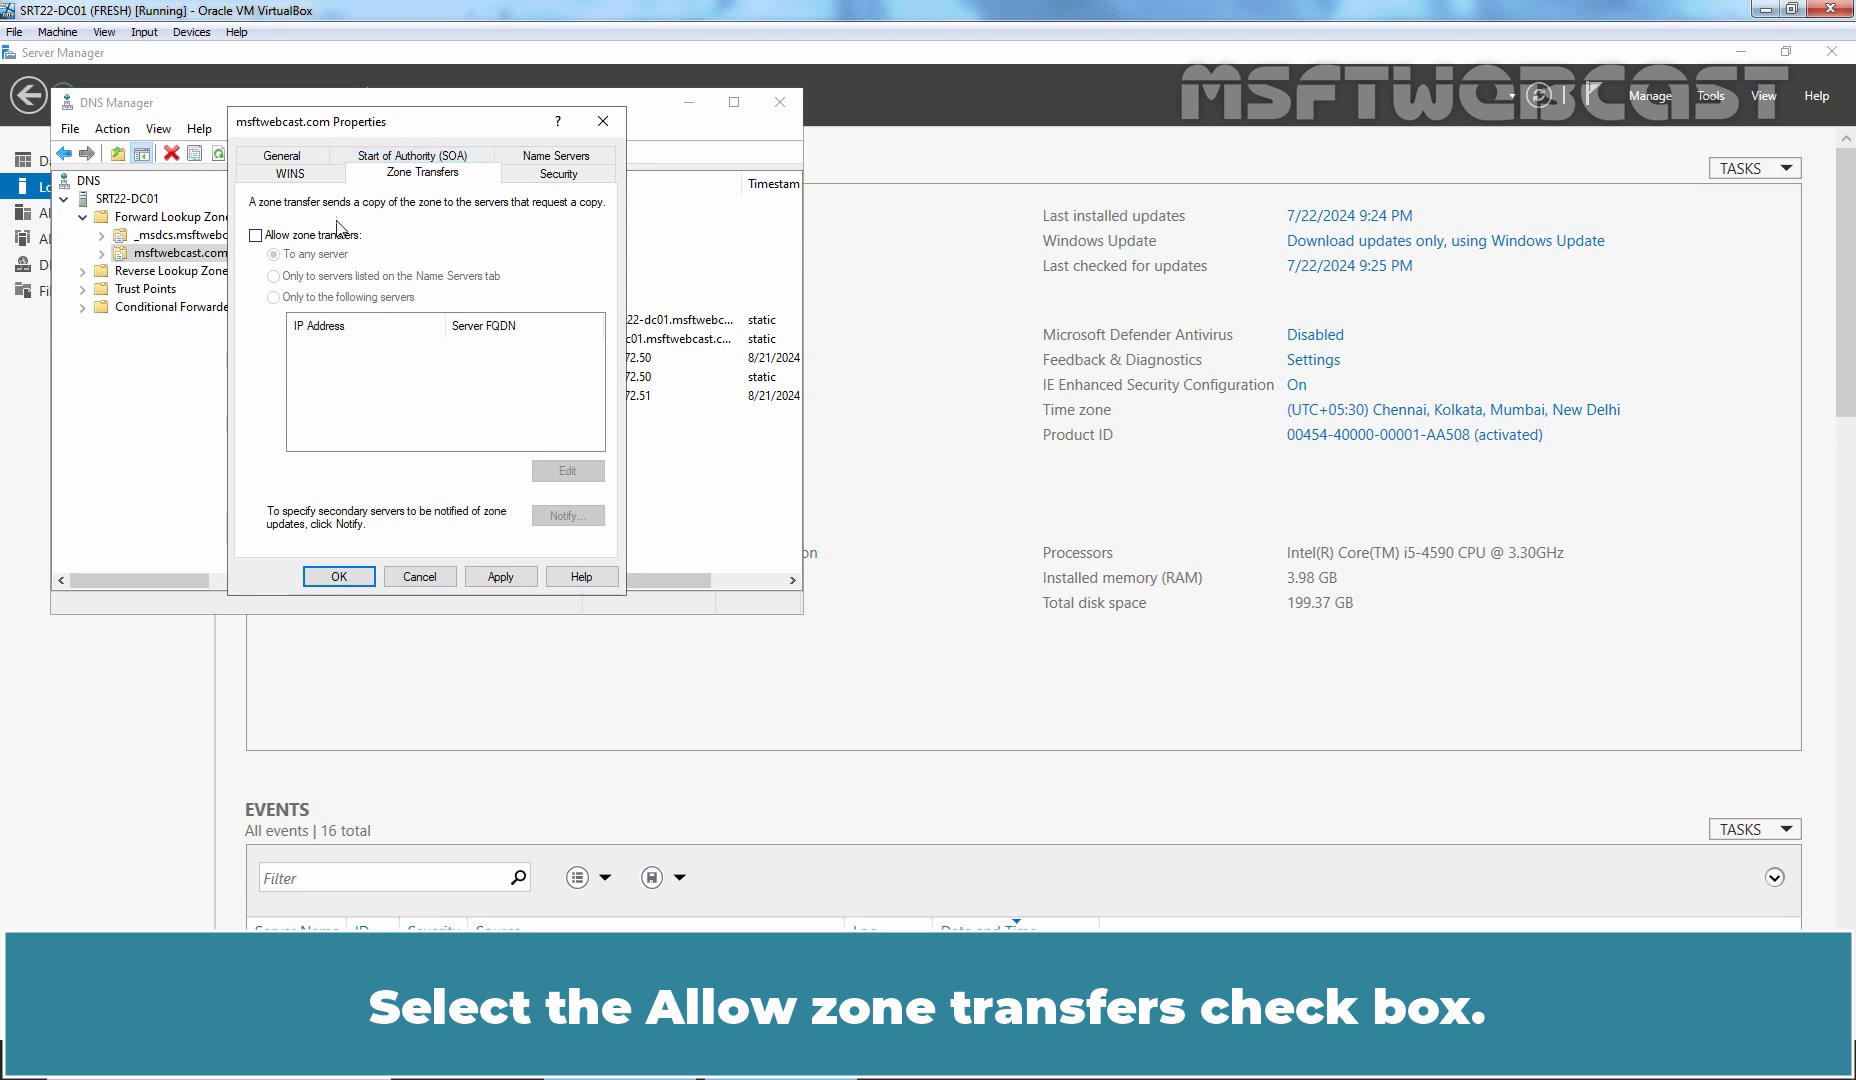
click(258, 236)
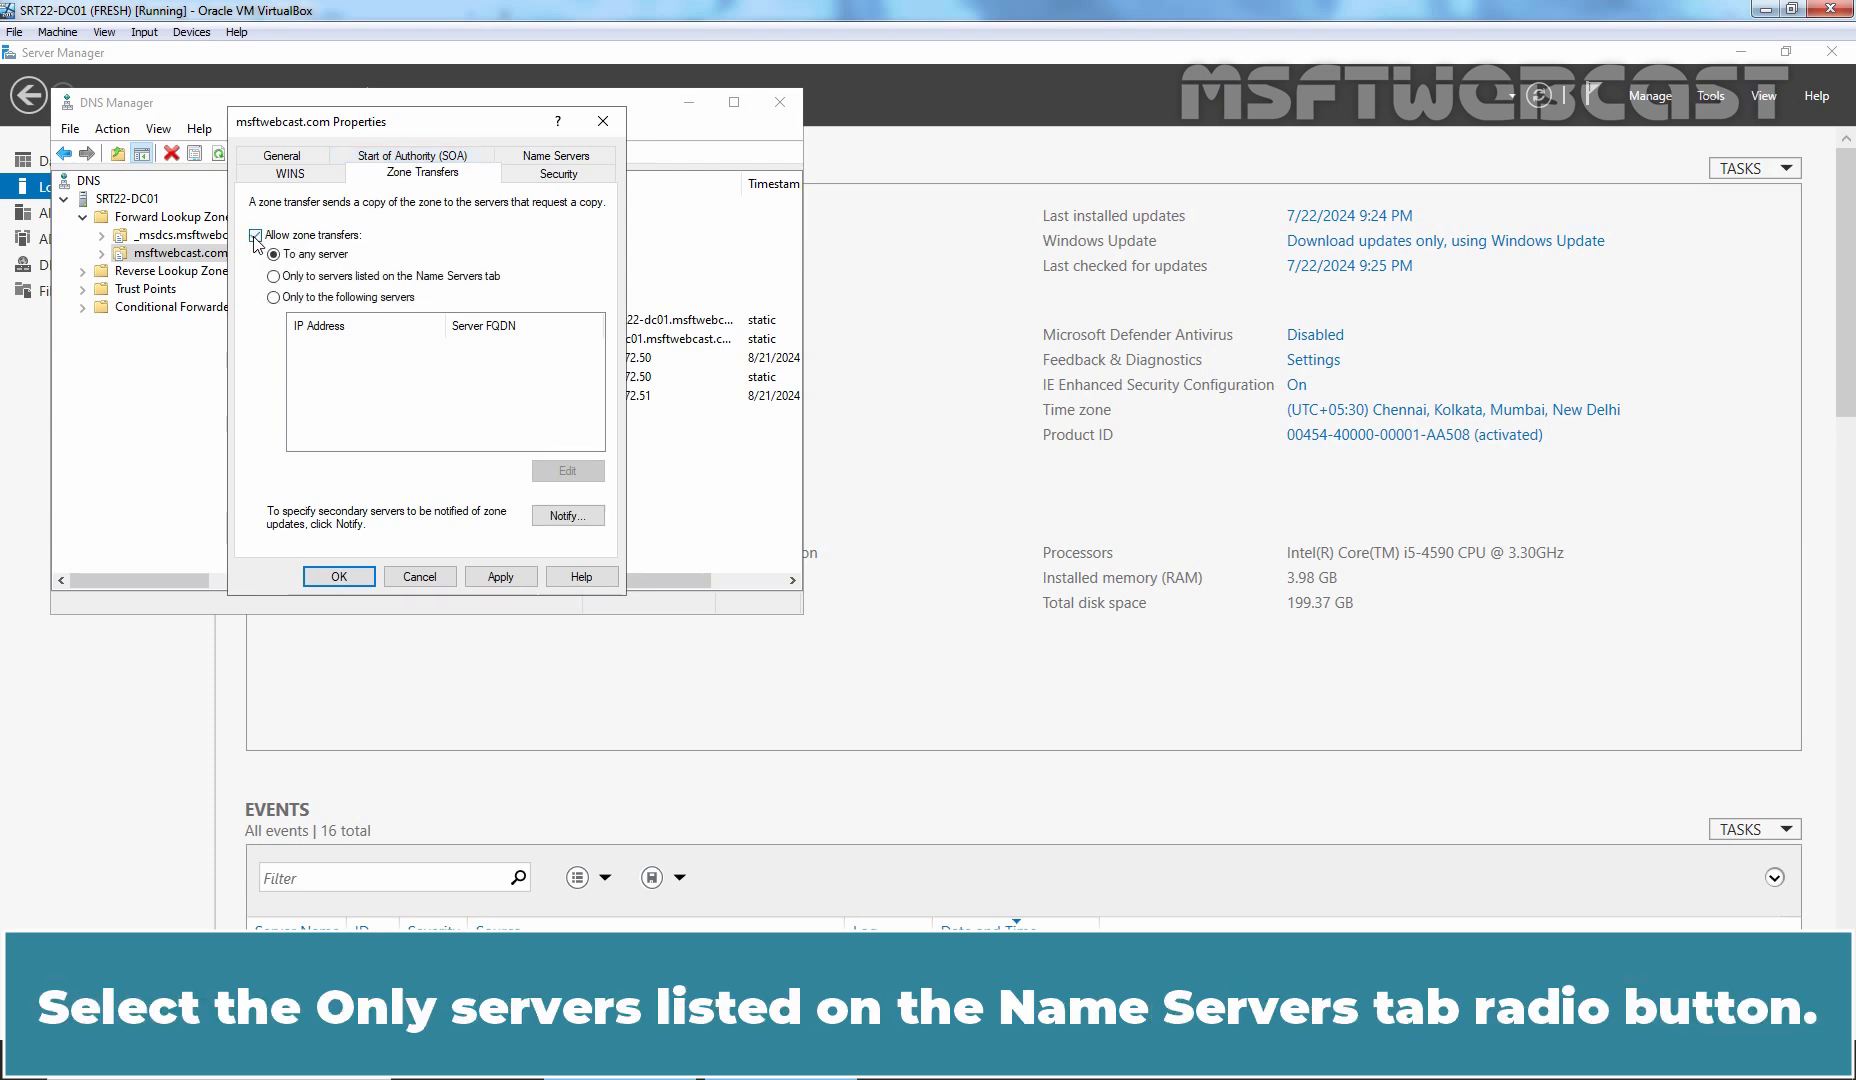
click(272, 276)
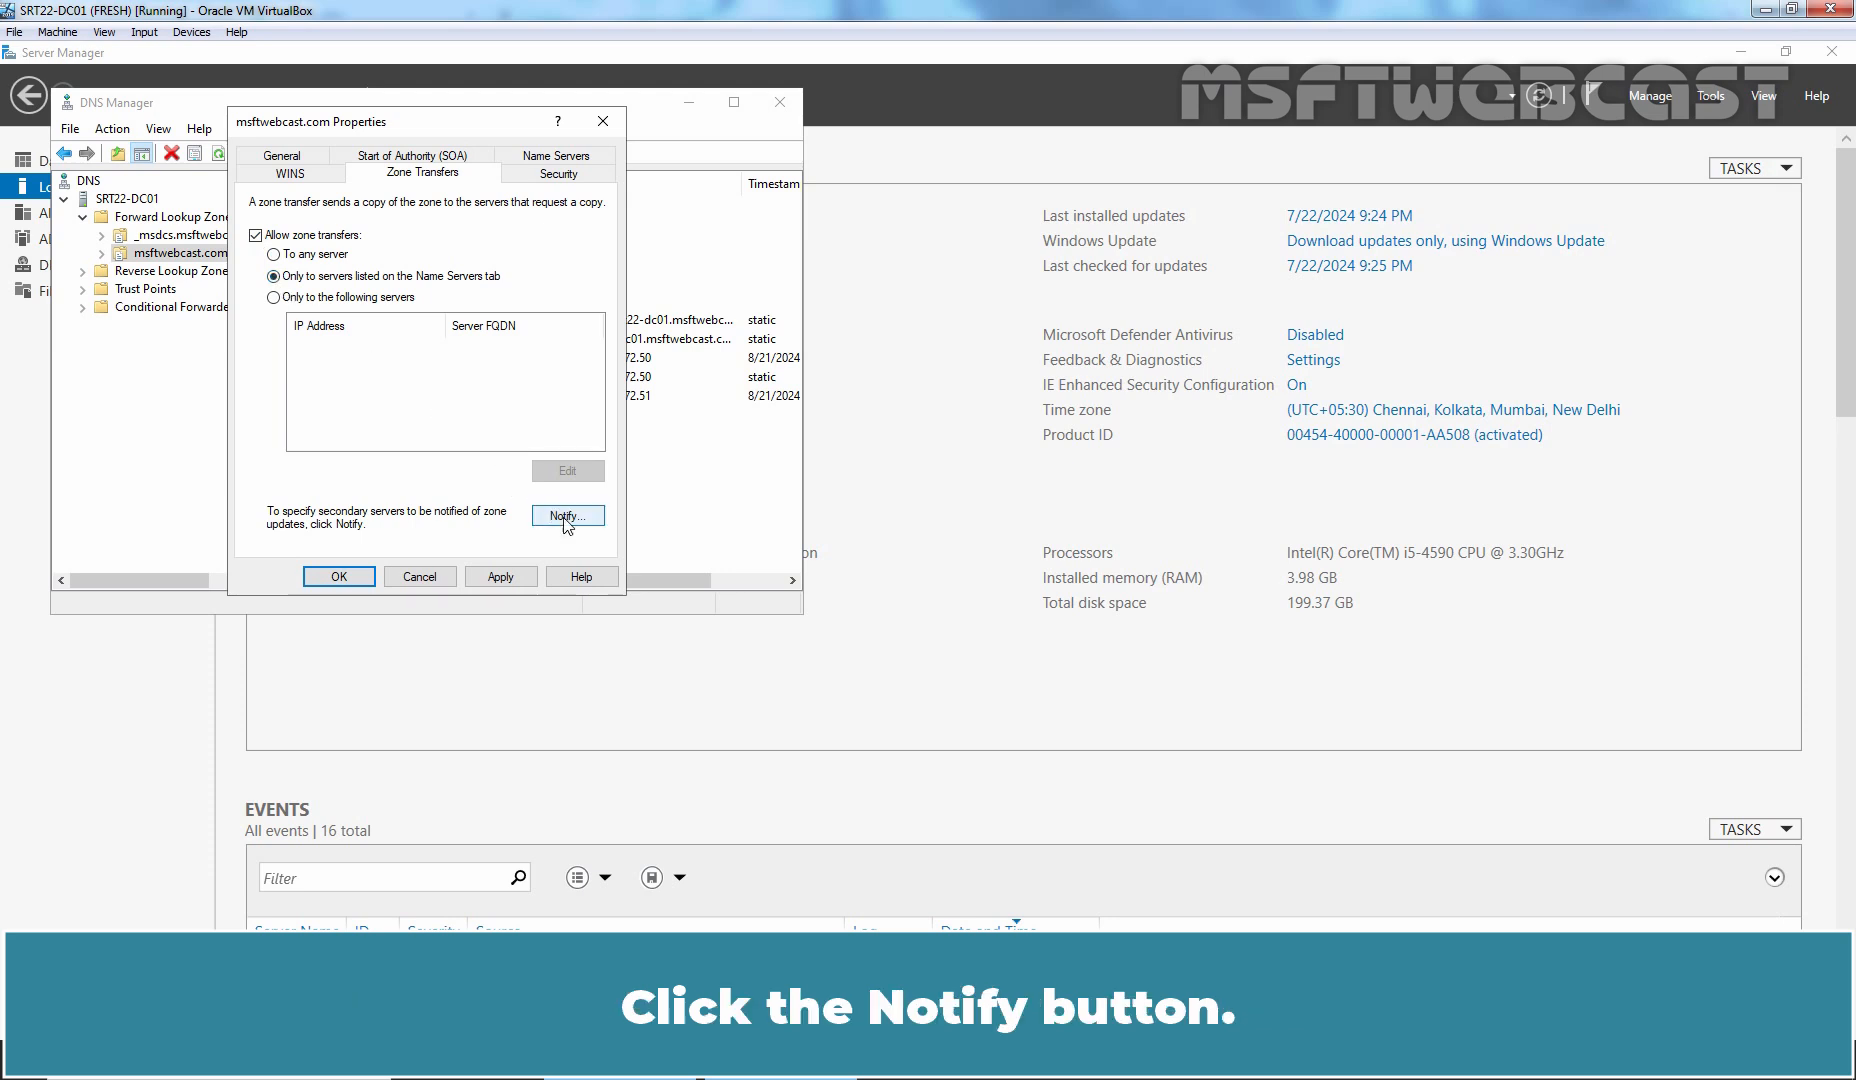
click(568, 516)
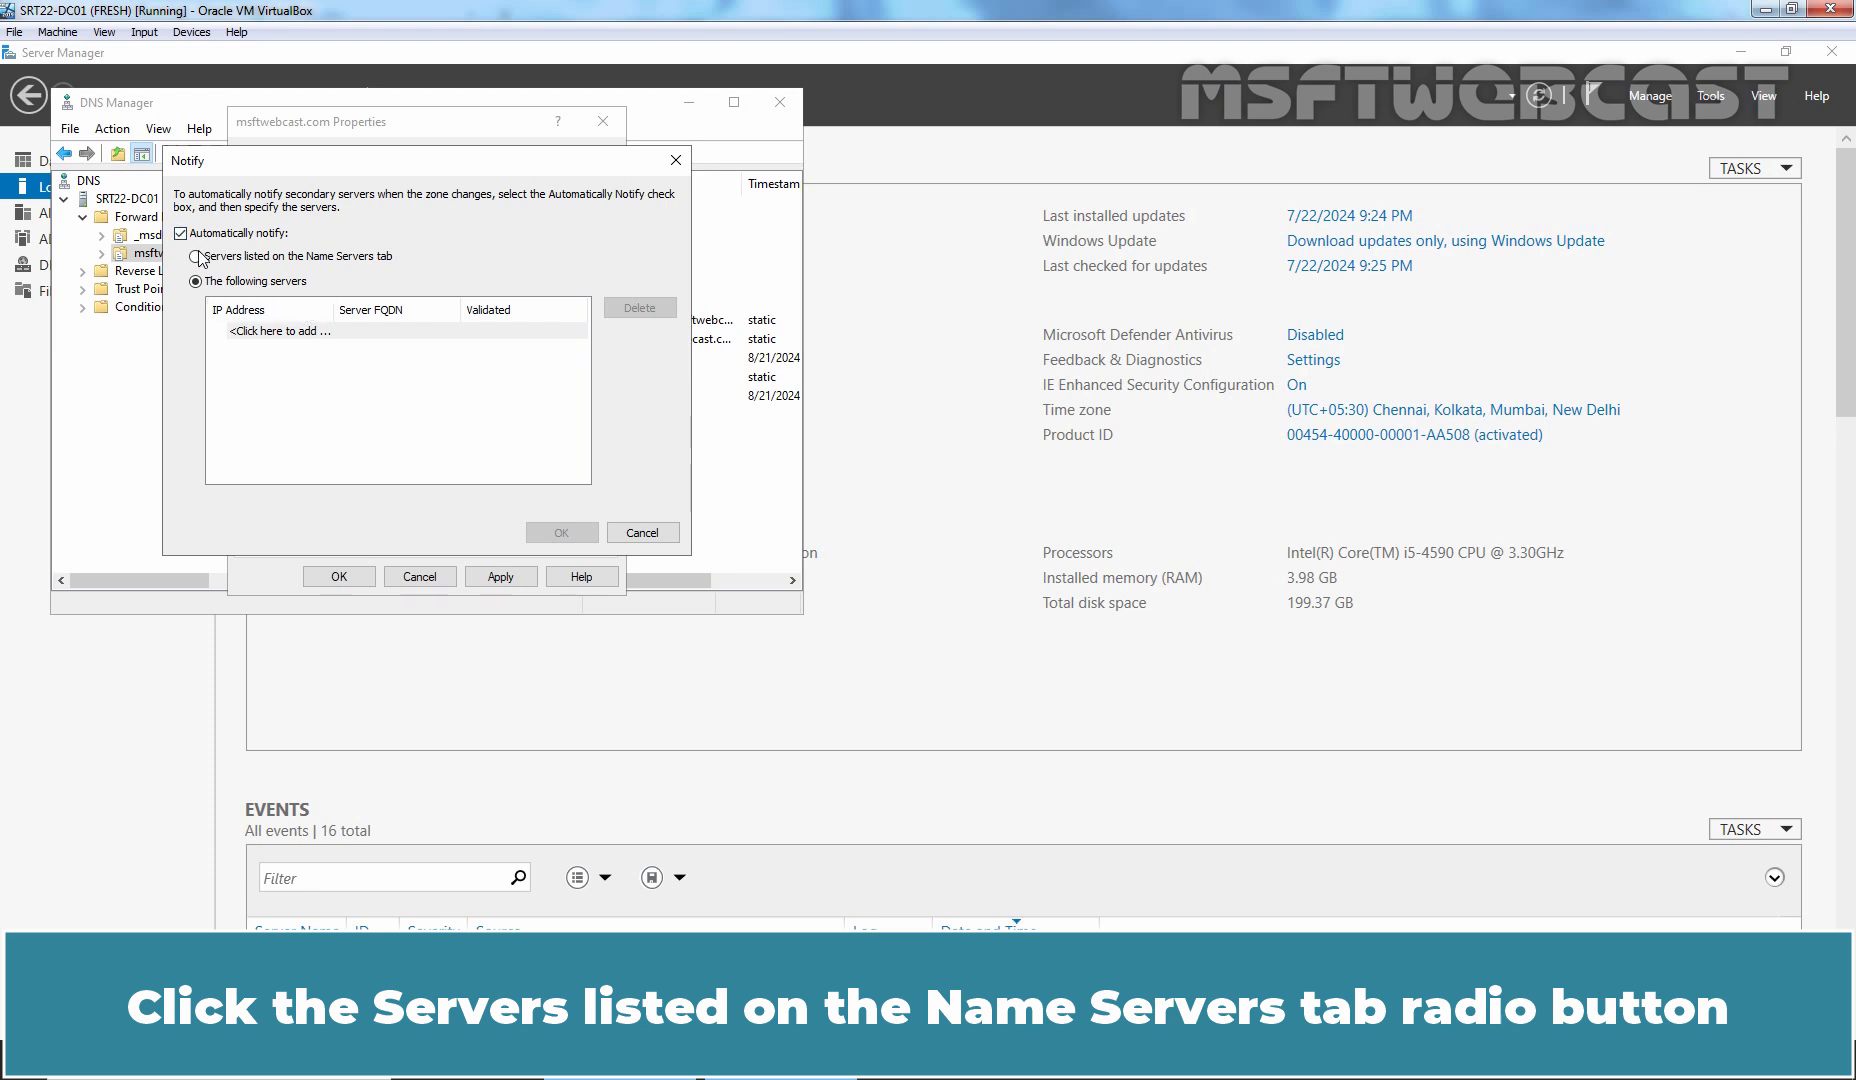
click(202, 258)
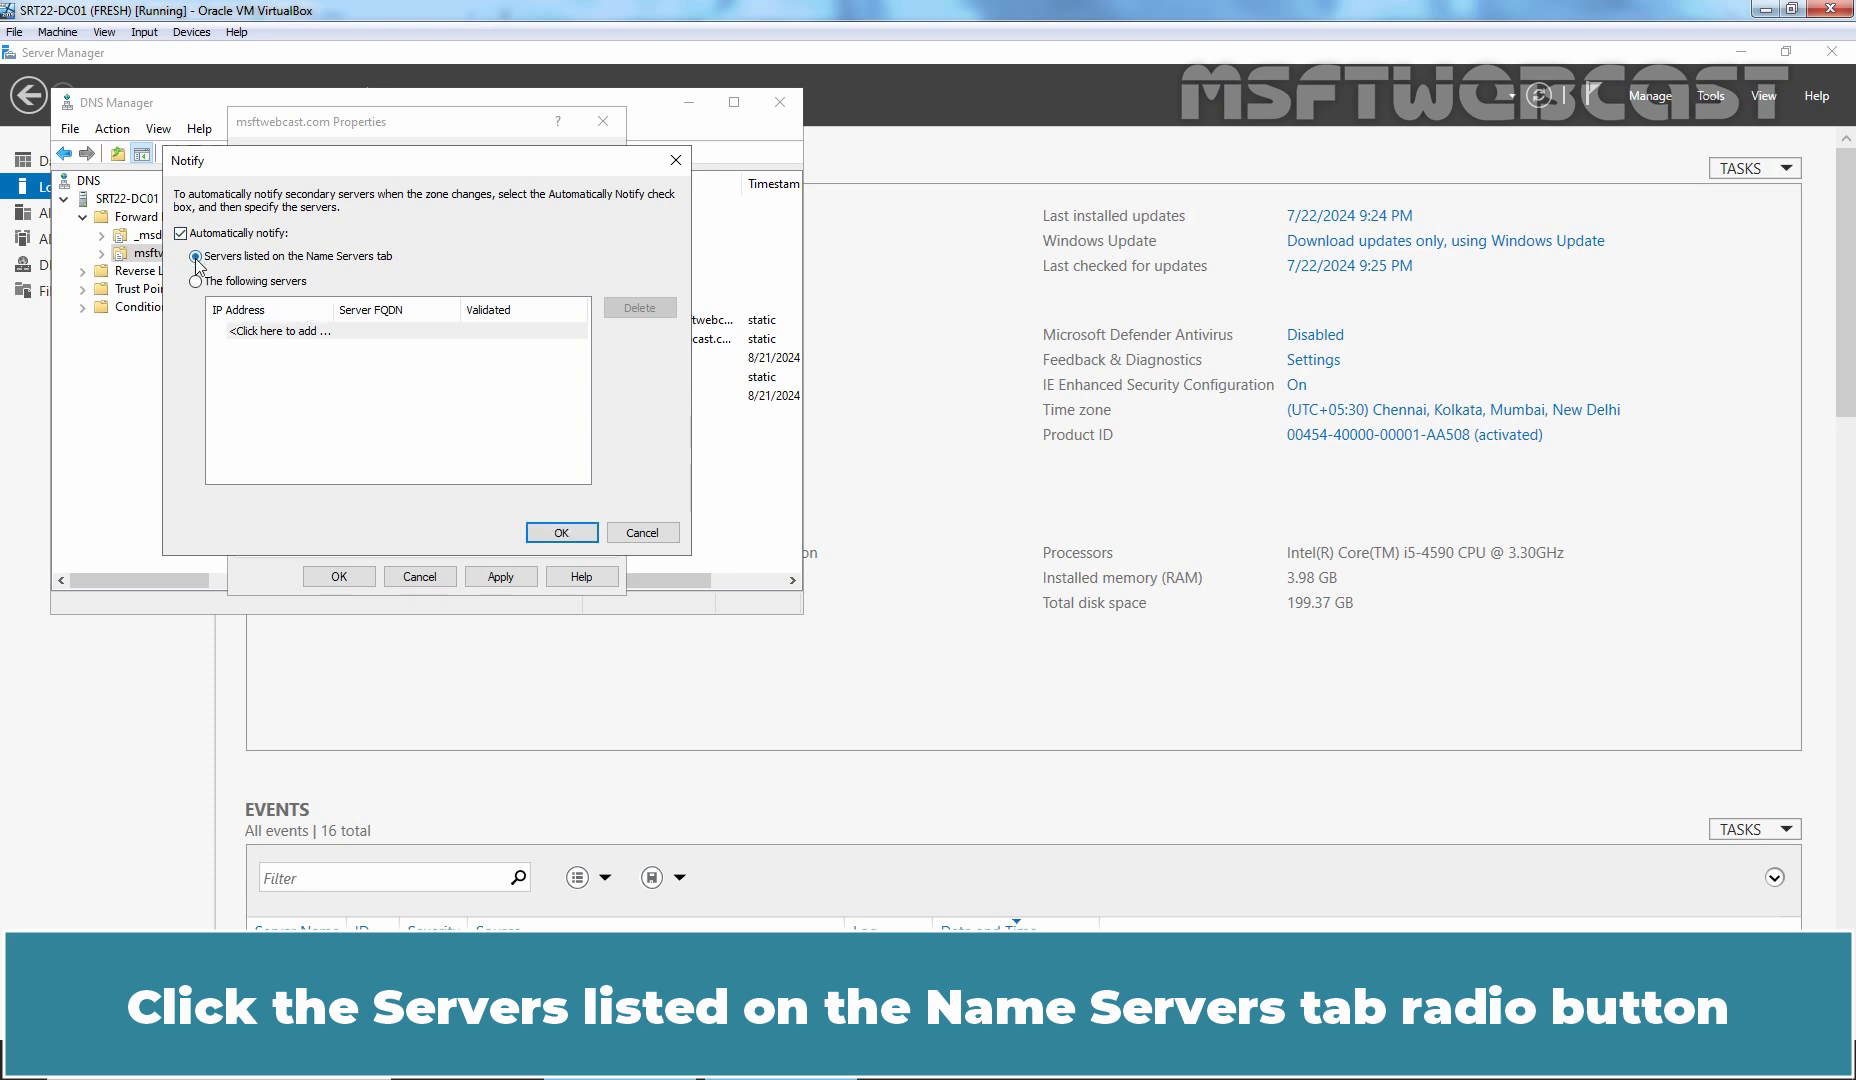
click(560, 532)
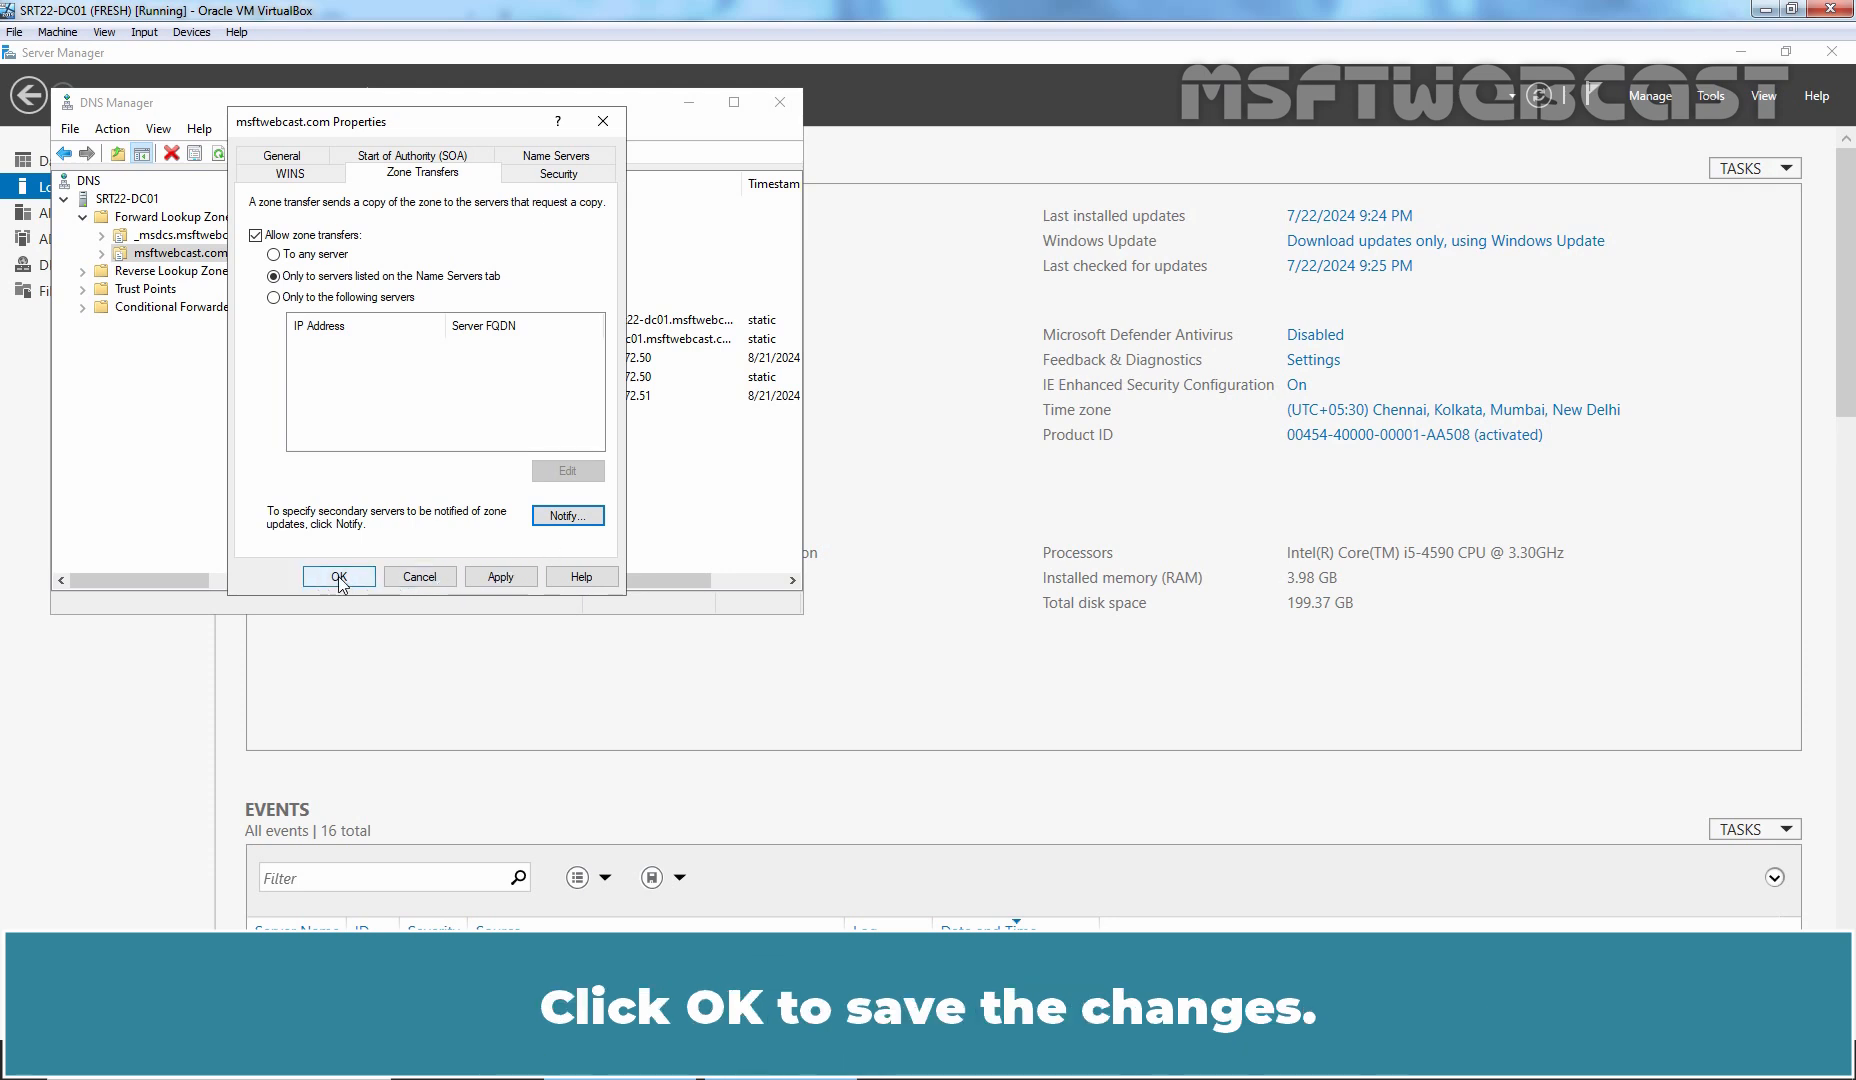
click(338, 578)
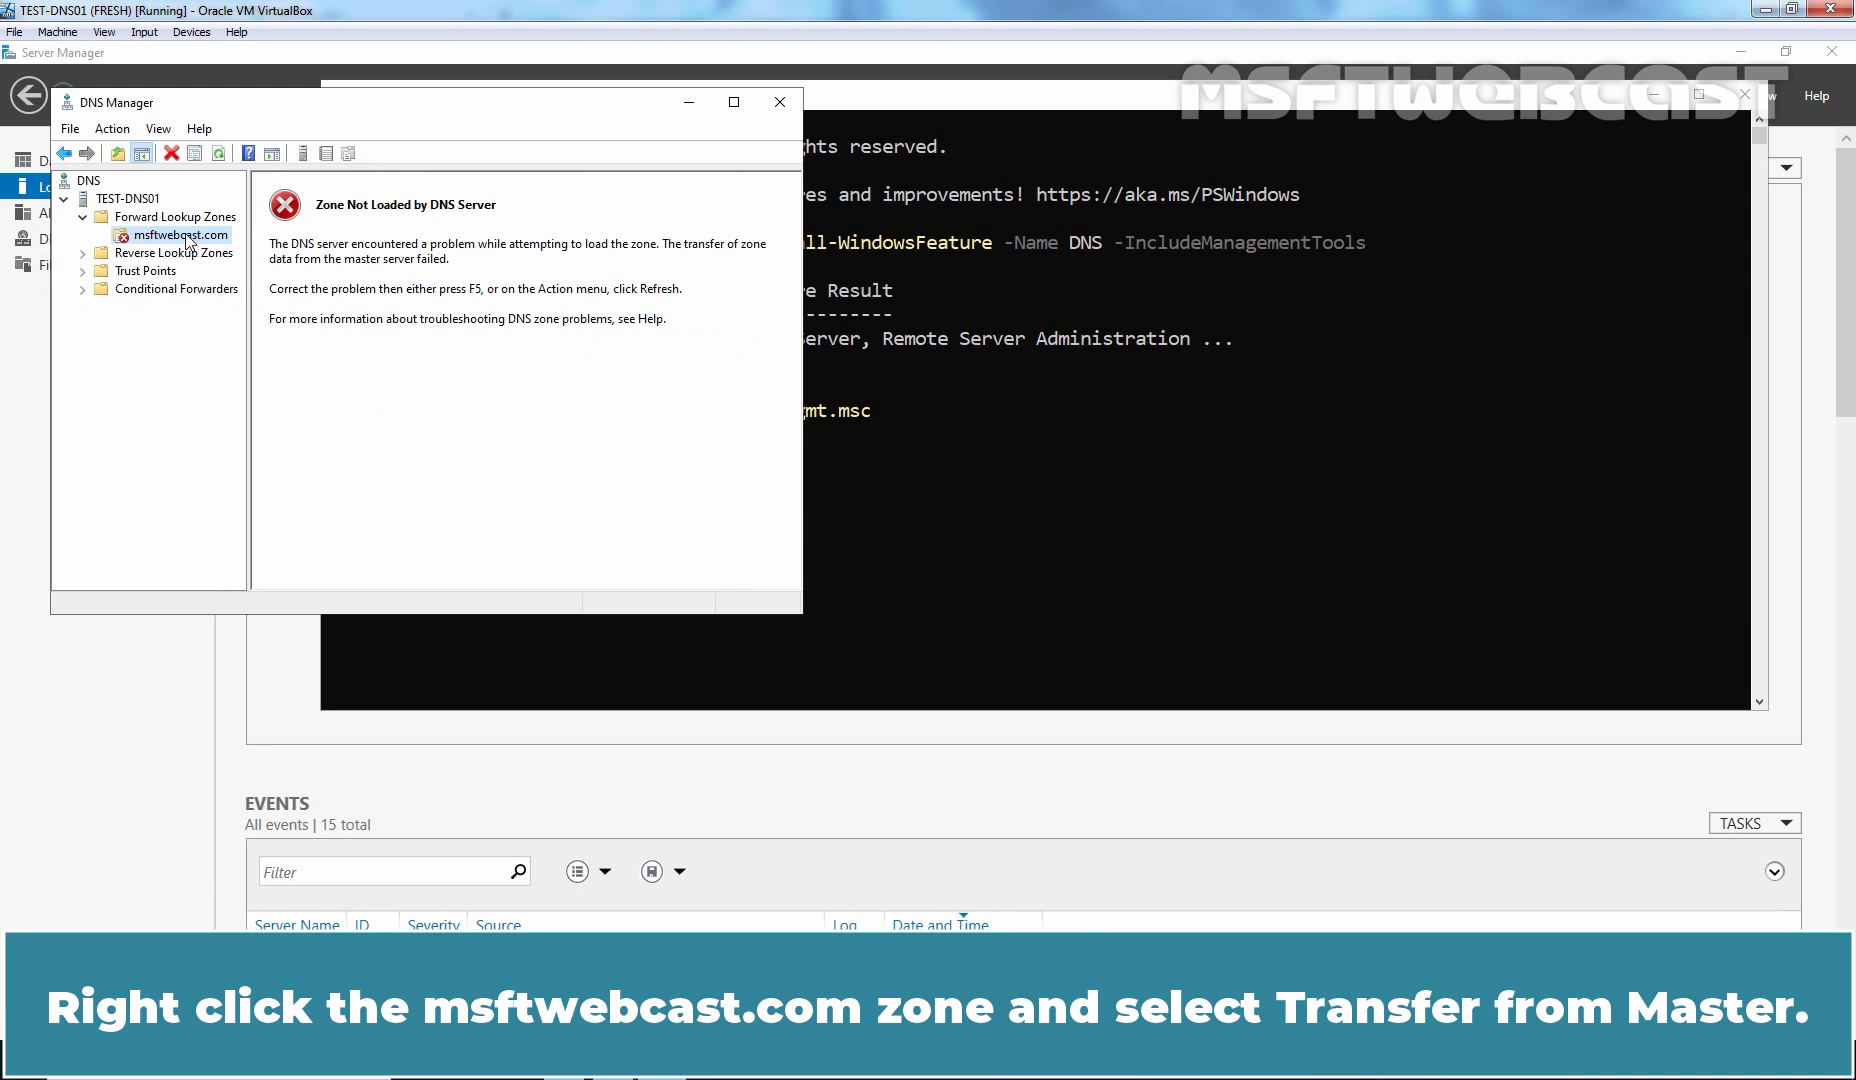
- Run Transfer from Master on the unloaded msftwebcast.com zone on TEST-DNS01
right_click(180, 234)
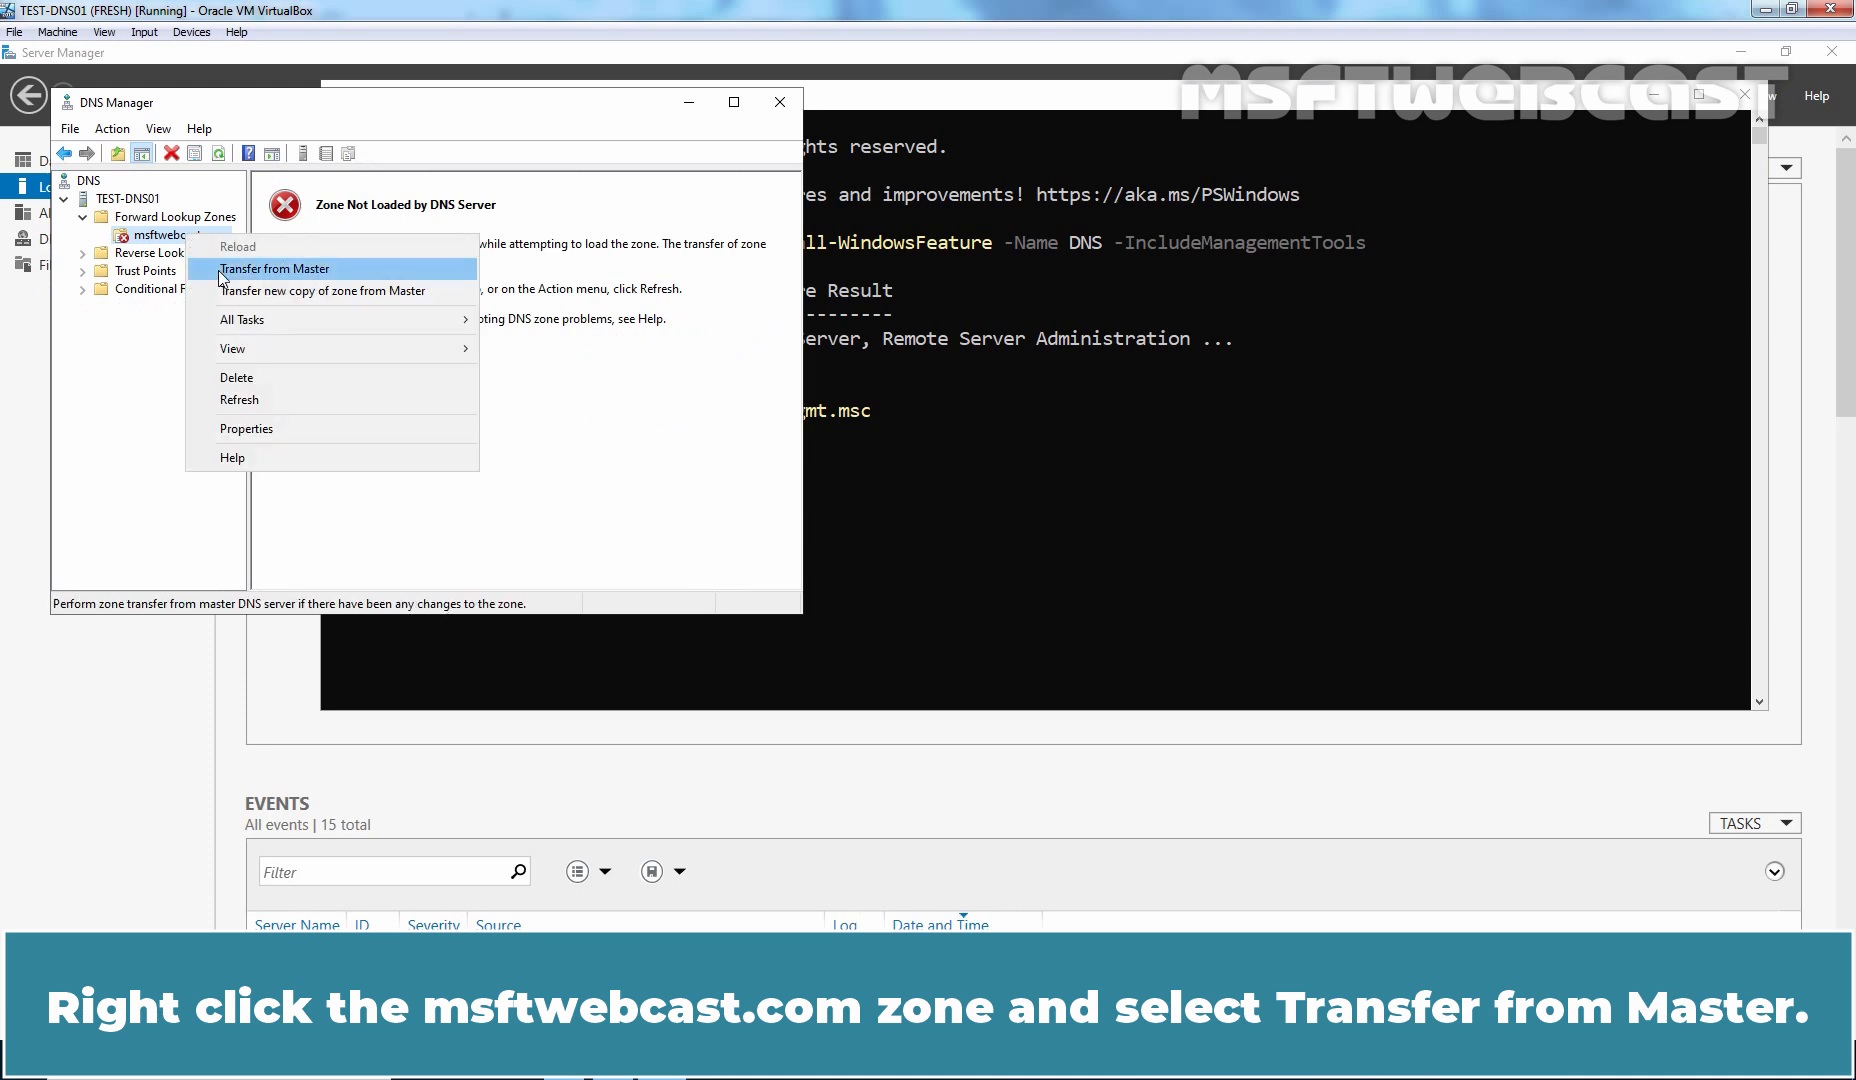
click(274, 268)
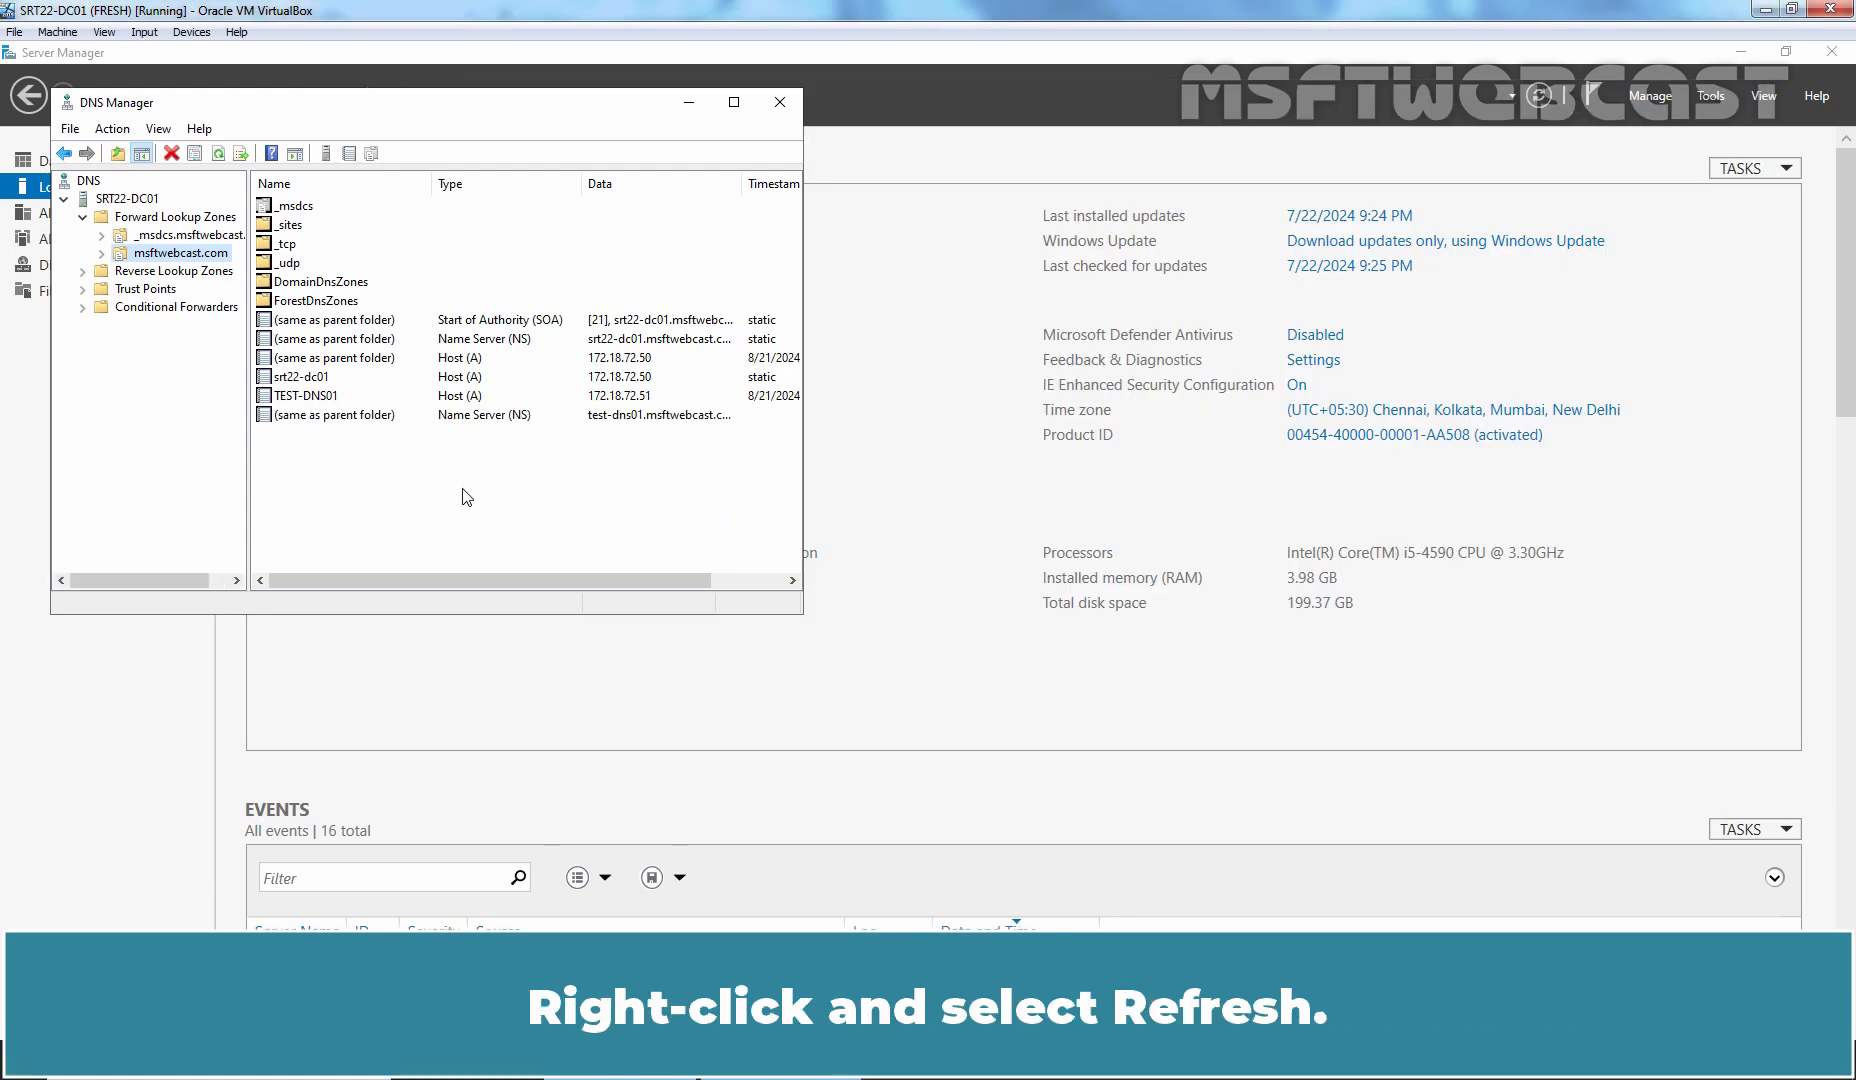
- Refresh the msftwebcast.com records pane so the SOA serial 23 appears
right_click(466, 498)
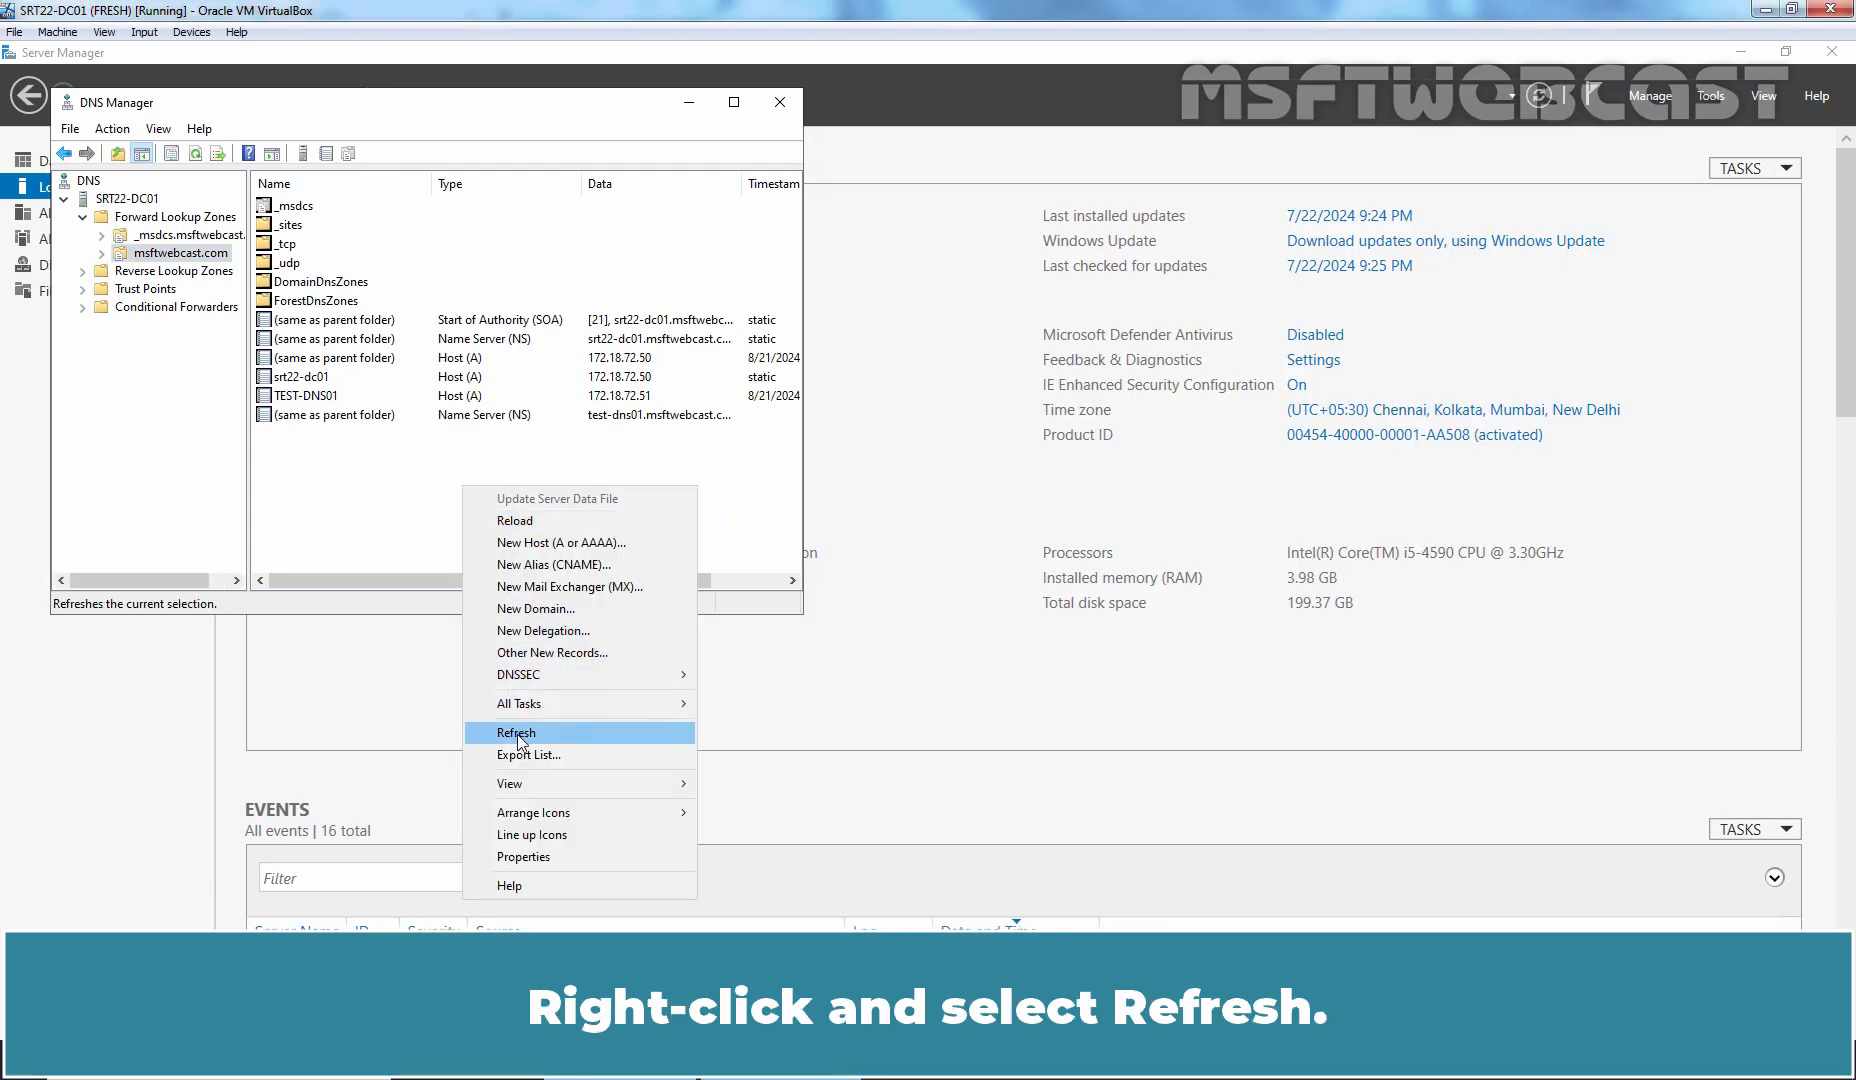
click(516, 732)
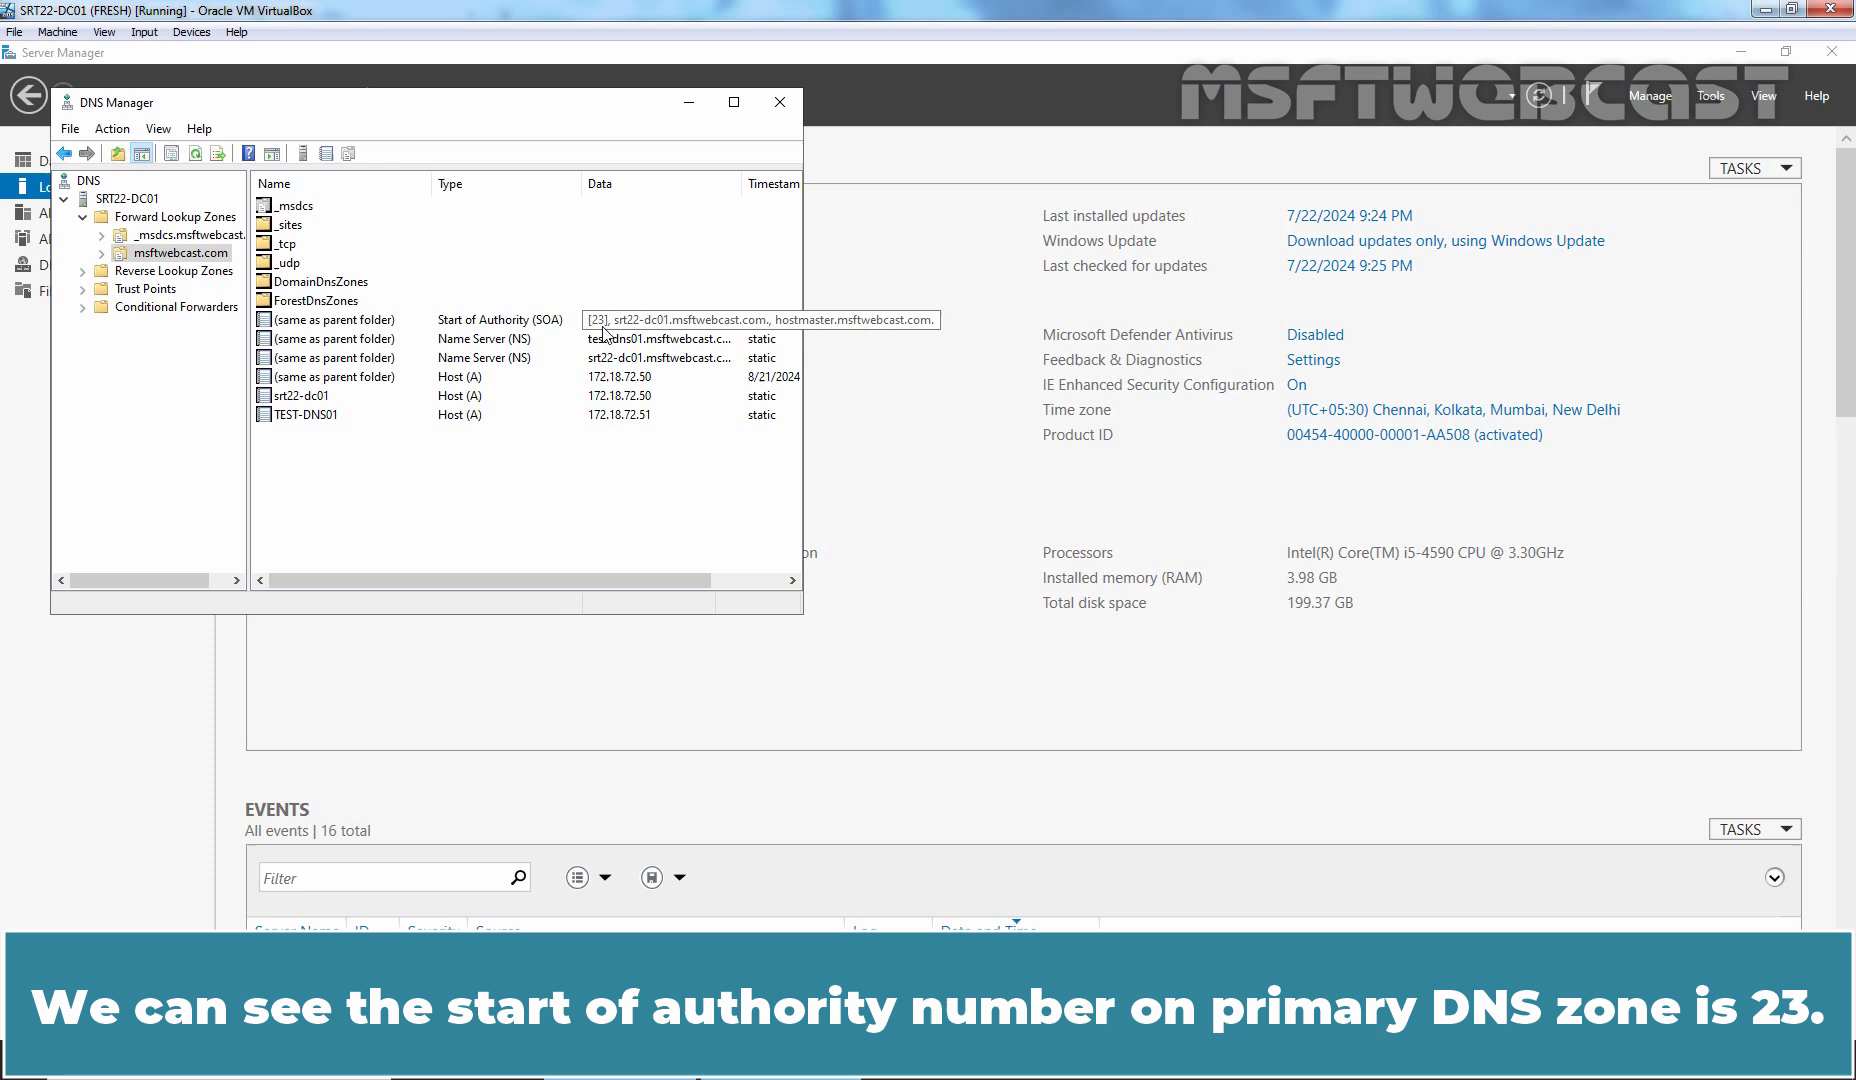